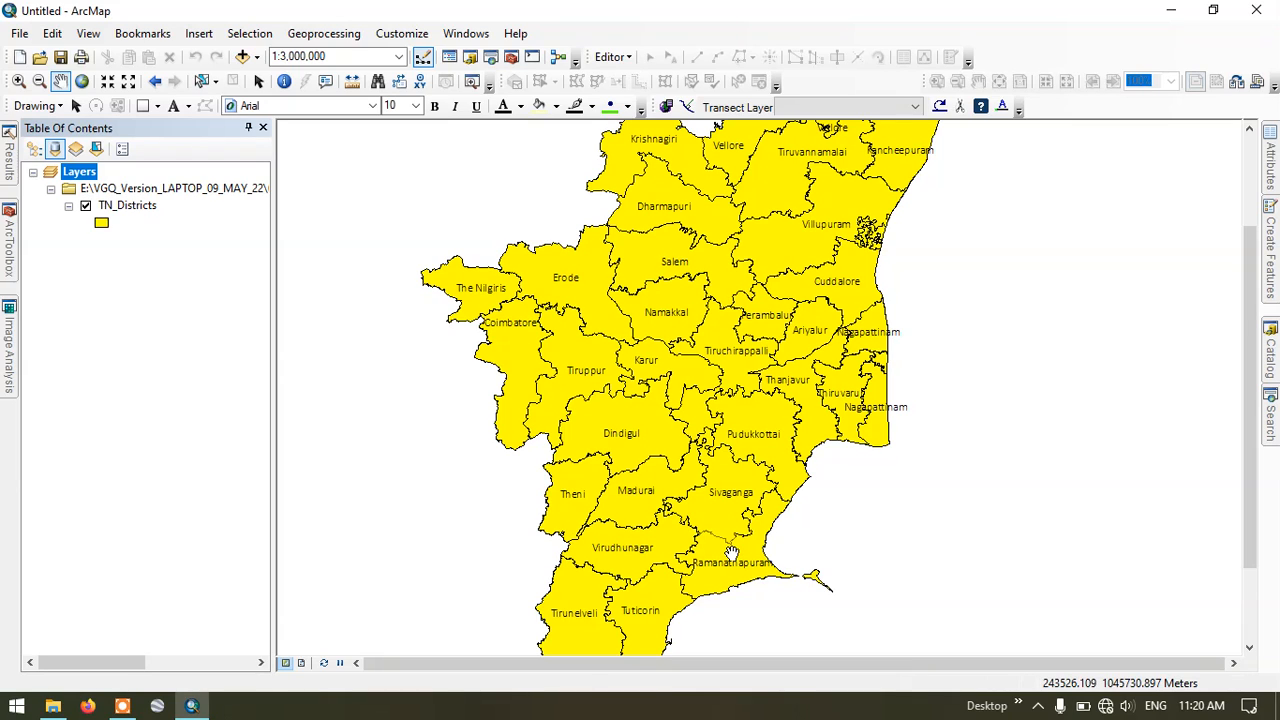
{"action": "mouse_move", "coordinate": [360, 378]}
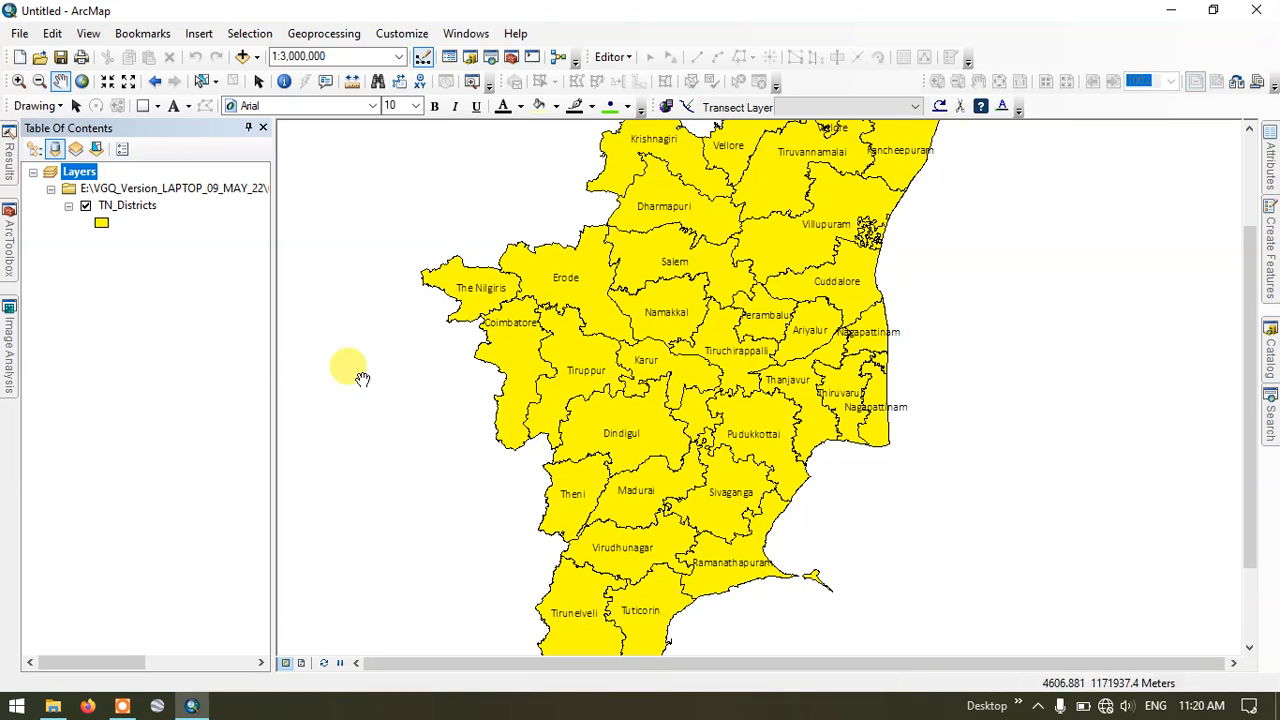
Step: Select the TN_Districts layer and bring up its context menu
{"action": "left_click", "coordinate": [128, 204]}
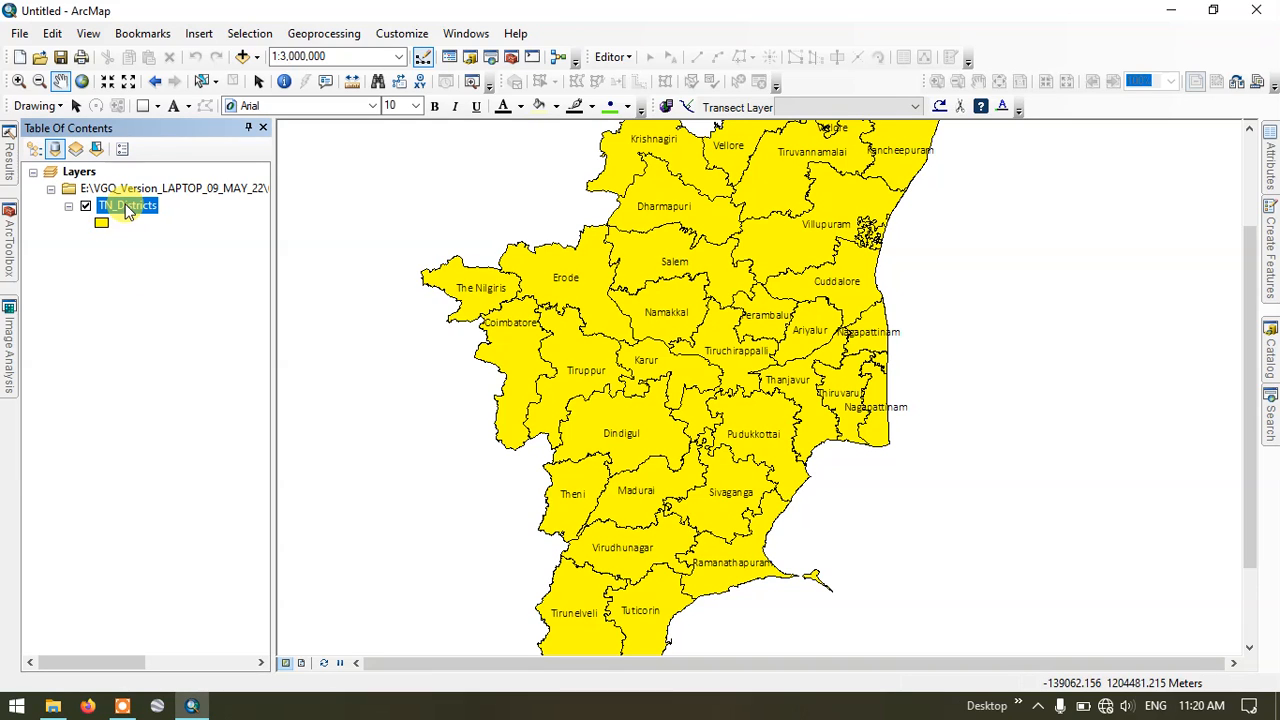
{"action": "right_click", "coordinate": [126, 204]}
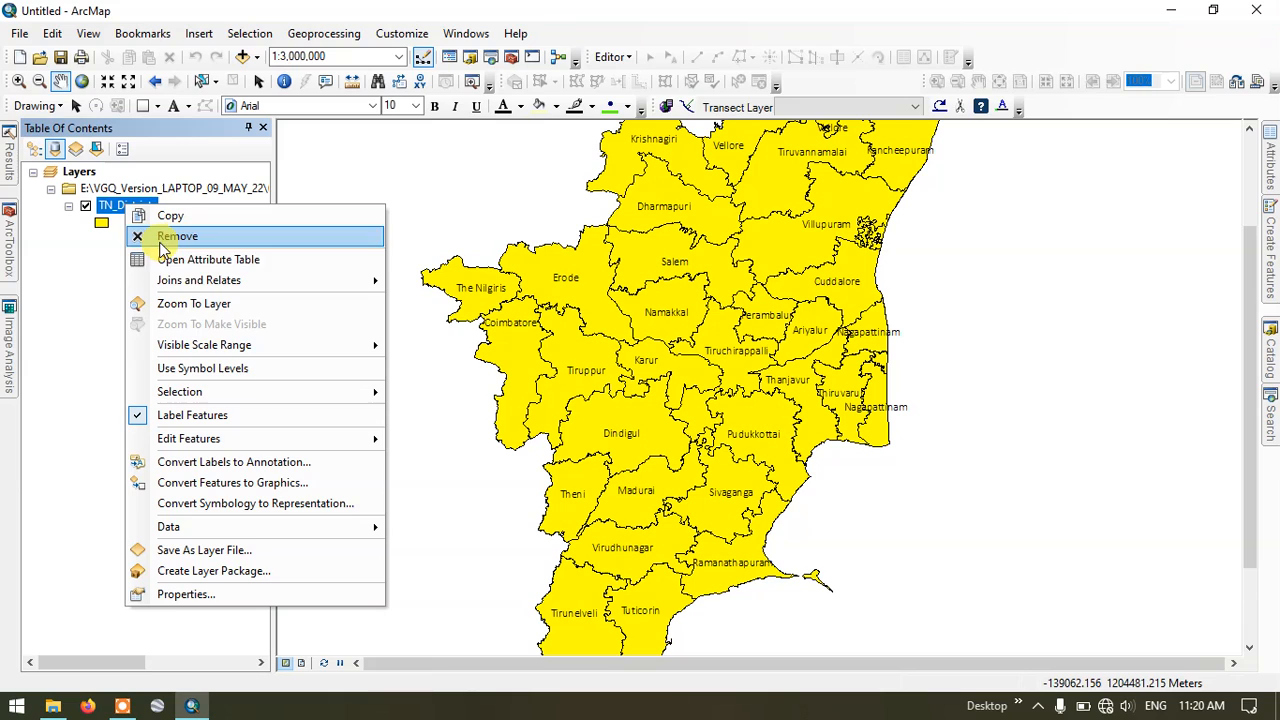
{"action": "mouse_move", "coordinate": [208, 260]}
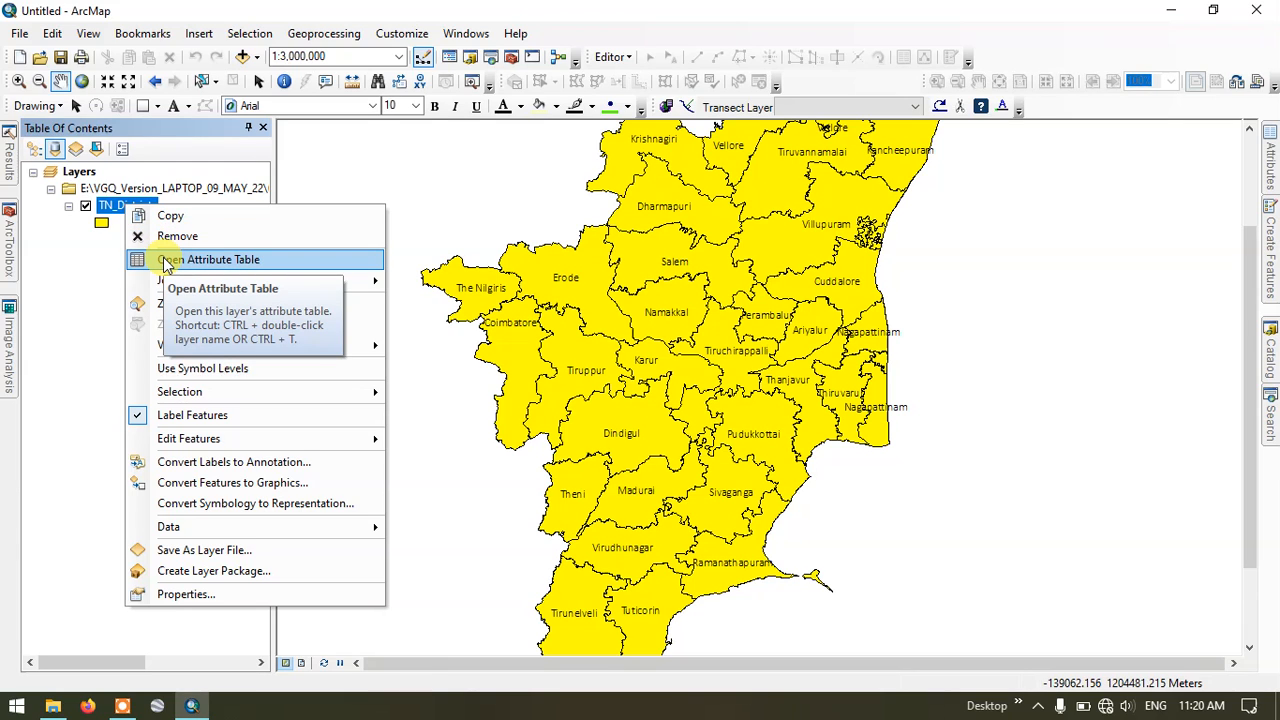
Step: Open the TN_Districts attribute table listing the 33 districts' DNAME and Population values
{"action": "left_click", "coordinate": [208, 260]}
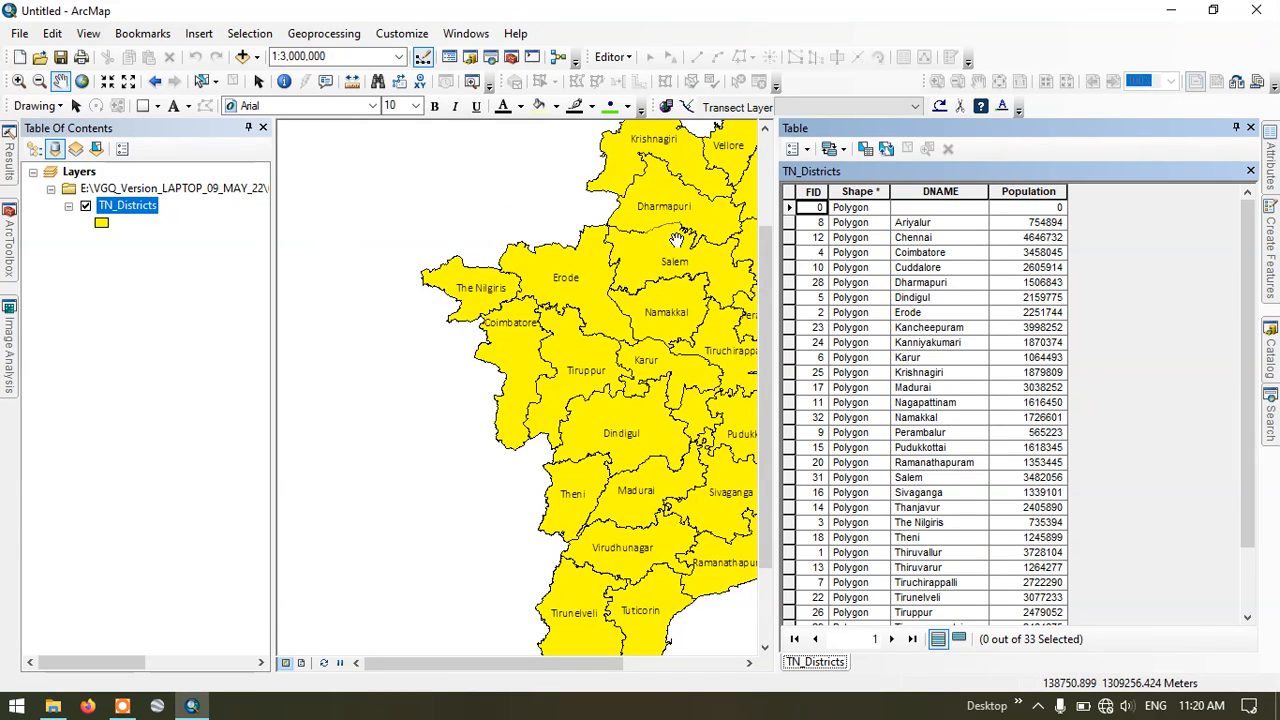
{"action": "mouse_move", "coordinate": [940, 192]}
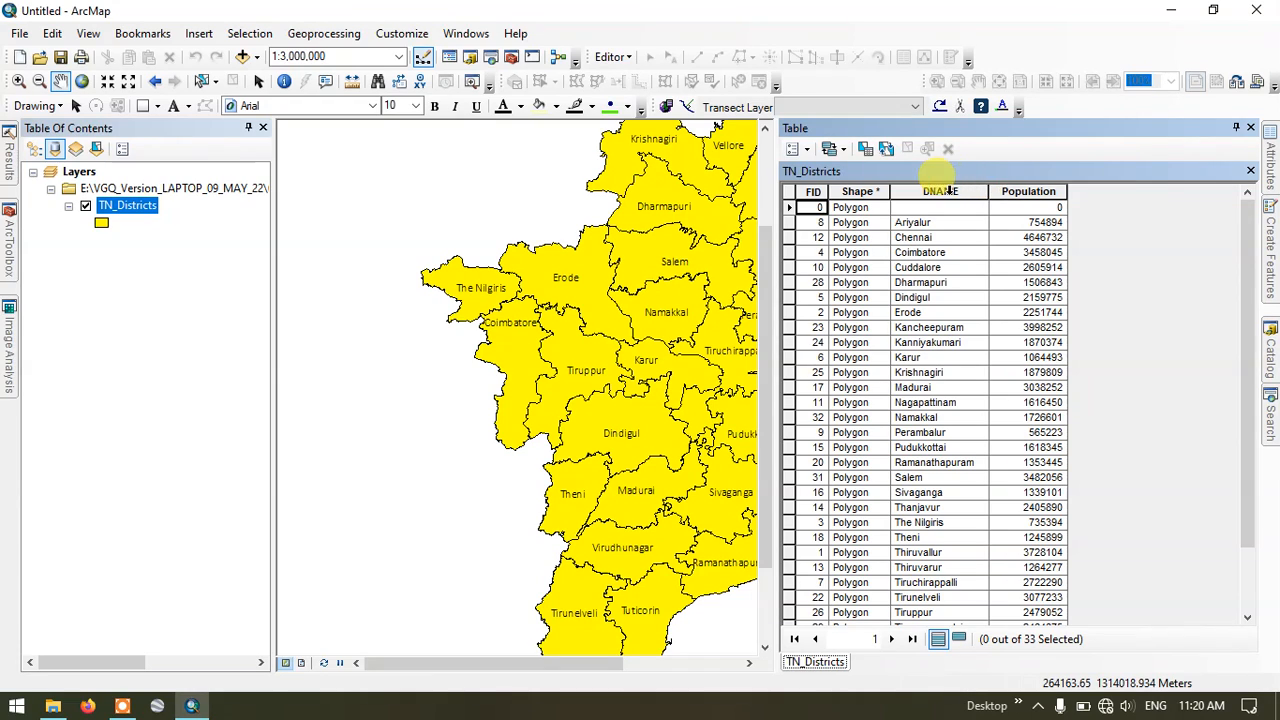
{"action": "scroll", "scroll_direction": "down", "scroll_amount": 3}
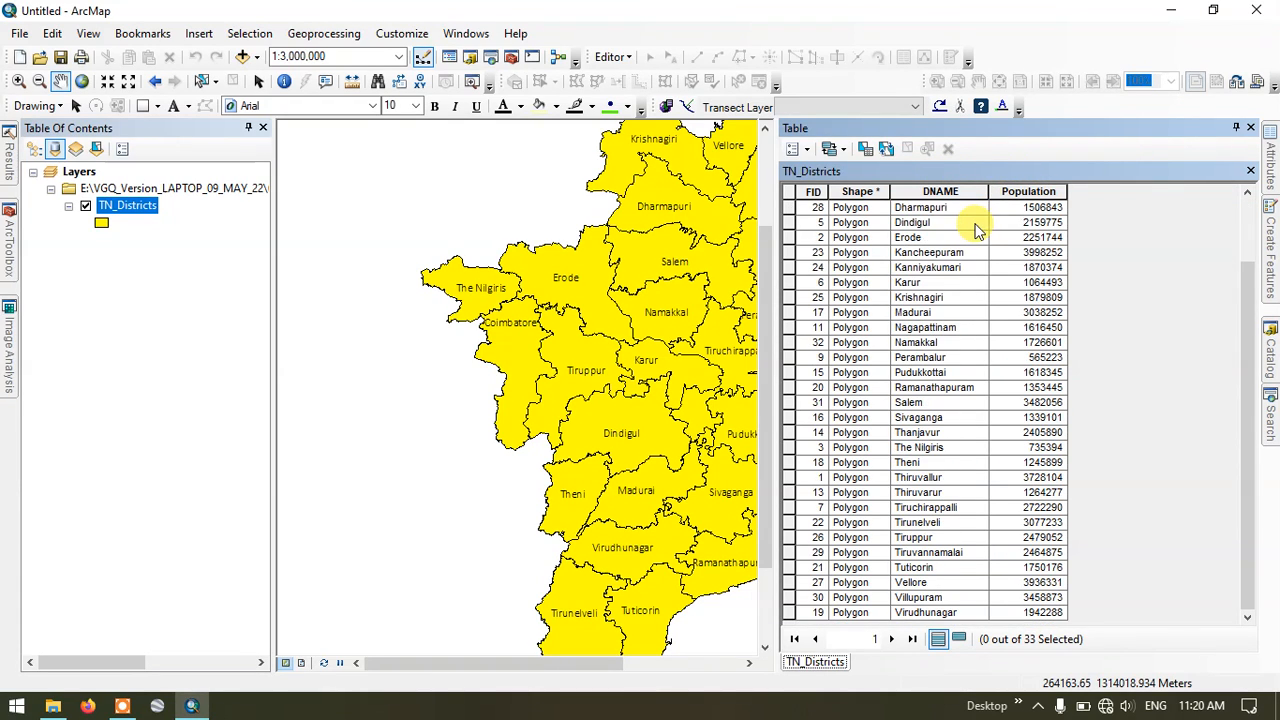
{"action": "mouse_move", "coordinate": [940, 224]}
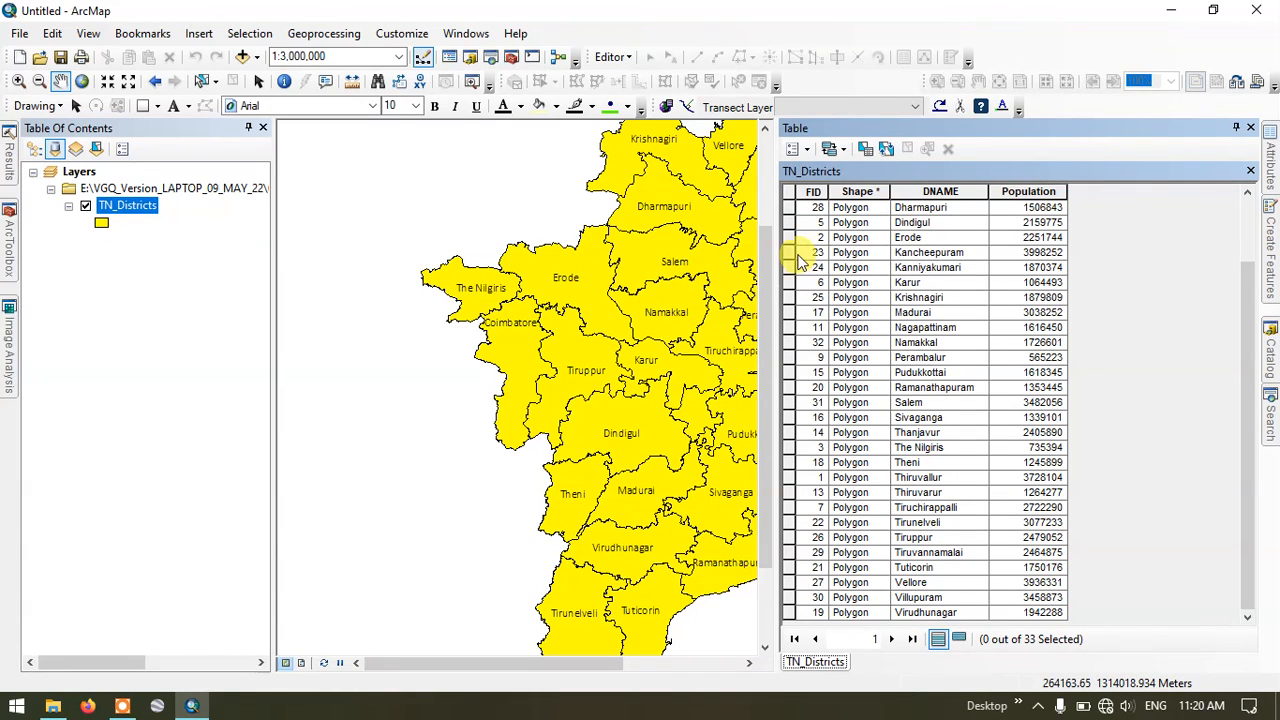
{"action": "mouse_move", "coordinate": [956, 370]}
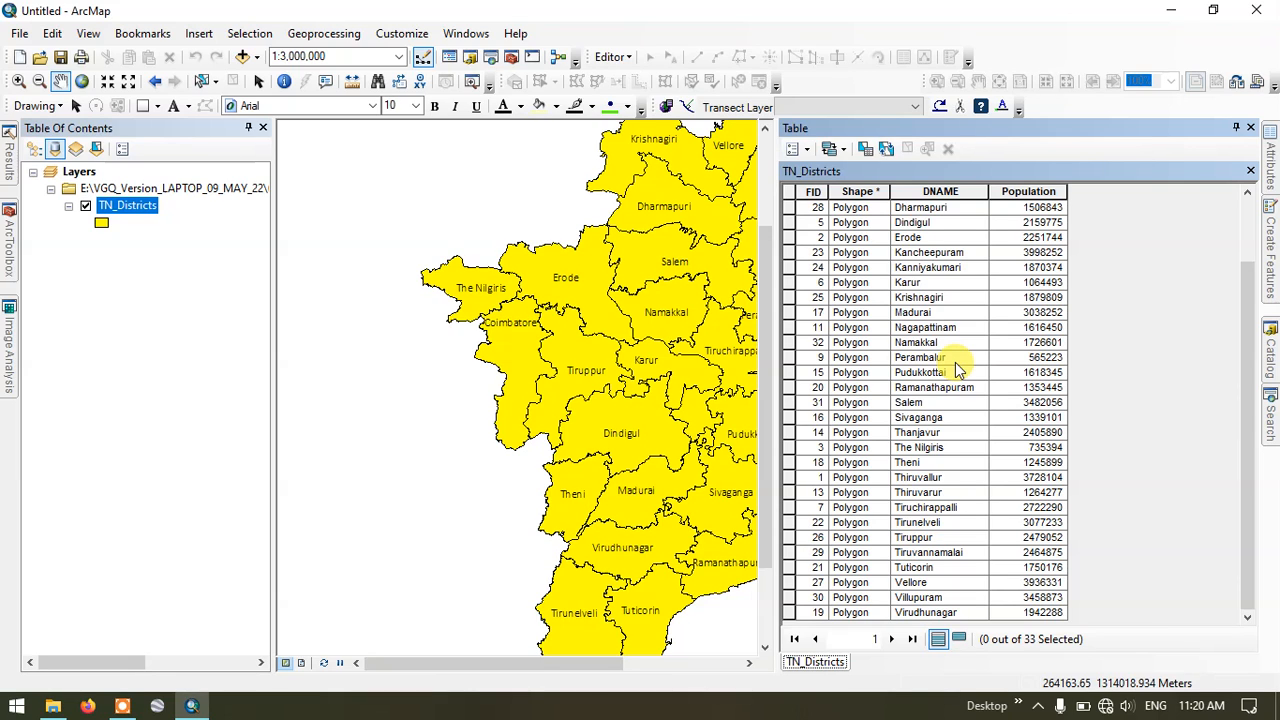
{"action": "mouse_move", "coordinate": [796, 160]}
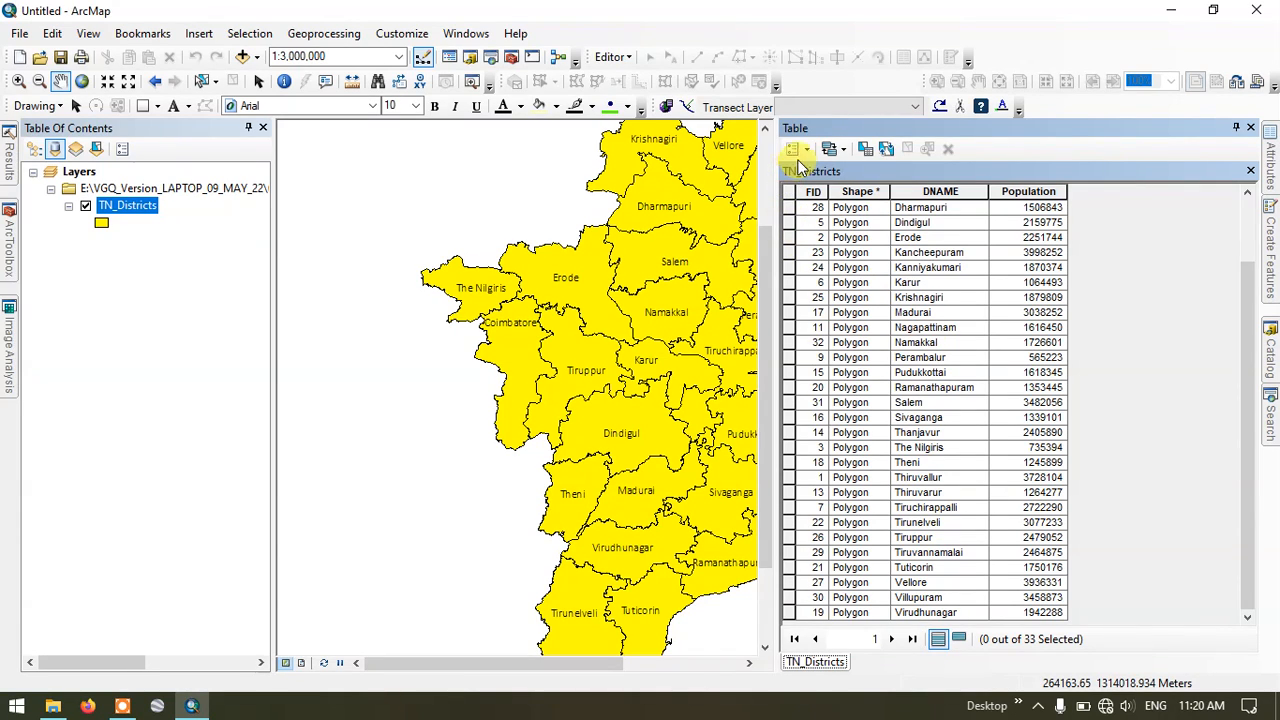
Step: Start an export of all TN_Districts table records via Table Options > Export
{"action": "left_click", "coordinate": [800, 148]}
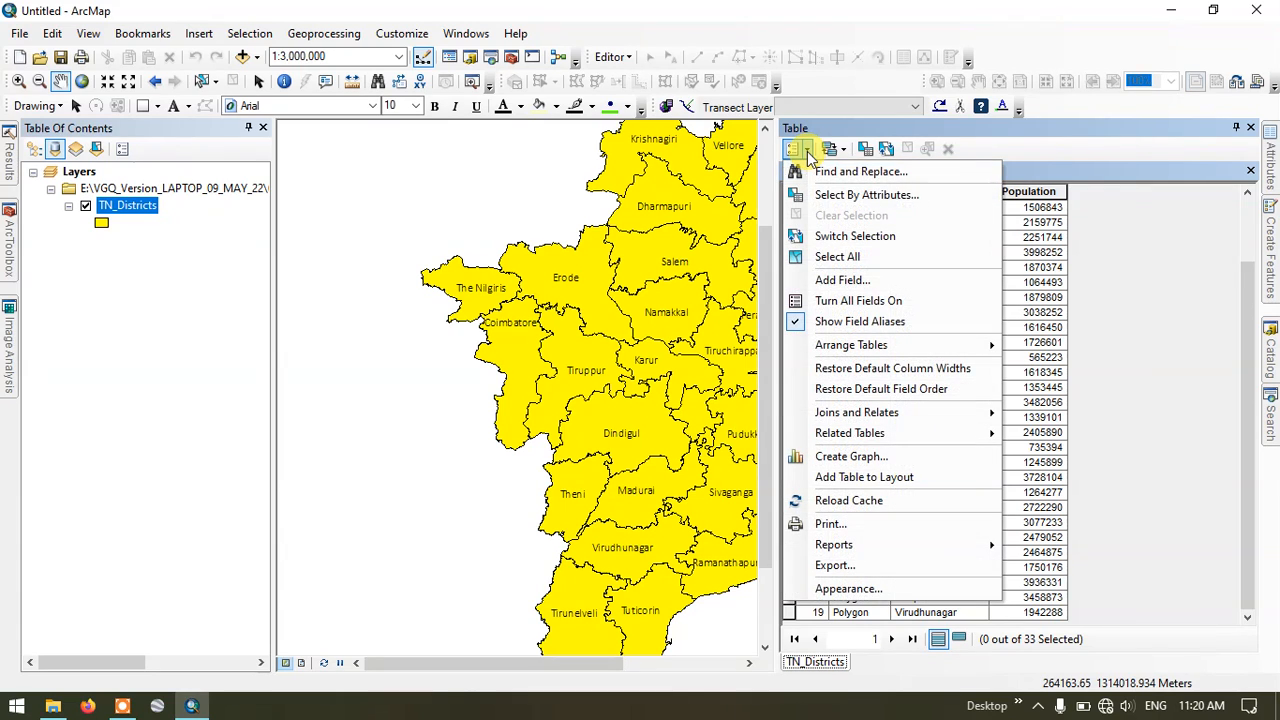
{"action": "mouse_move", "coordinate": [834, 544]}
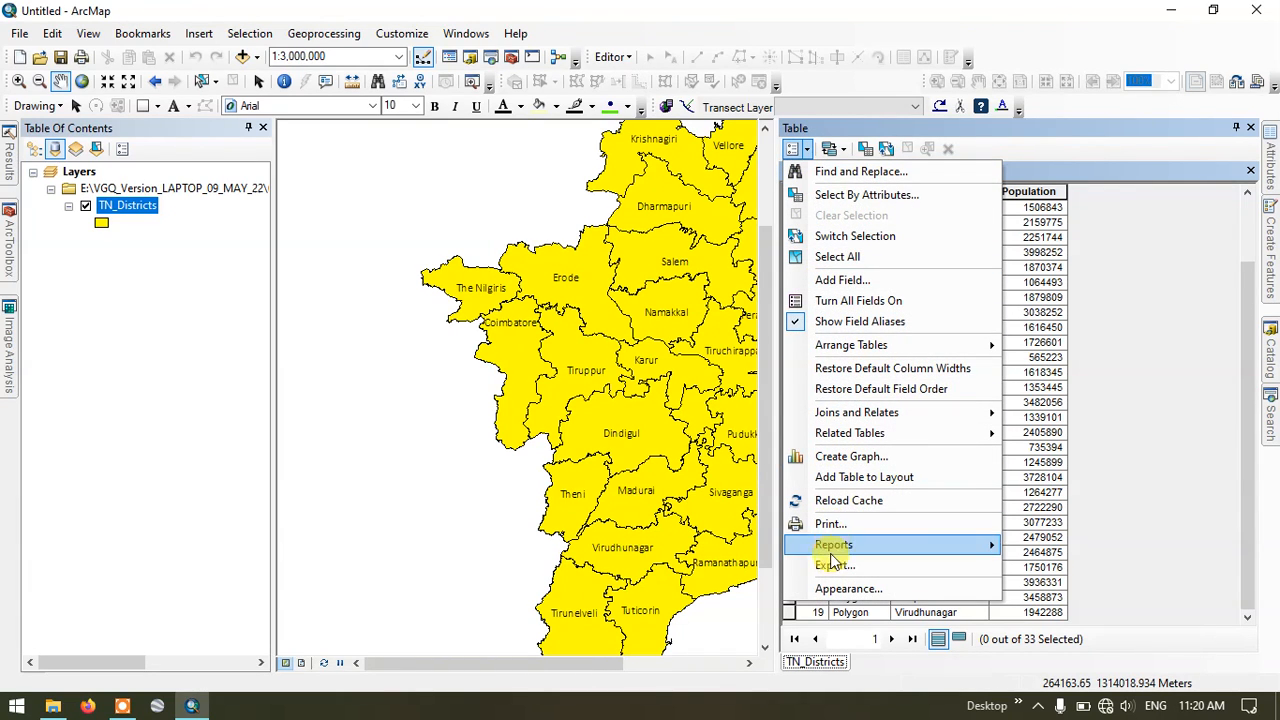
{"action": "left_click", "coordinate": [836, 564]}
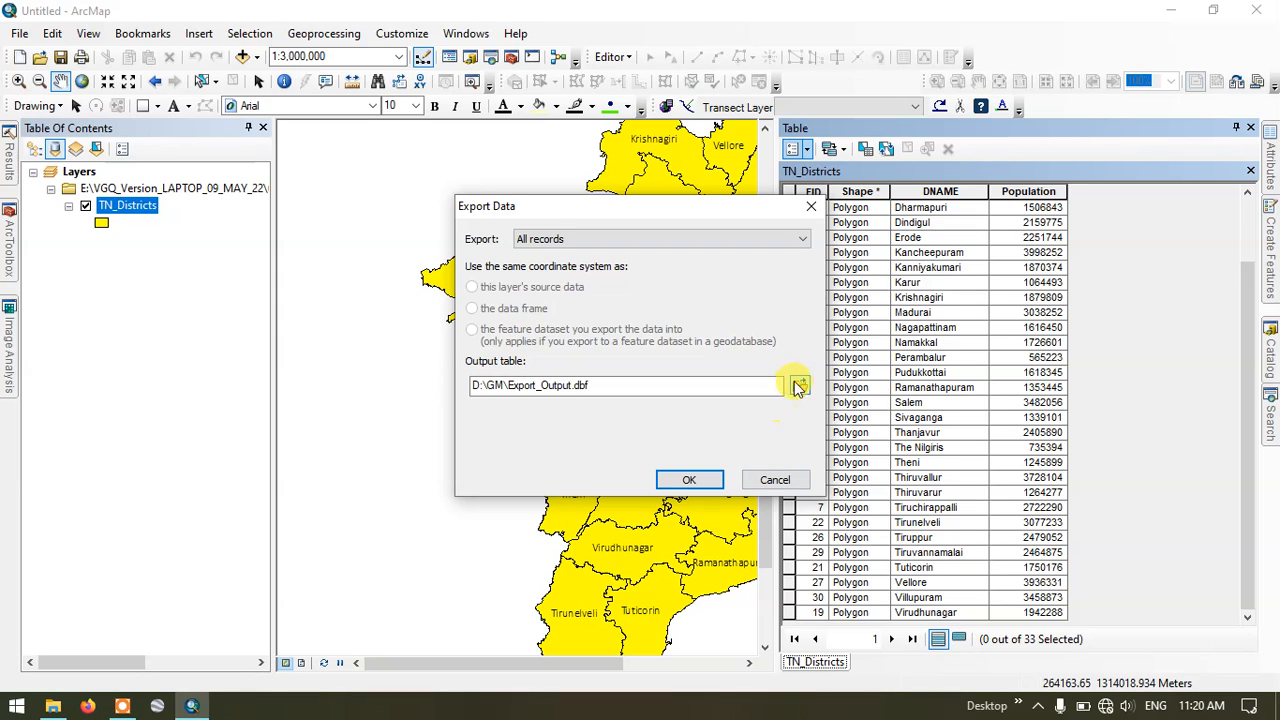
{"action": "mouse_move", "coordinate": [796, 388]}
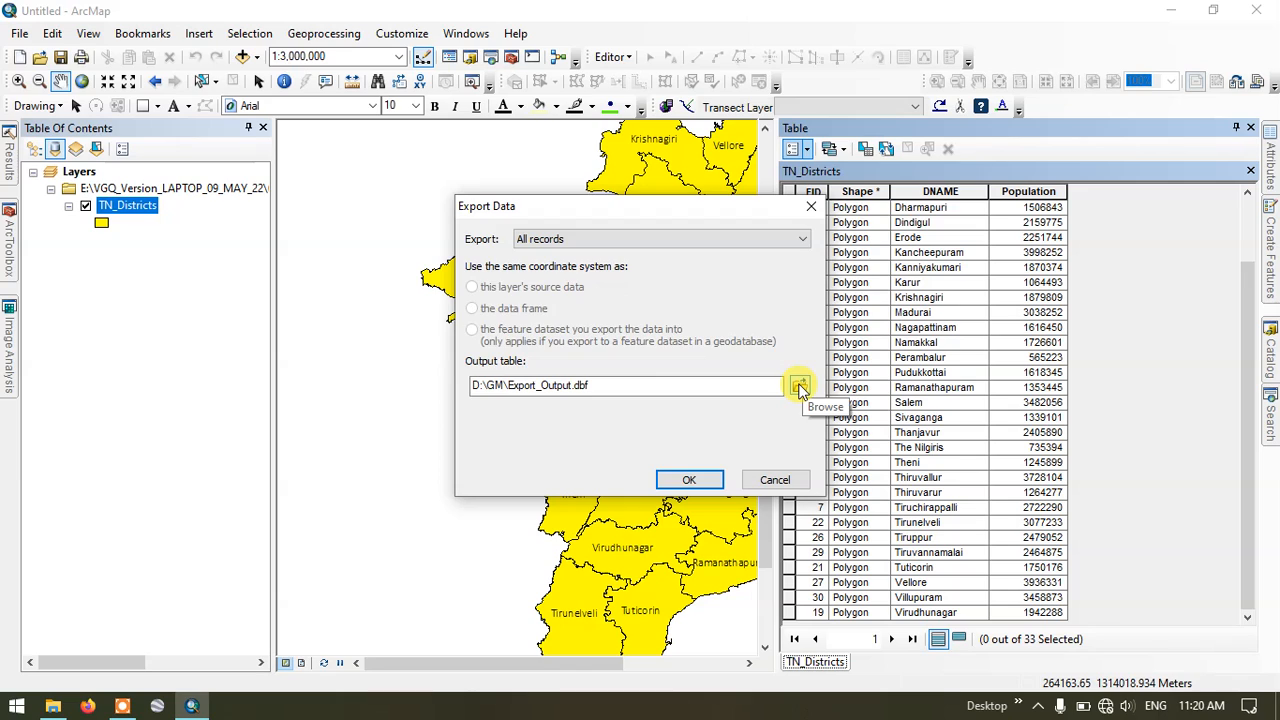
Step: Save the export as dBASE table Attribute_Table.dbf in the D:\GM folder
{"action": "left_click", "coordinate": [800, 386]}
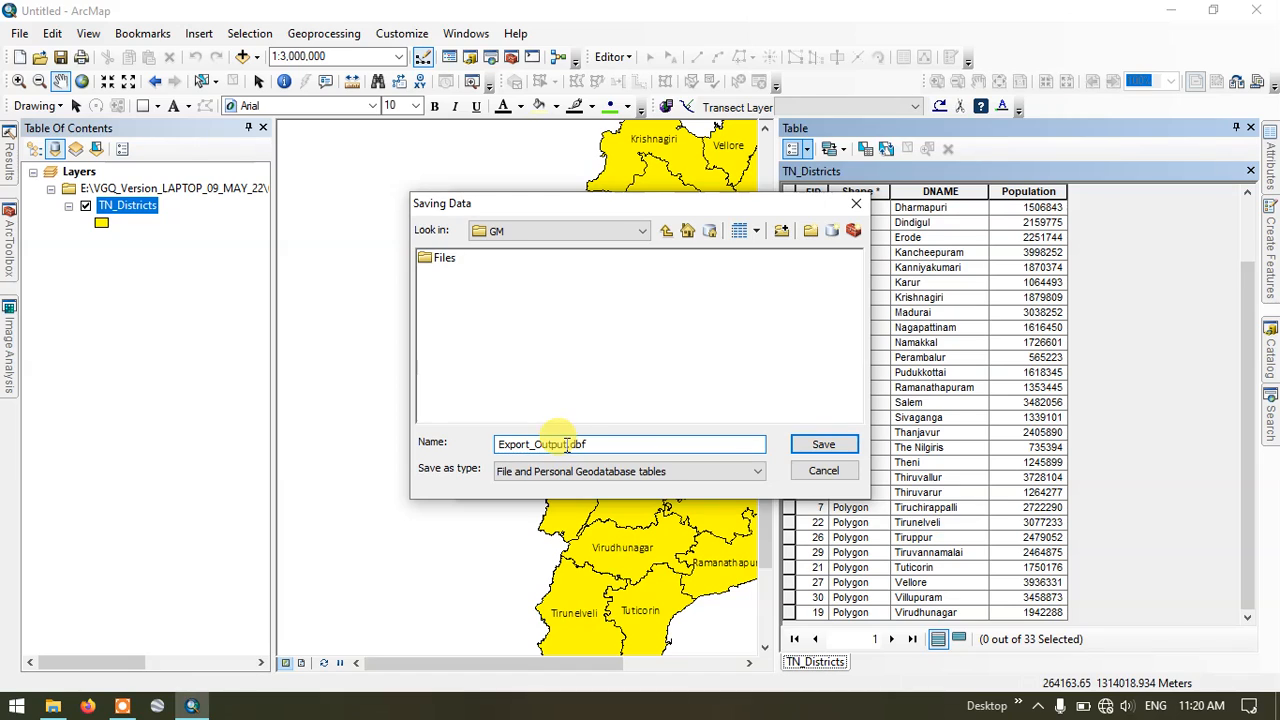
{"action": "double_click", "coordinate": [536, 444]}
{"action": "type", "text": "Att"}
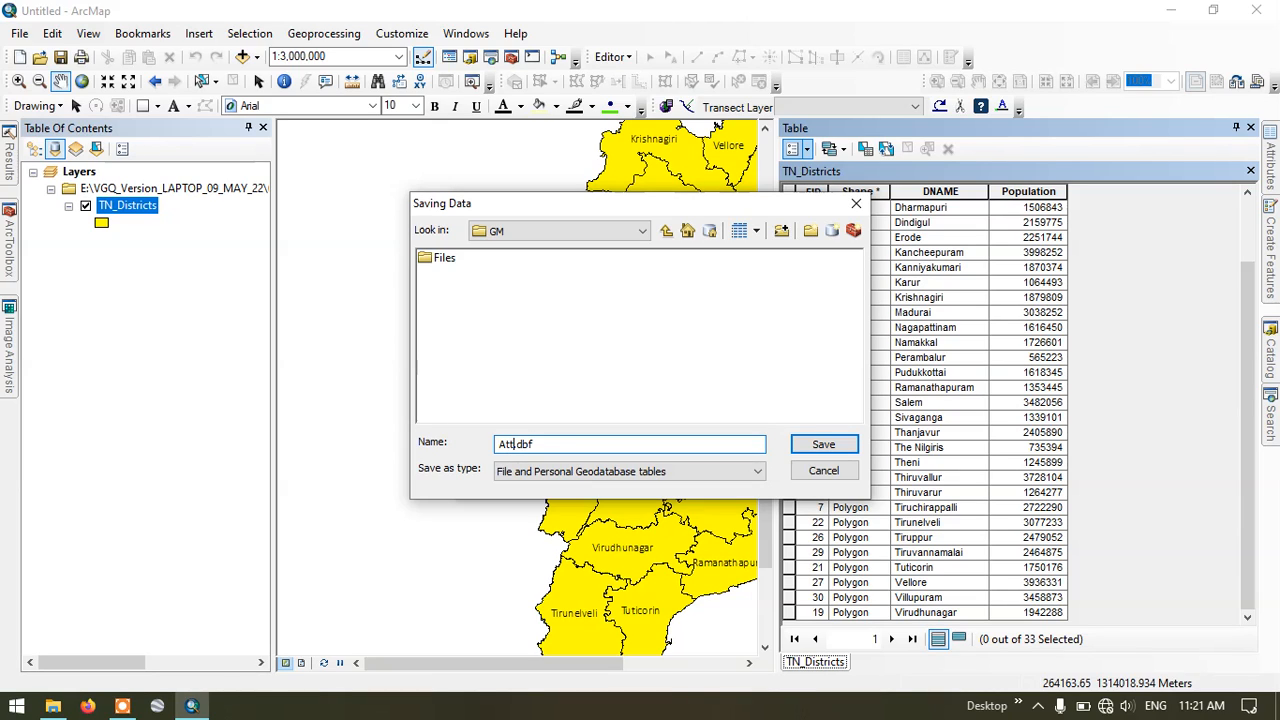
{"action": "type", "text": "ri"}
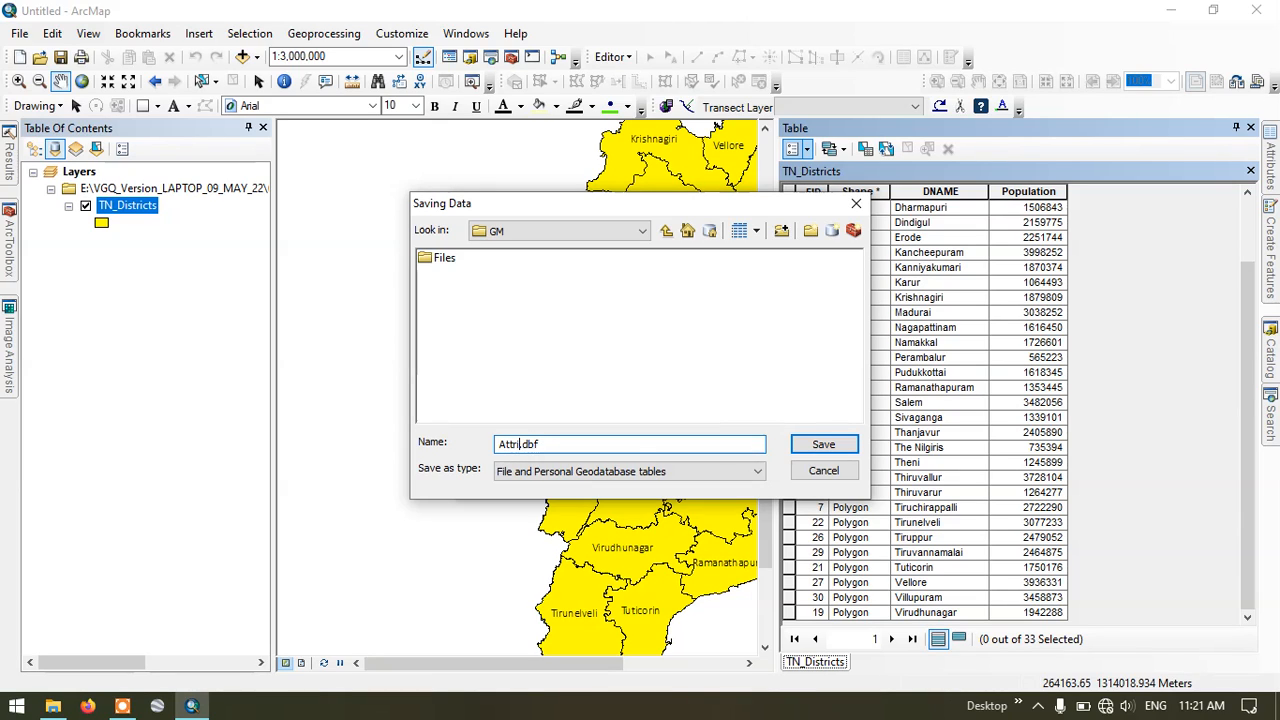
{"action": "type", "text": "bute_Tabl"}
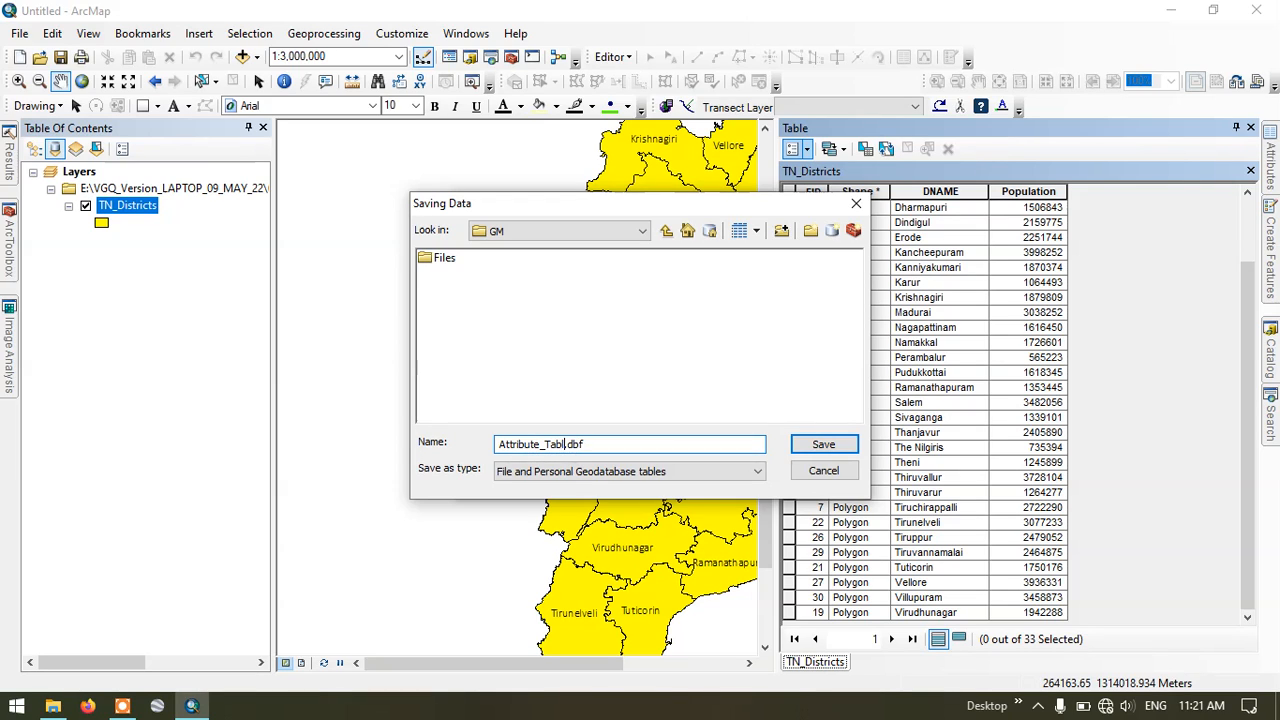
{"action": "mouse_move", "coordinate": [428, 470]}
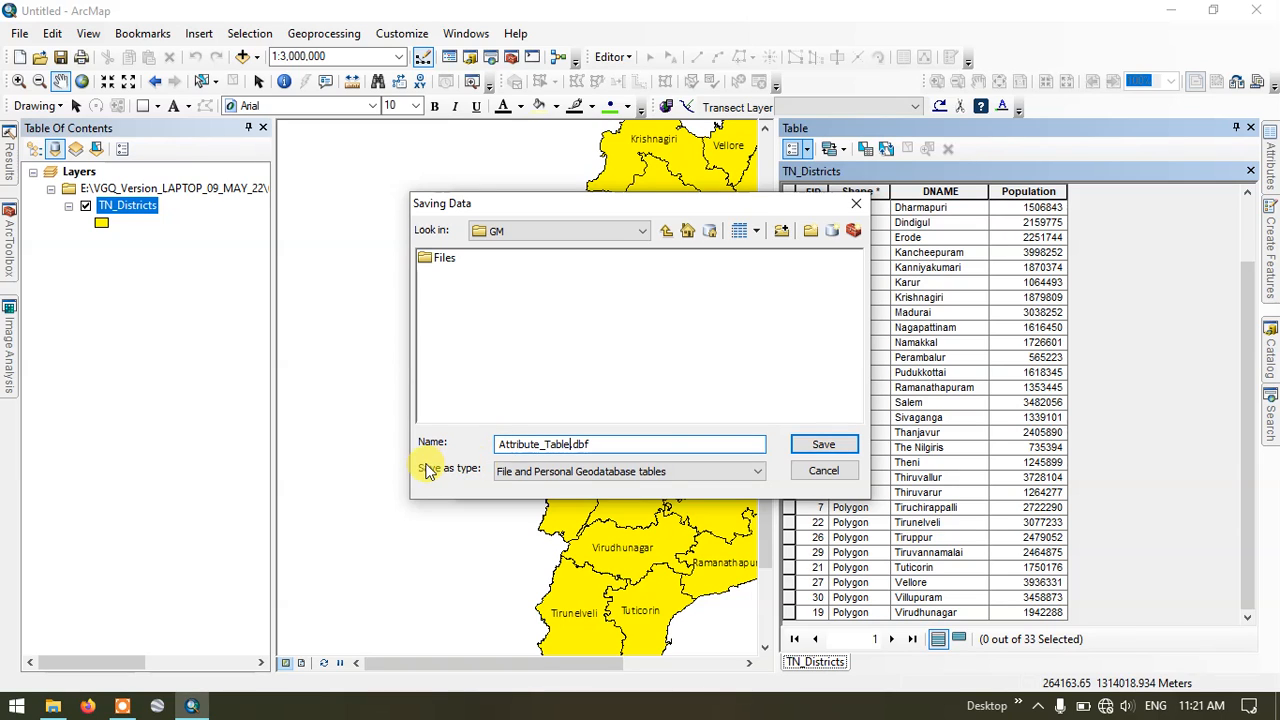
{"action": "left_click", "coordinate": [756, 472]}
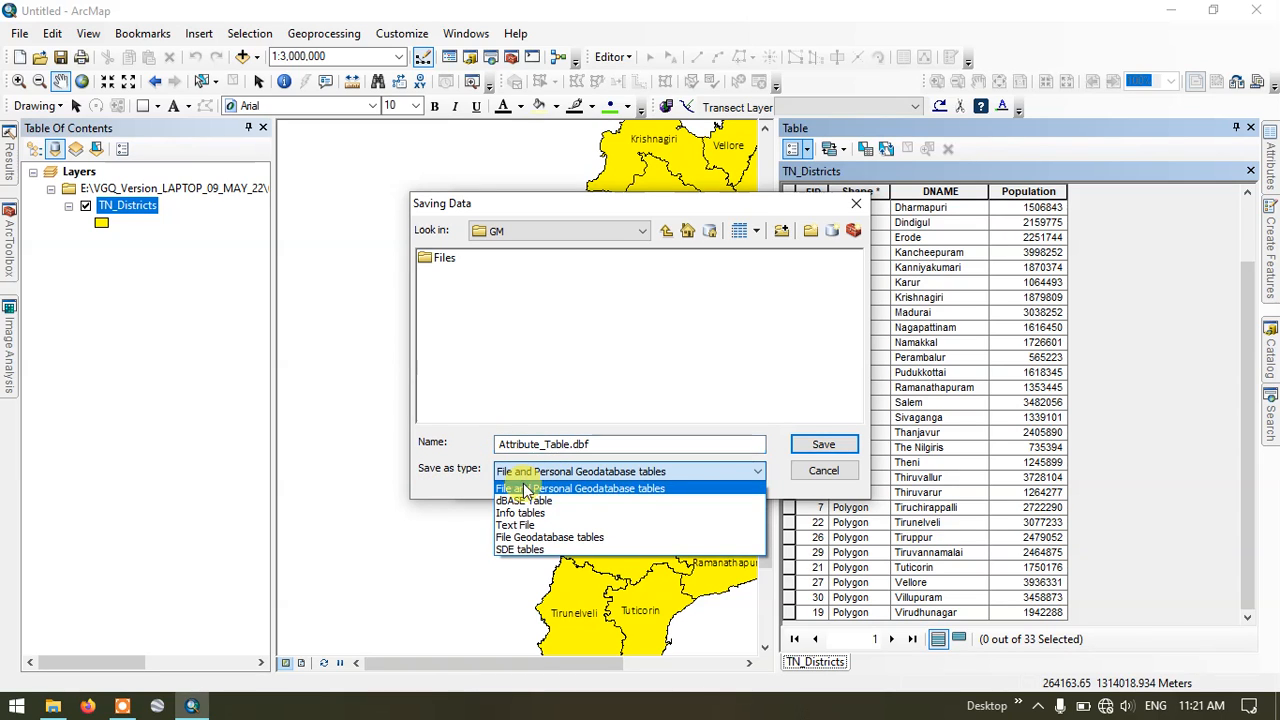
{"action": "mouse_move", "coordinate": [524, 500]}
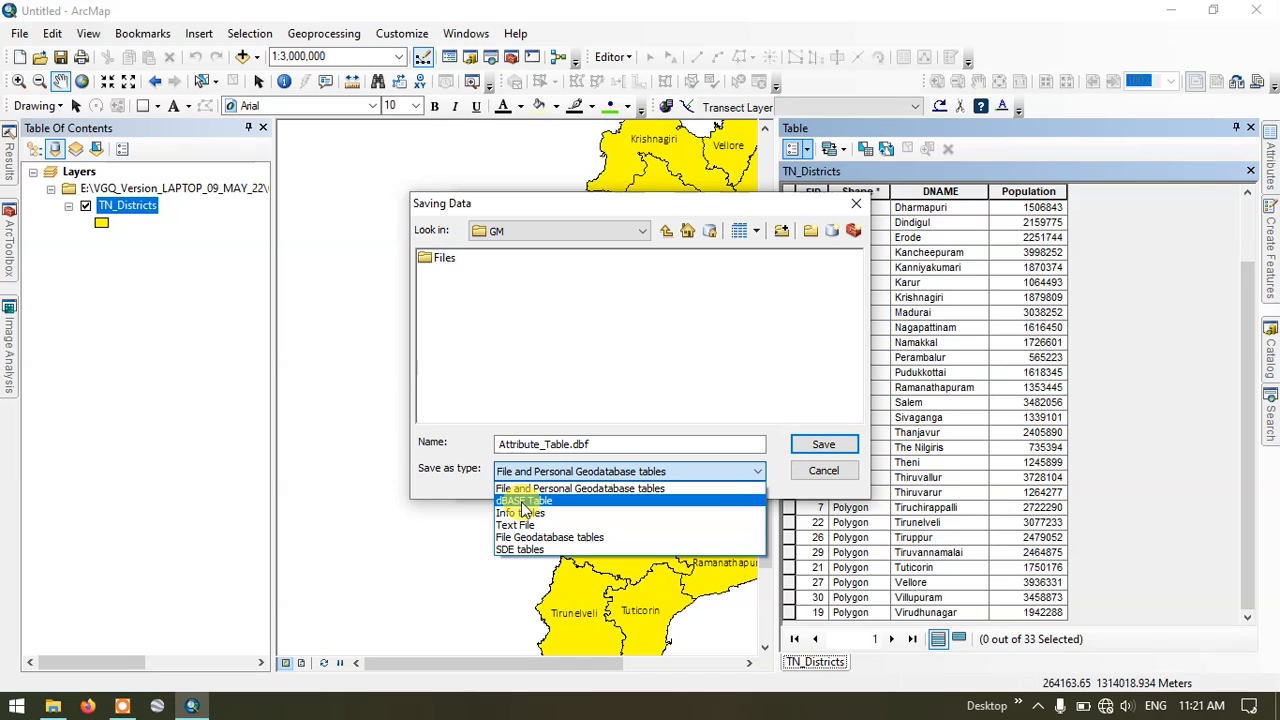
{"action": "left_click", "coordinate": [524, 500]}
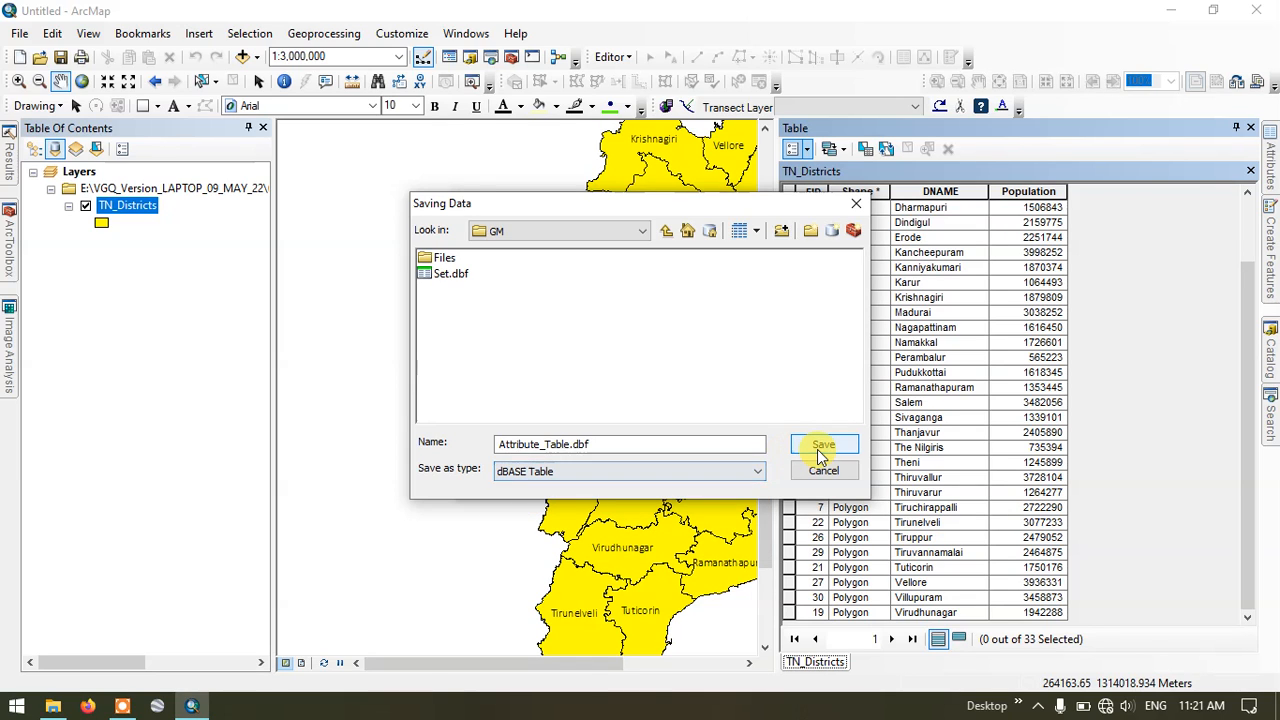
{"action": "left_click", "coordinate": [822, 444]}
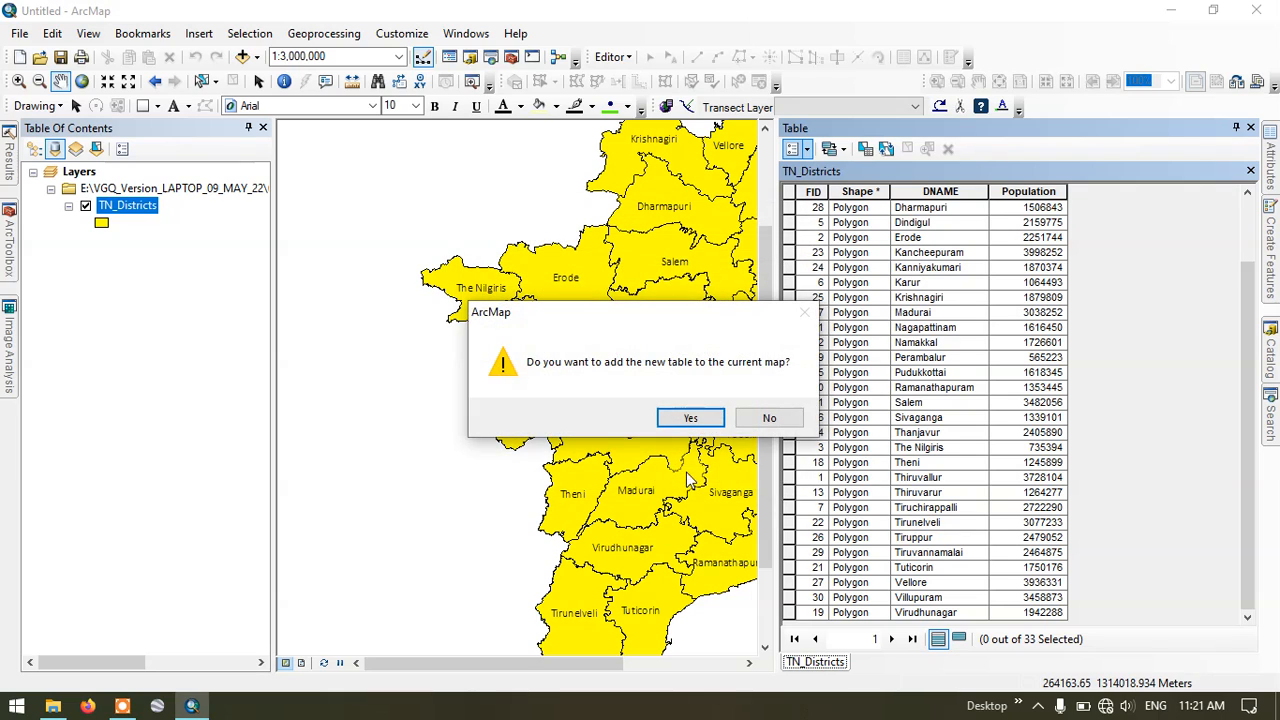
{"action": "mouse_move", "coordinate": [760, 380]}
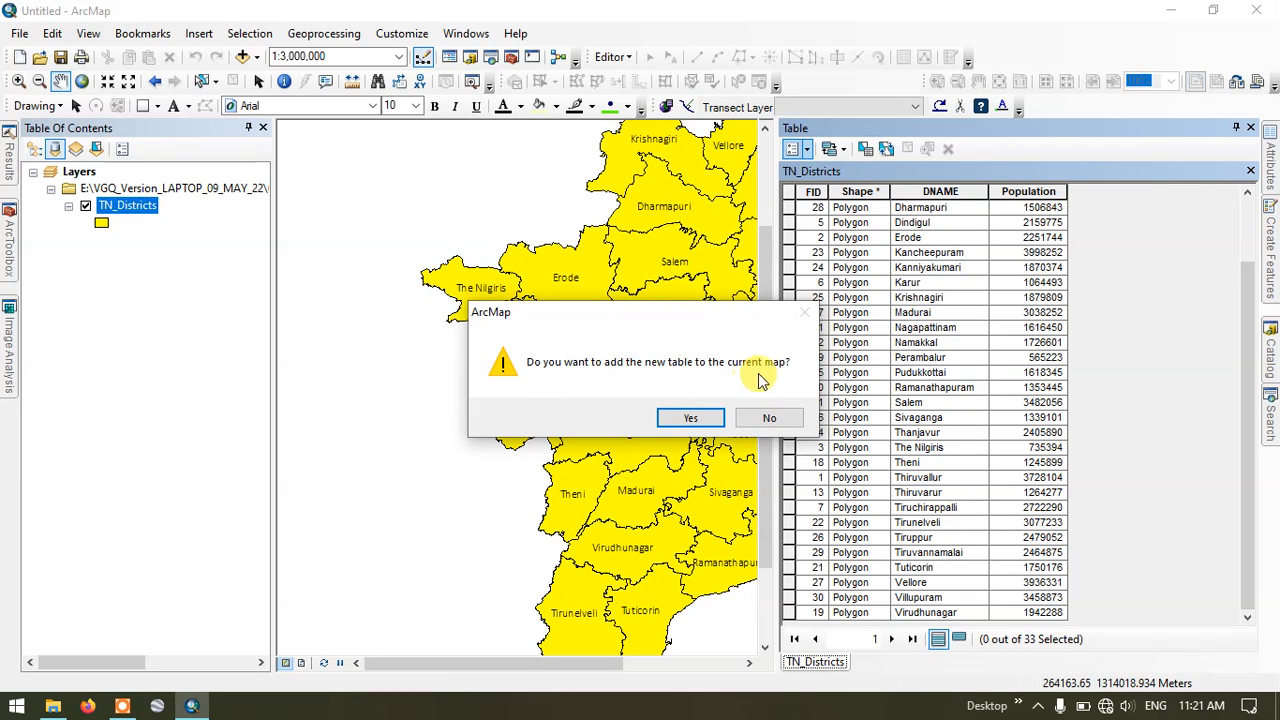
{"action": "mouse_move", "coordinate": [768, 418]}
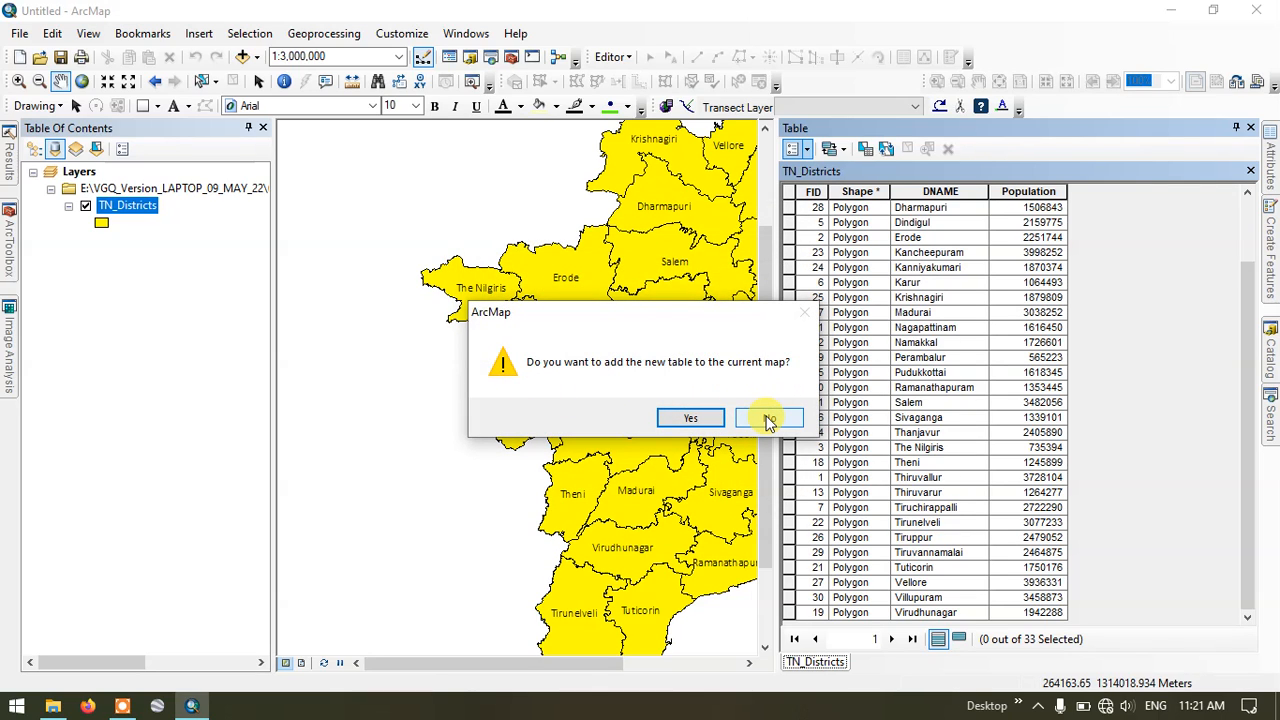
Step: Decline adding the new Attribute_Table table to the current map
{"action": "left_click", "coordinate": [768, 418]}
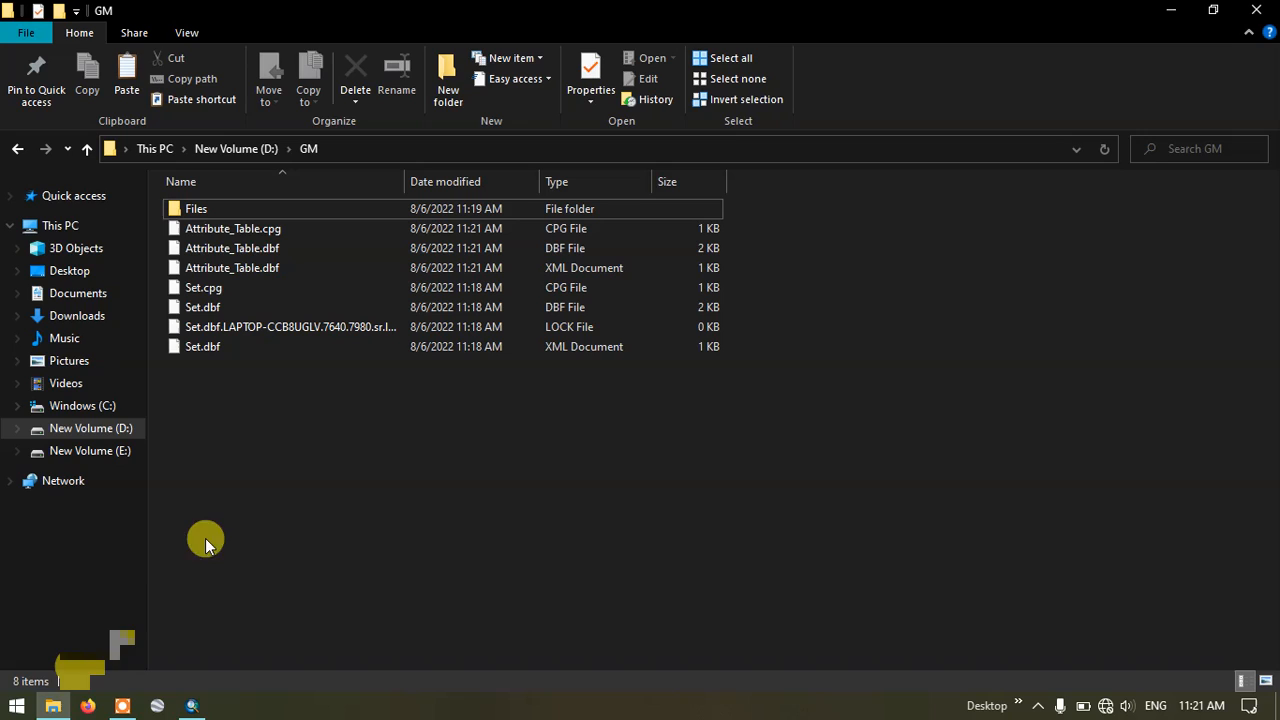
{"action": "mouse_move", "coordinate": [240, 228]}
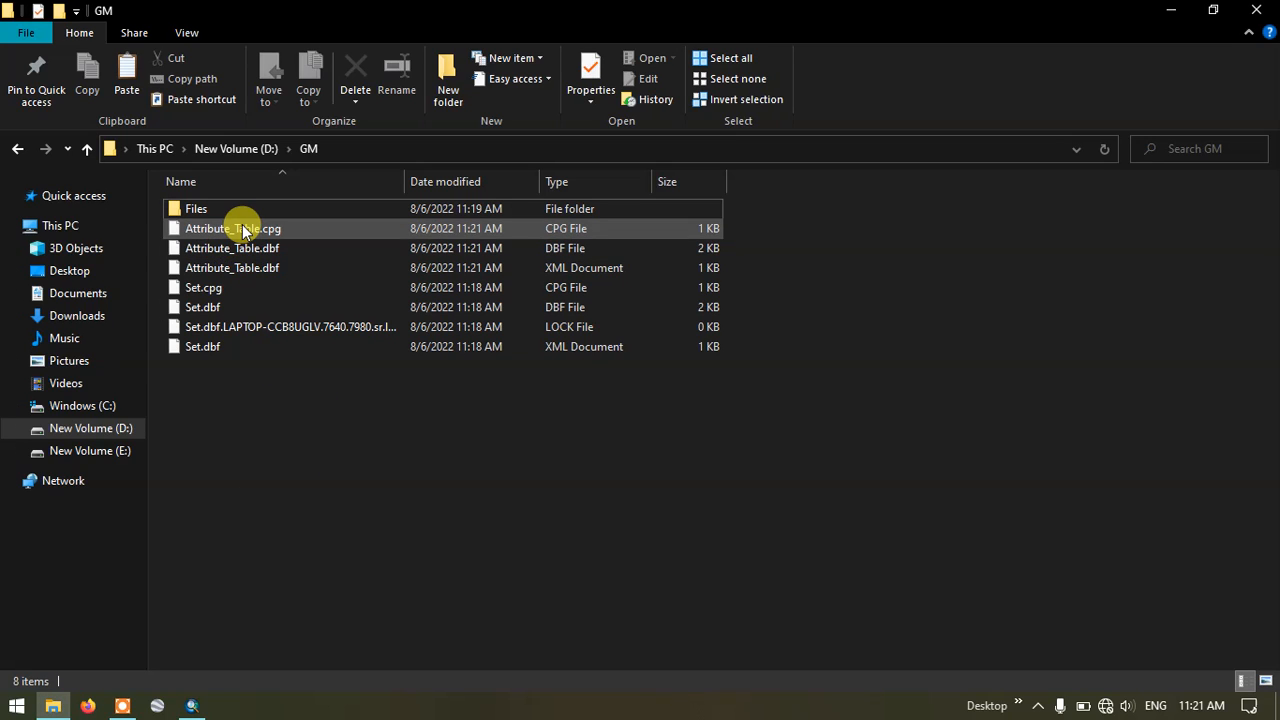
Step: Check the exported Attribute_Table files in the D:\GM folder
{"action": "left_click", "coordinate": [232, 268]}
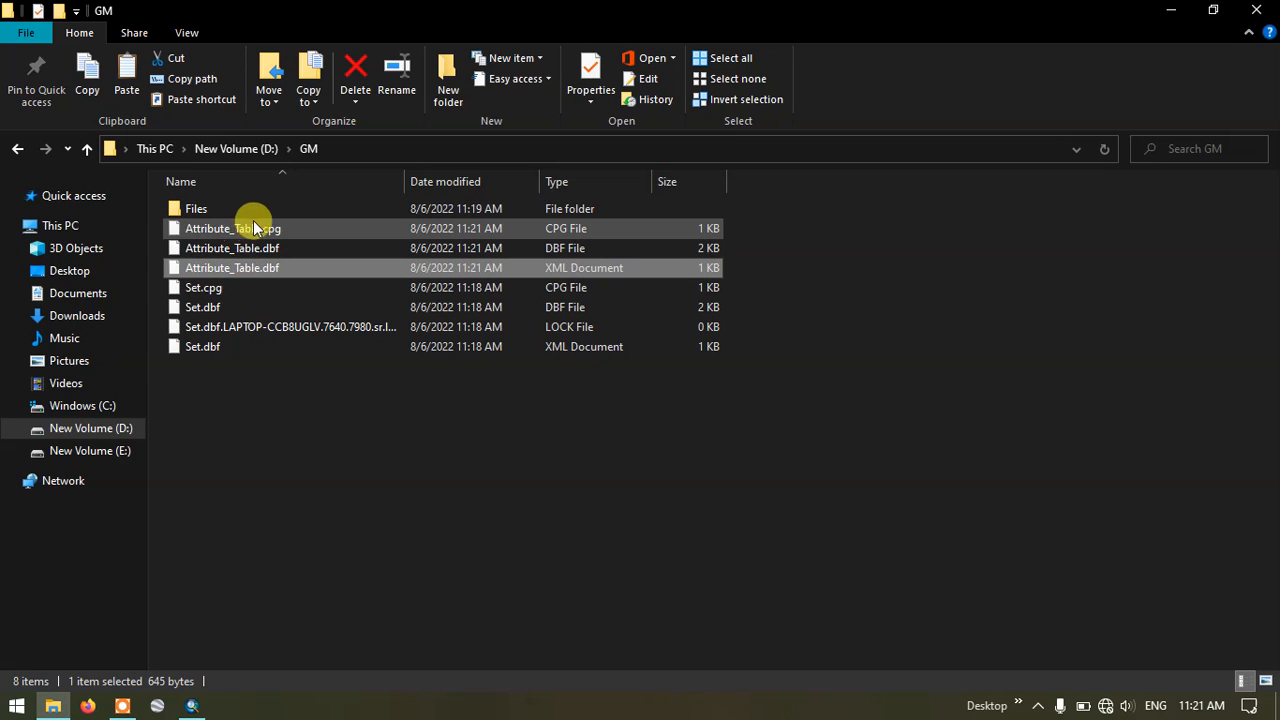
{"action": "mouse_move", "coordinate": [250, 228]}
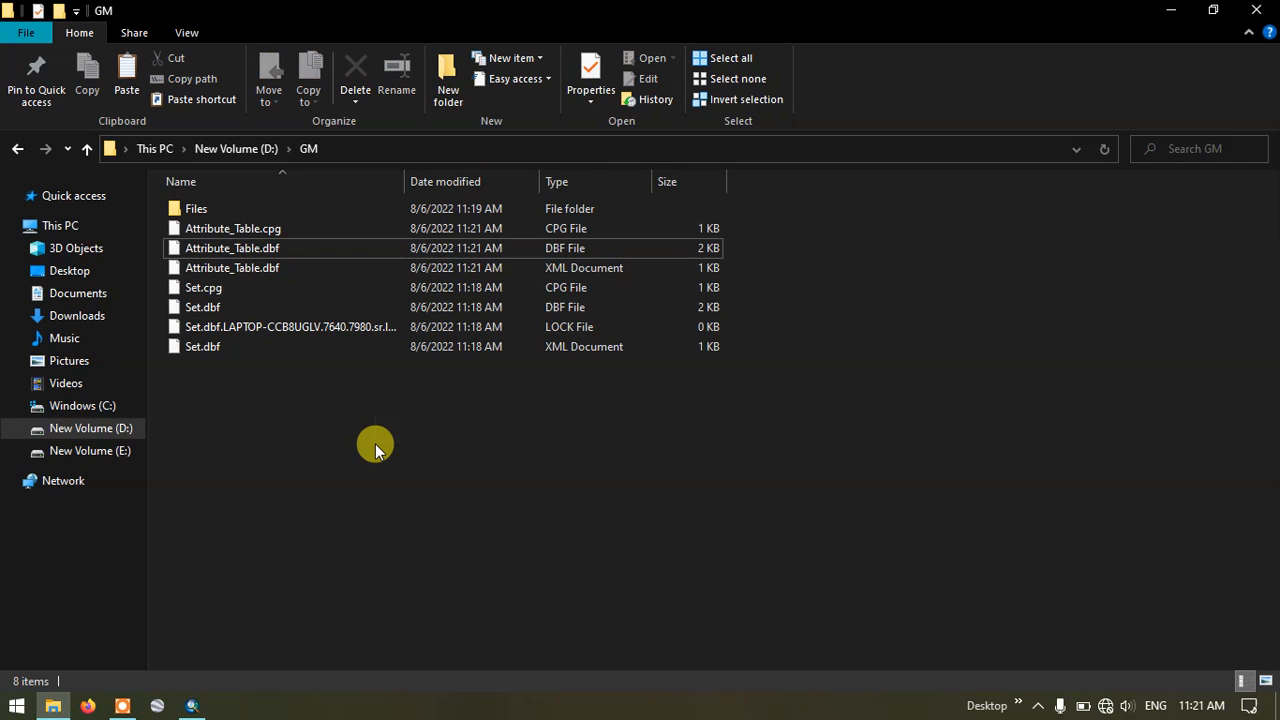
Step: Create a new Microsoft Excel Worksheet with the default name in the GM folder and open it
{"action": "right_click", "coordinate": [376, 444]}
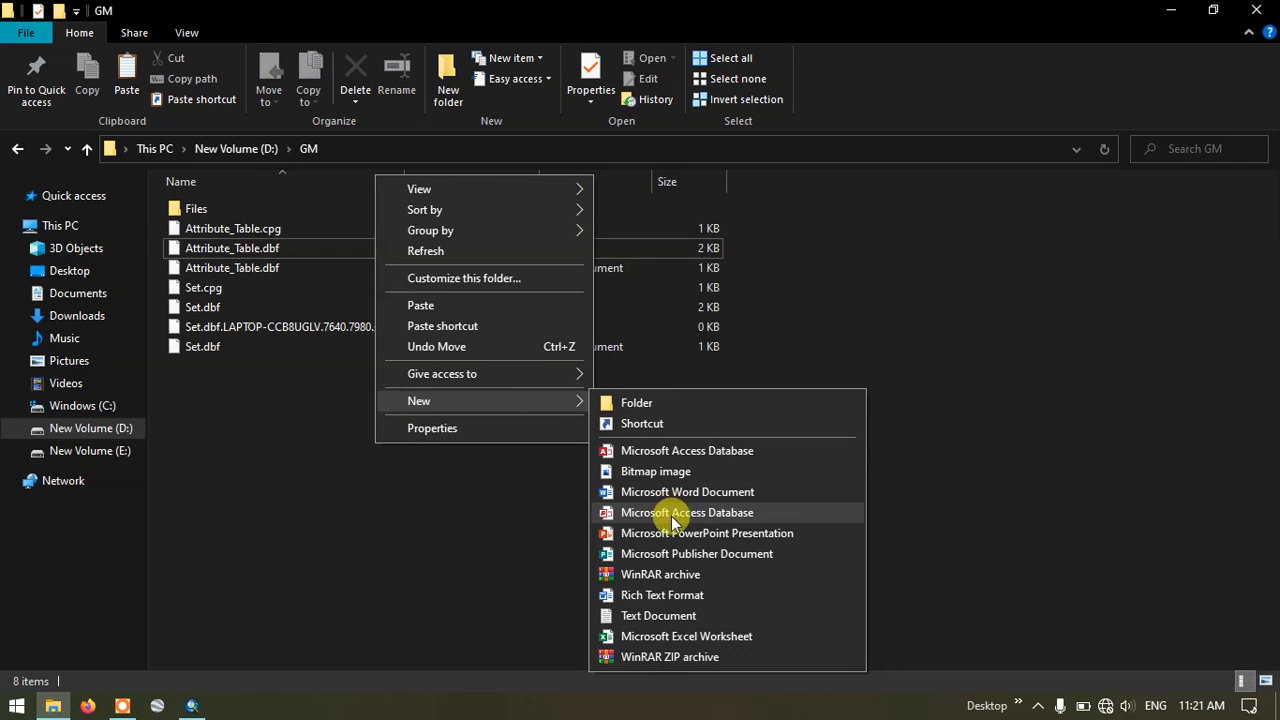
{"action": "left_click", "coordinate": [686, 636]}
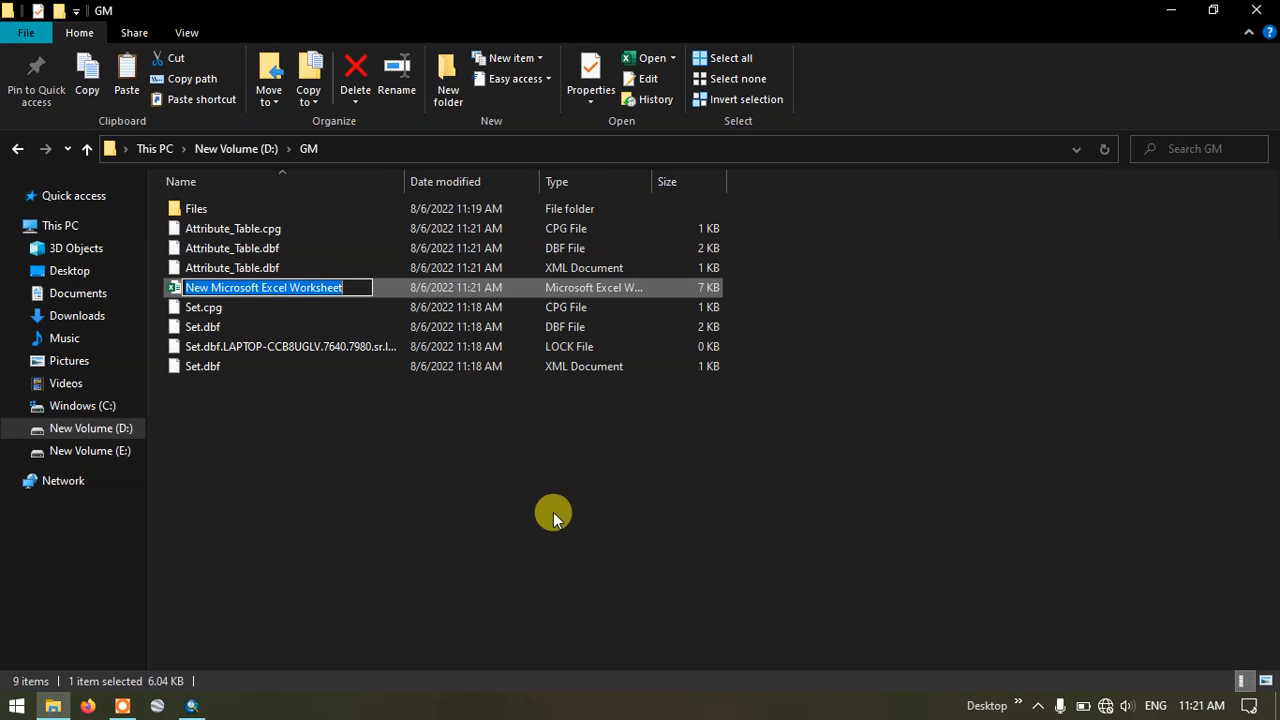
{"action": "left_click", "coordinate": [264, 288]}
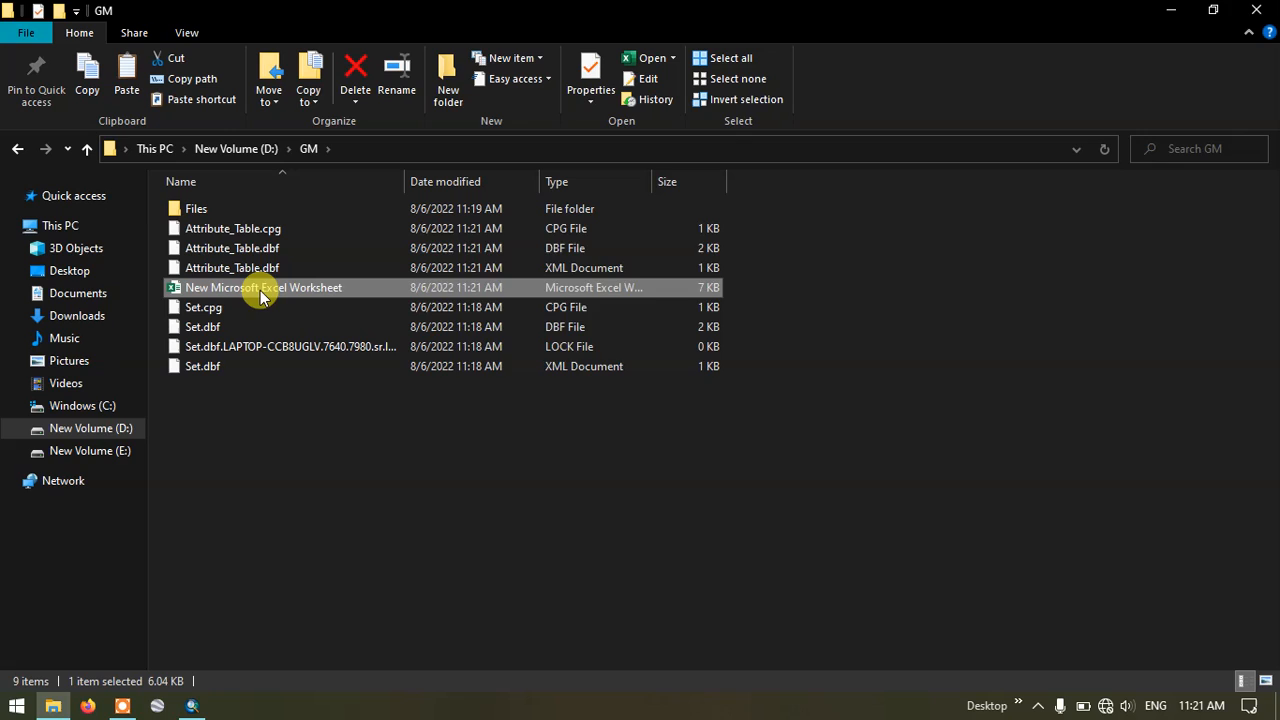
{"action": "double_click", "coordinate": [264, 288]}
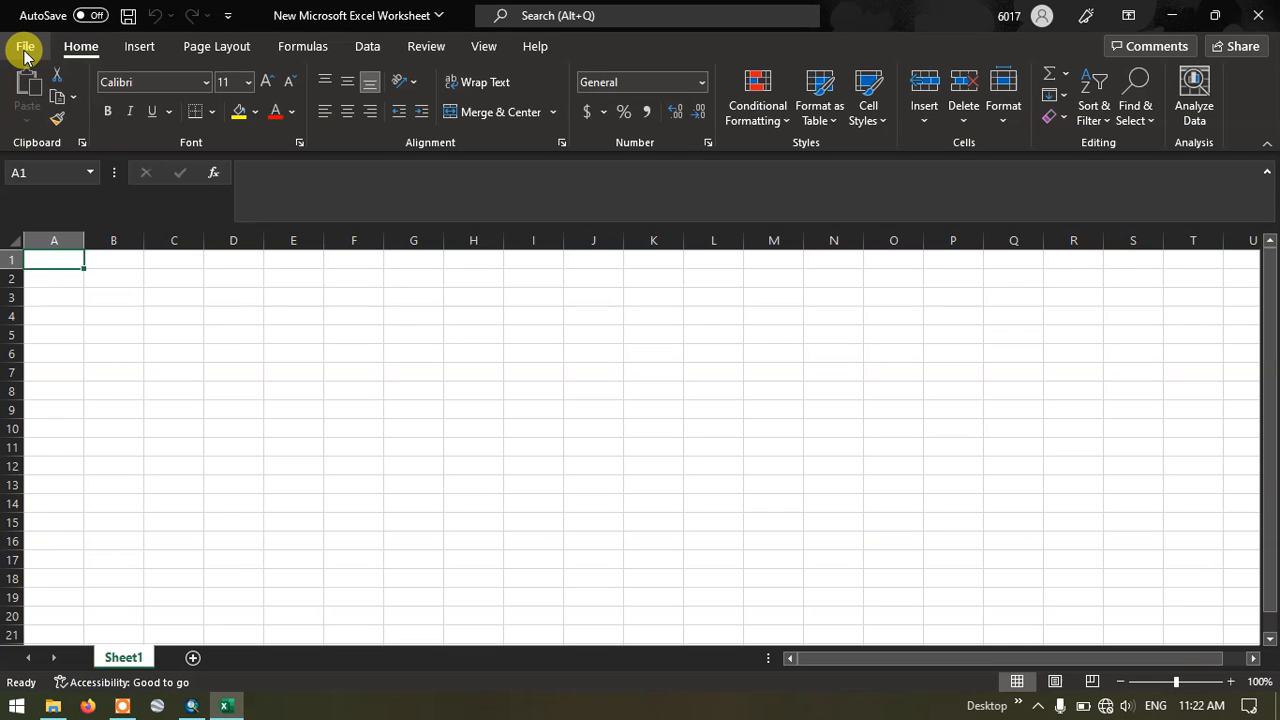
Step: Bring up Excel's Open dialog via File > Open > Browse, landing in the GM folder
{"action": "left_click", "coordinate": [24, 46]}
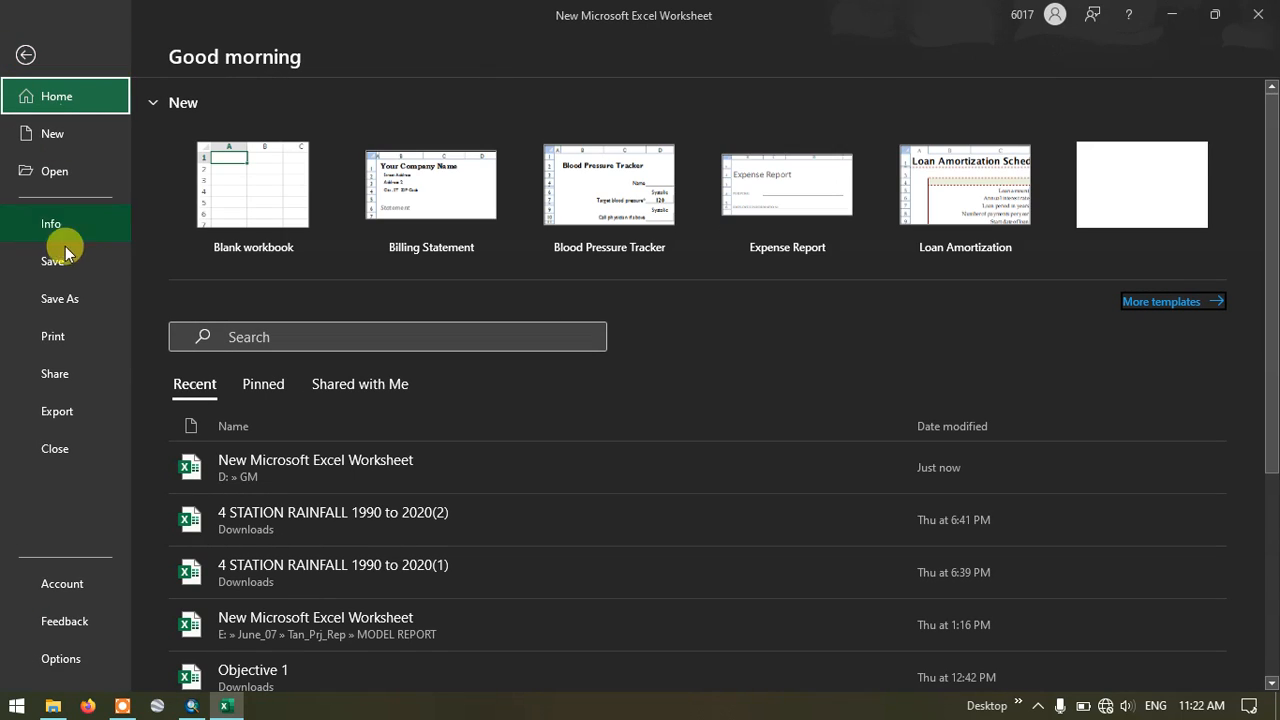
{"action": "mouse_move", "coordinate": [56, 448]}
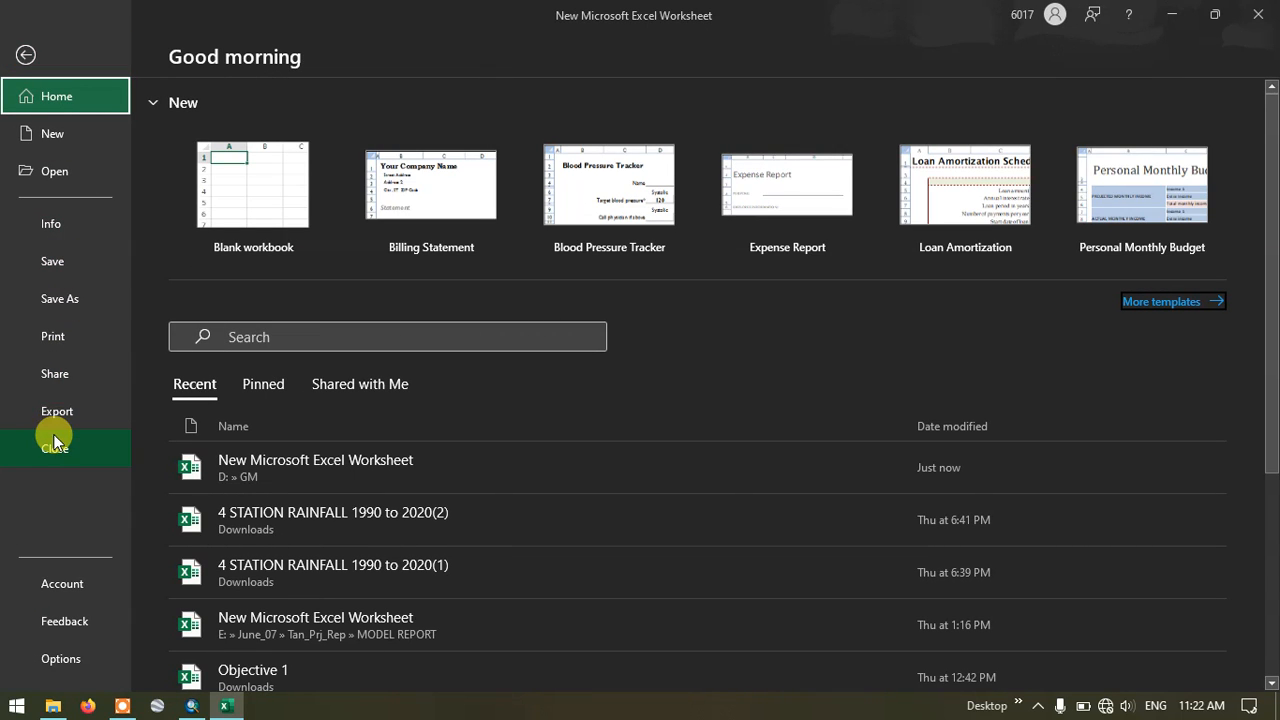
{"action": "mouse_move", "coordinate": [70, 172]}
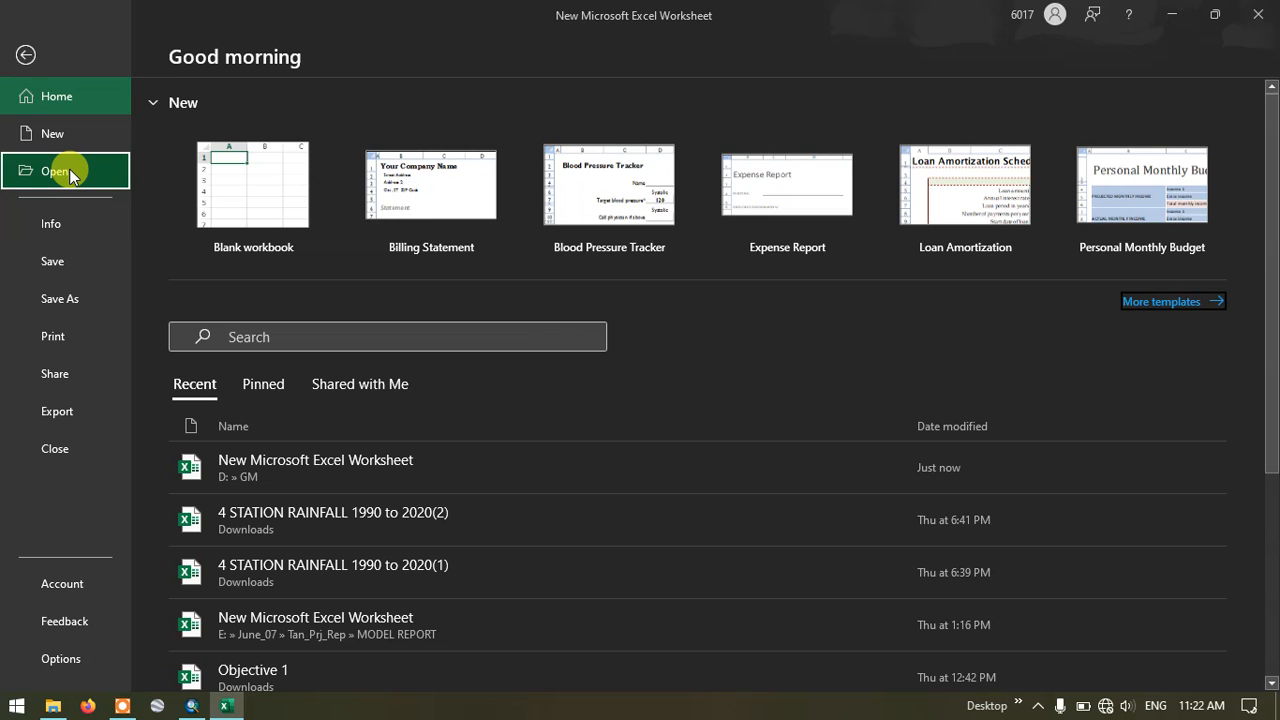
{"action": "left_click", "coordinate": [56, 170]}
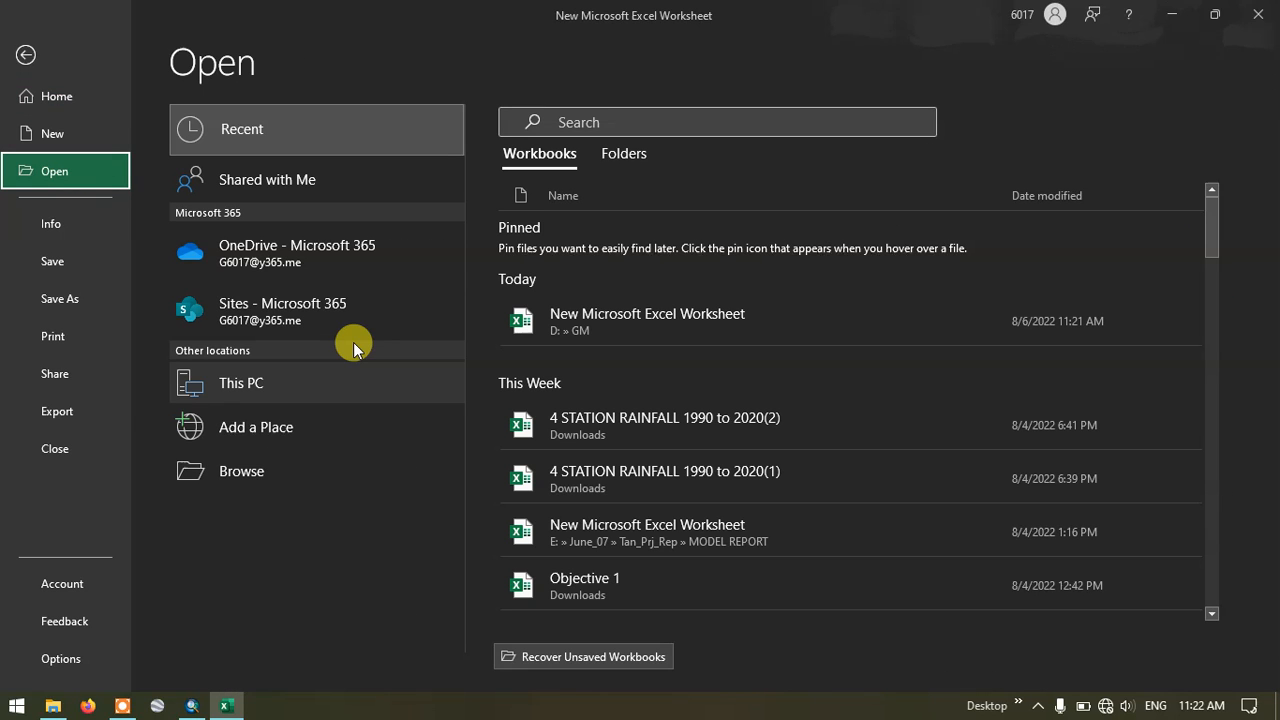
{"action": "mouse_move", "coordinate": [264, 482]}
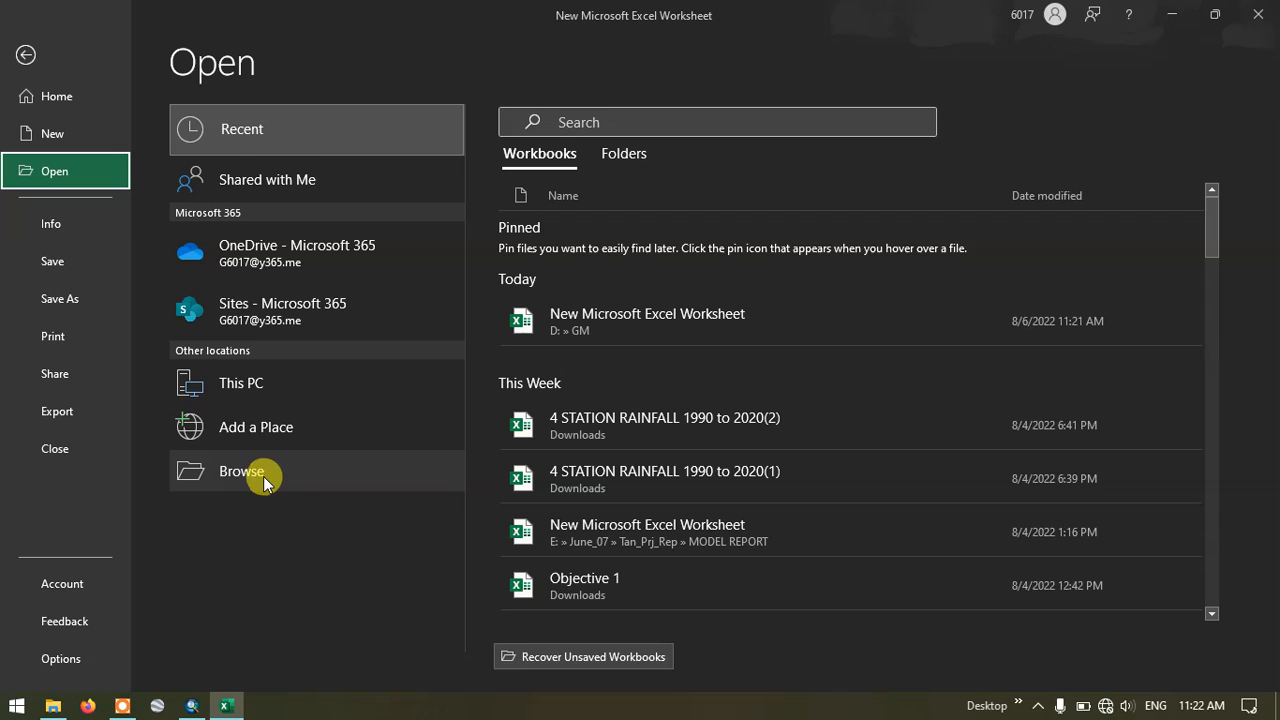
{"action": "mouse_move", "coordinate": [296, 486]}
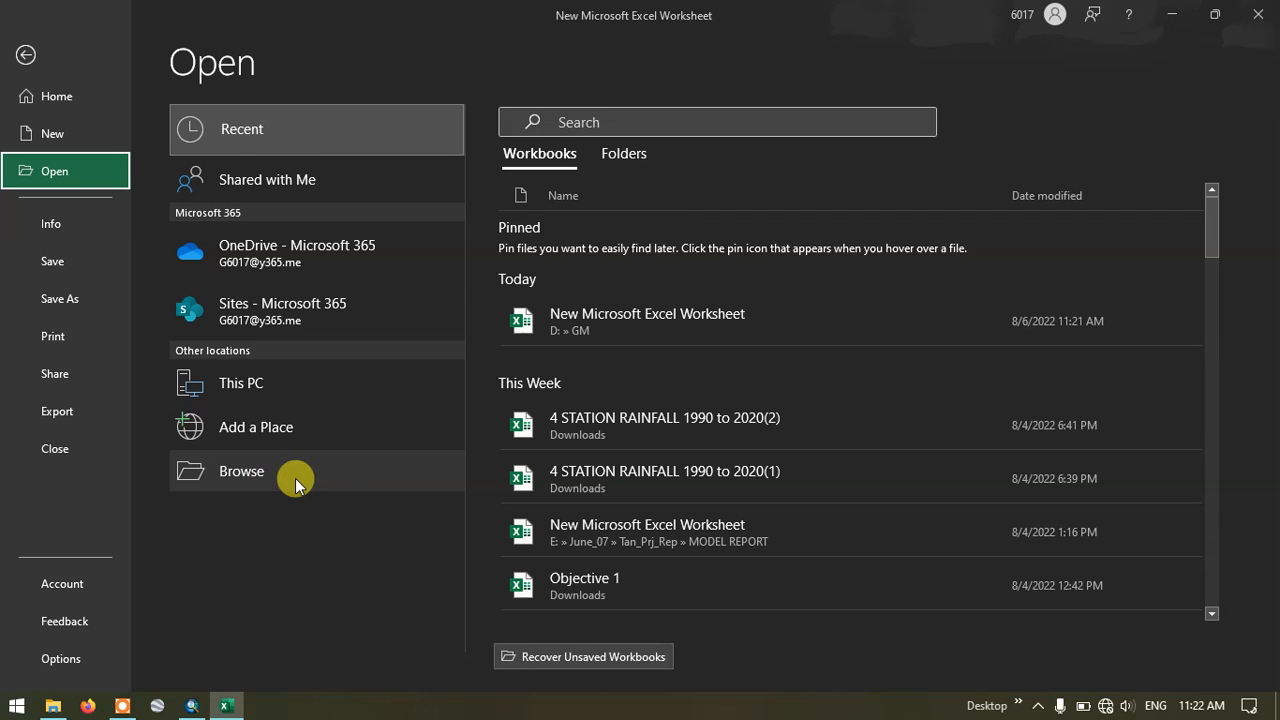
{"action": "left_click", "coordinate": [240, 472]}
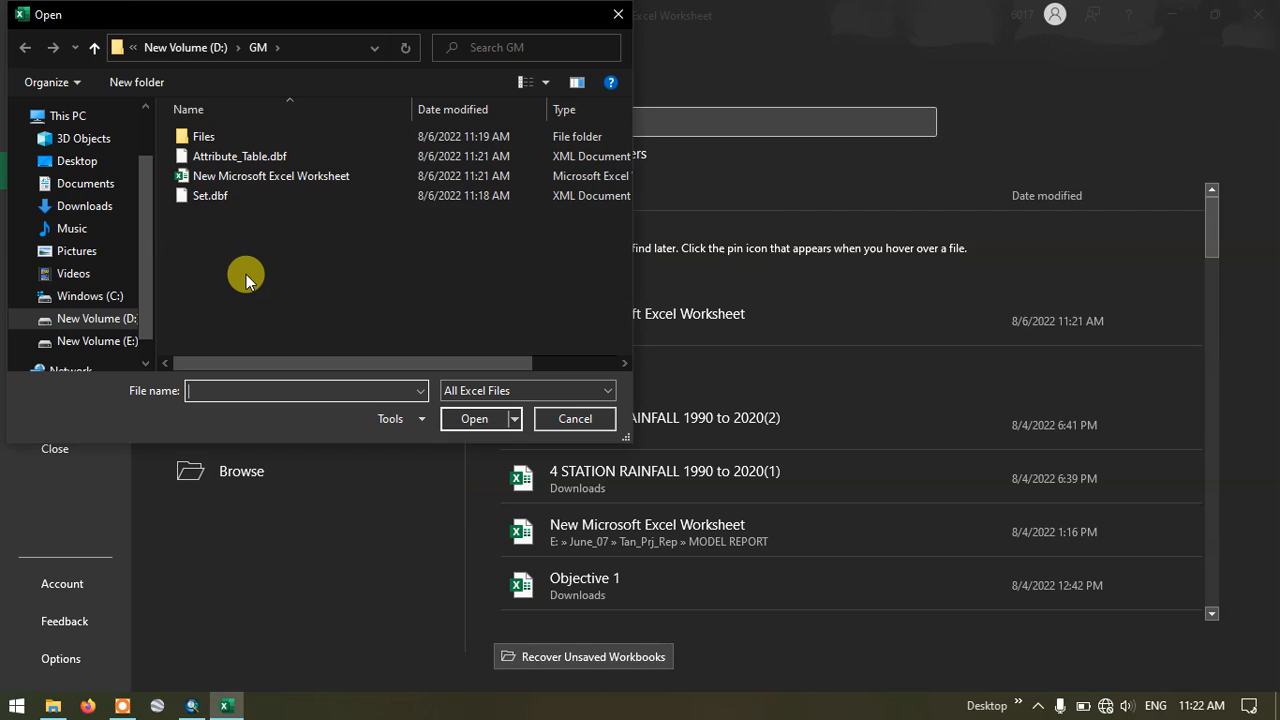
{"action": "mouse_move", "coordinate": [240, 156]}
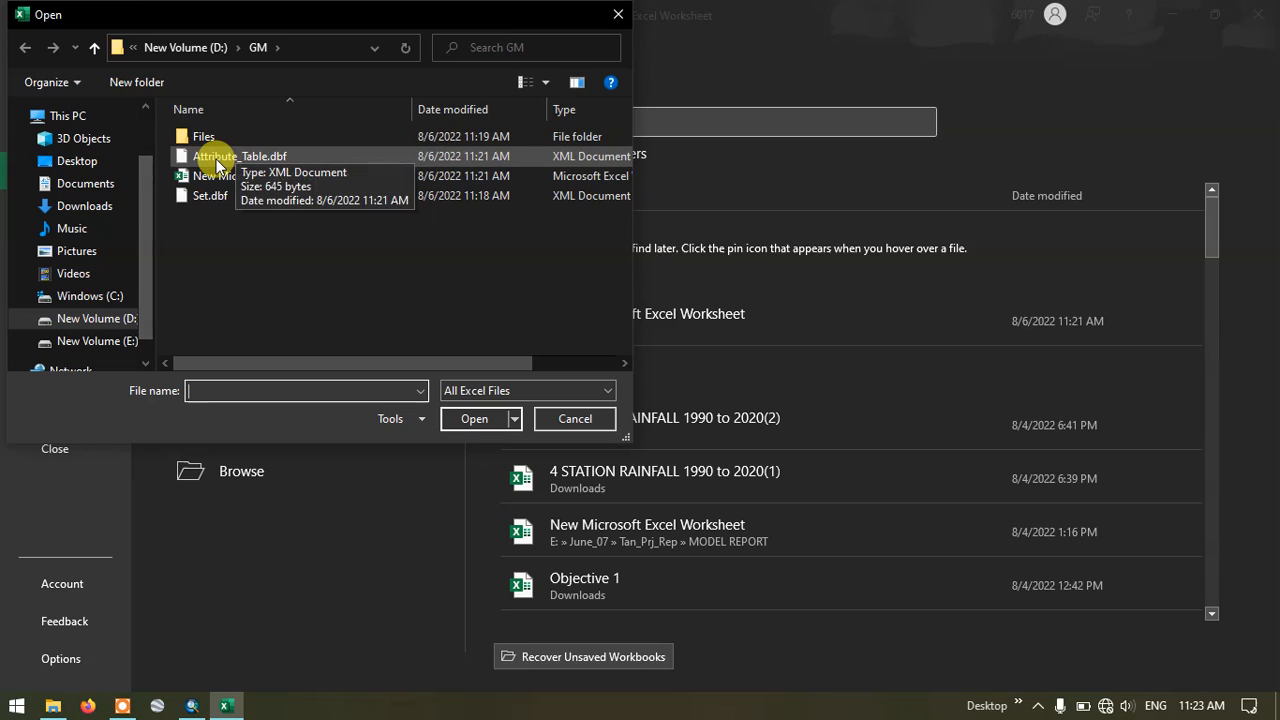
Step: Filter to dBase Files and open Attribute_Table.dbf showing DNAME and Population columns
{"action": "left_click", "coordinate": [240, 156]}
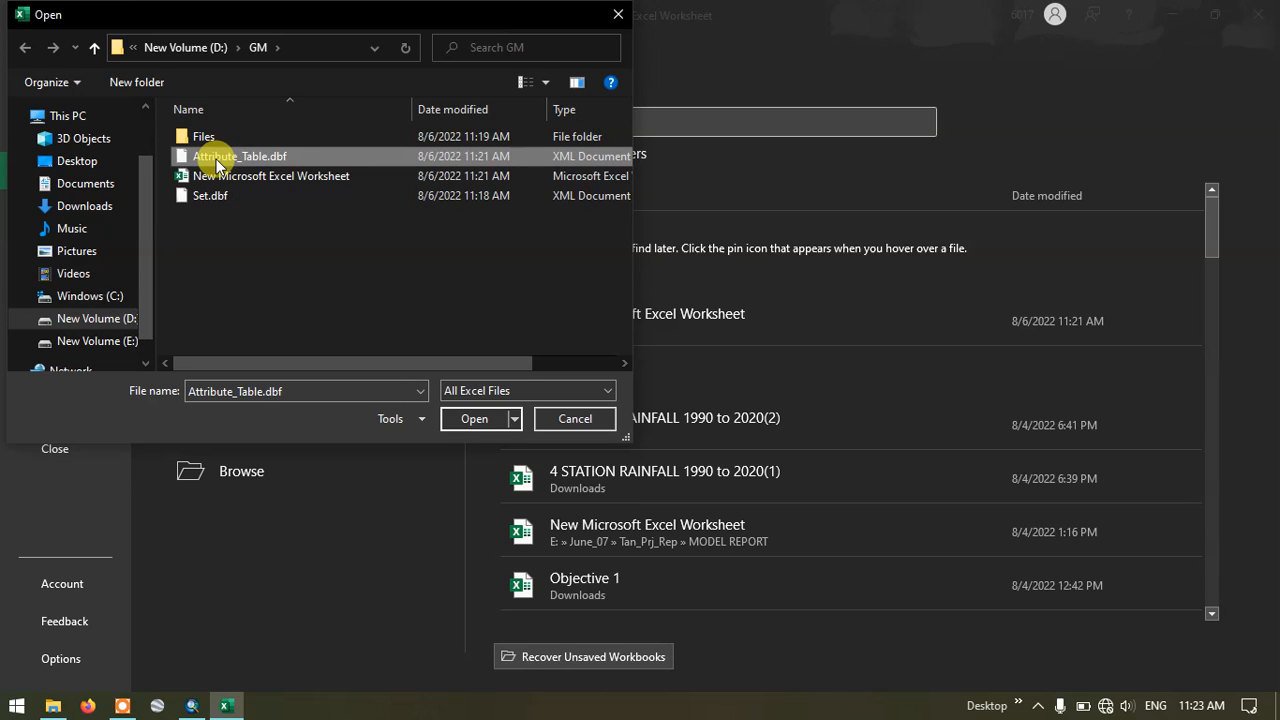
{"action": "mouse_move", "coordinate": [546, 220]}
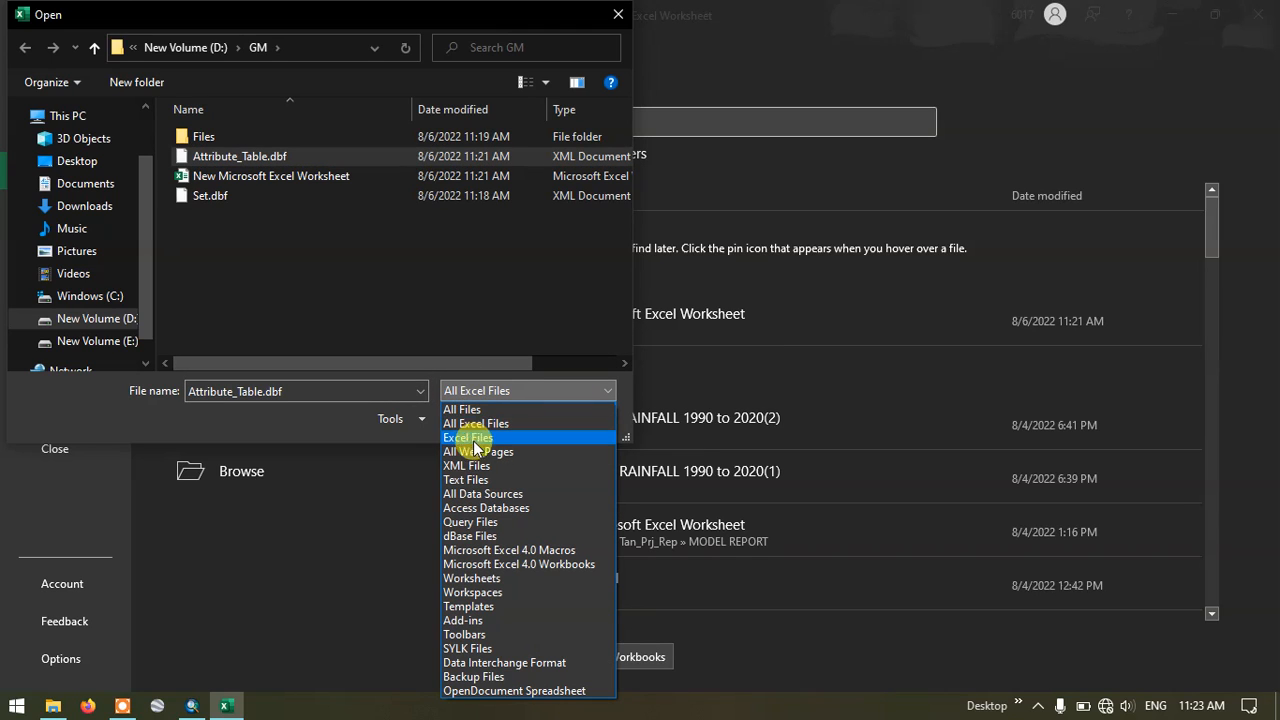
{"action": "left_click", "coordinate": [470, 536]}
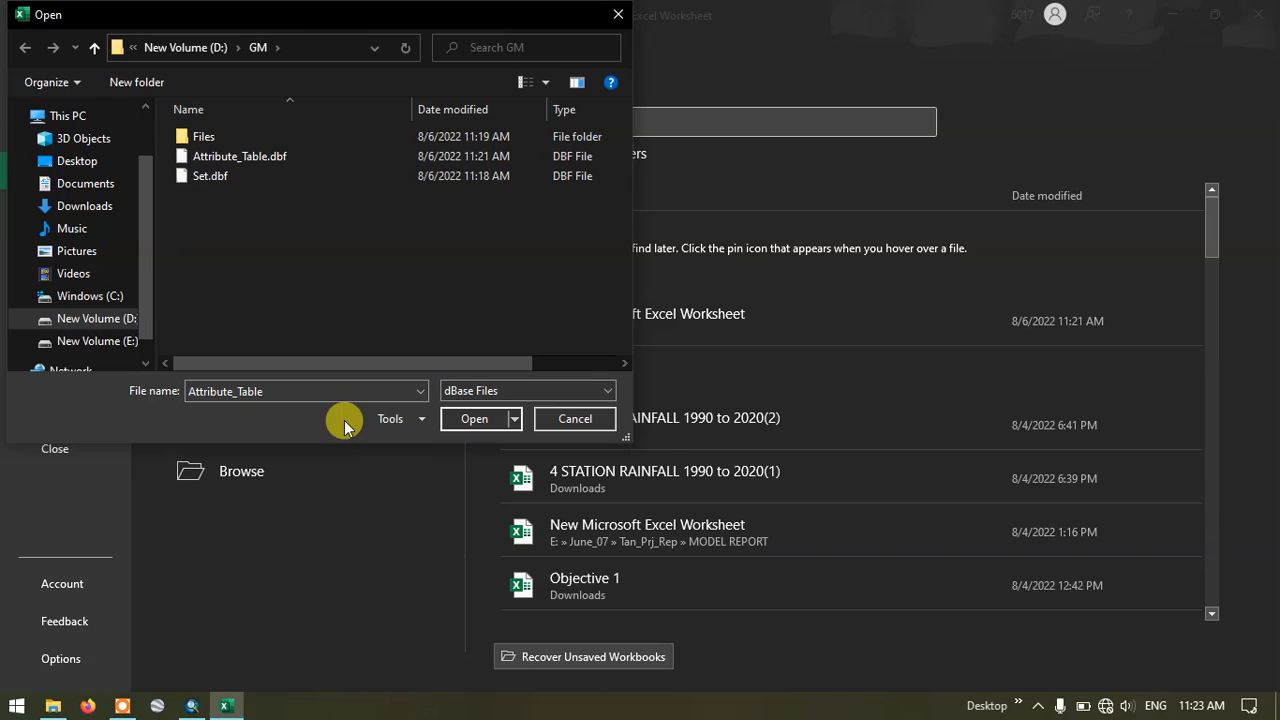
{"action": "left_click", "coordinate": [240, 156]}
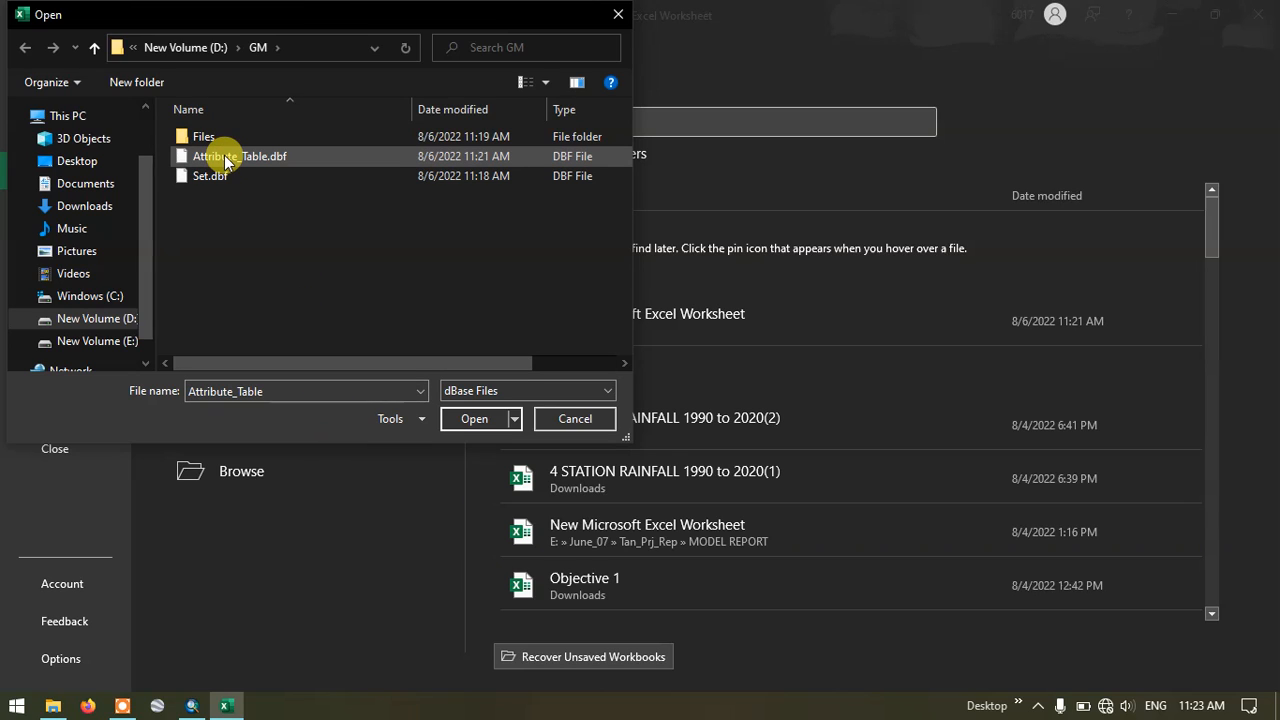
{"action": "left_click", "coordinate": [238, 156]}
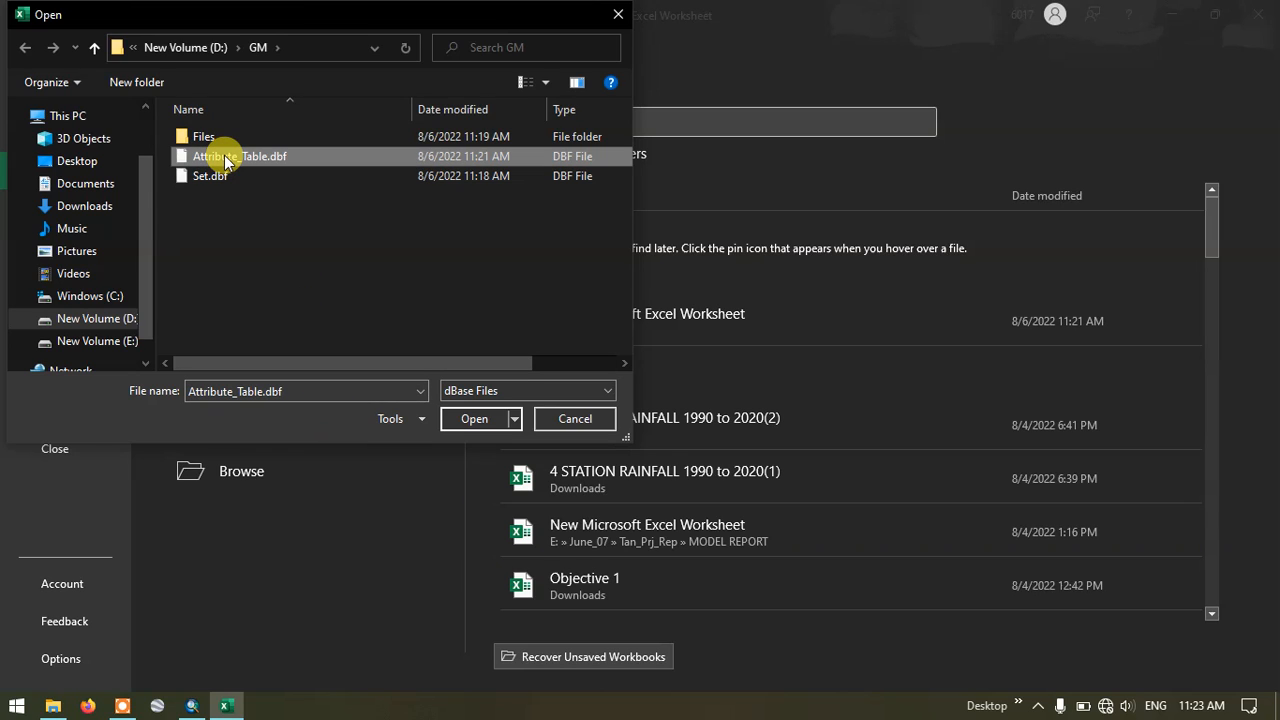
{"action": "mouse_move", "coordinate": [324, 164]}
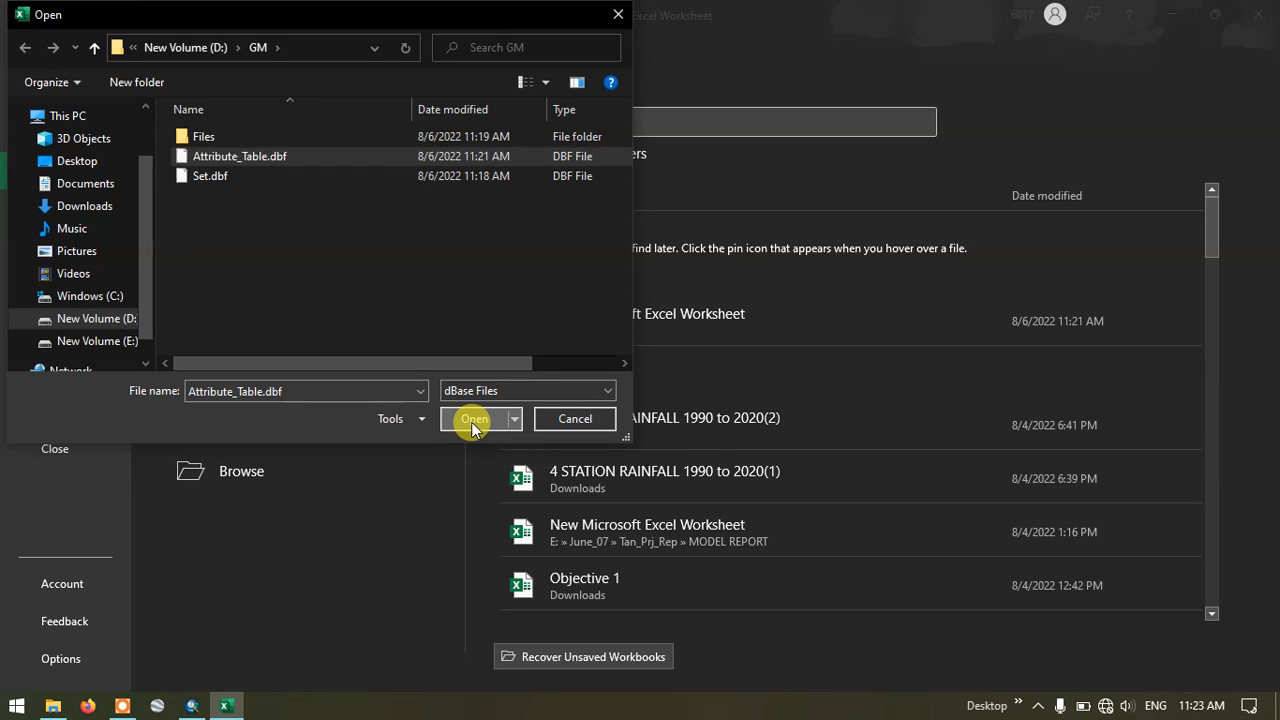
{"action": "left_click", "coordinate": [474, 418]}
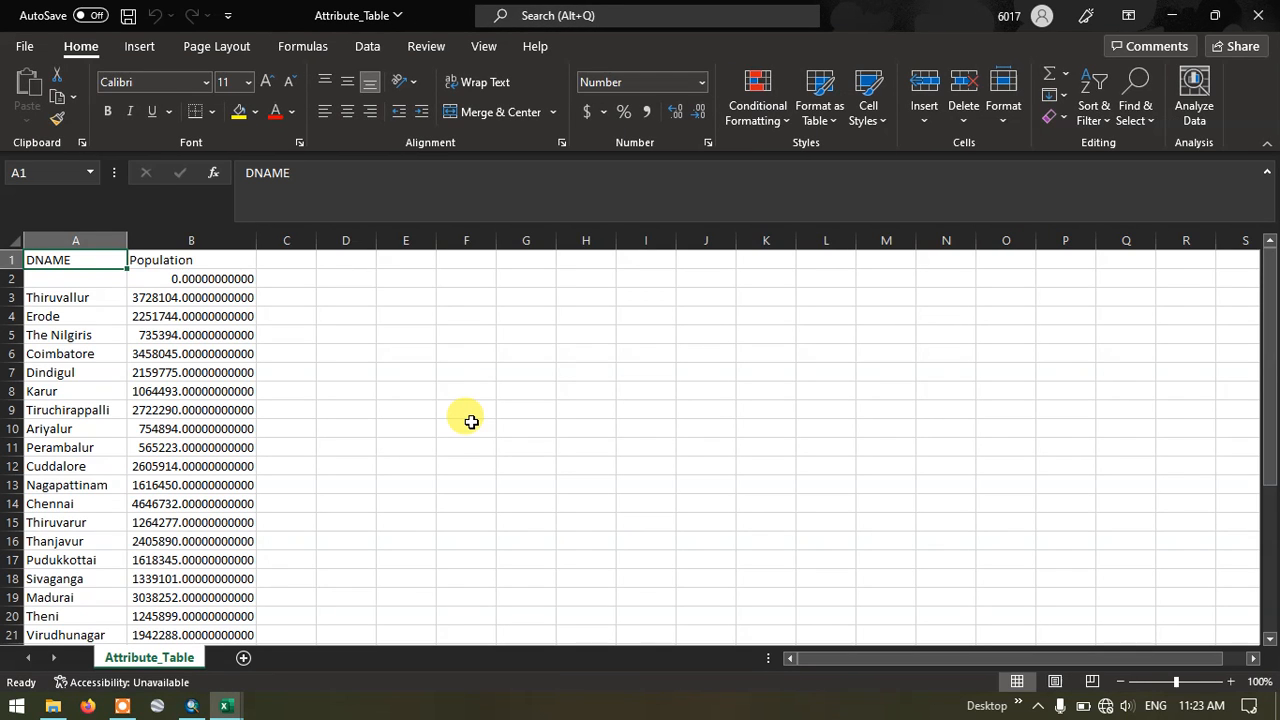
{"action": "mouse_move", "coordinate": [392, 372]}
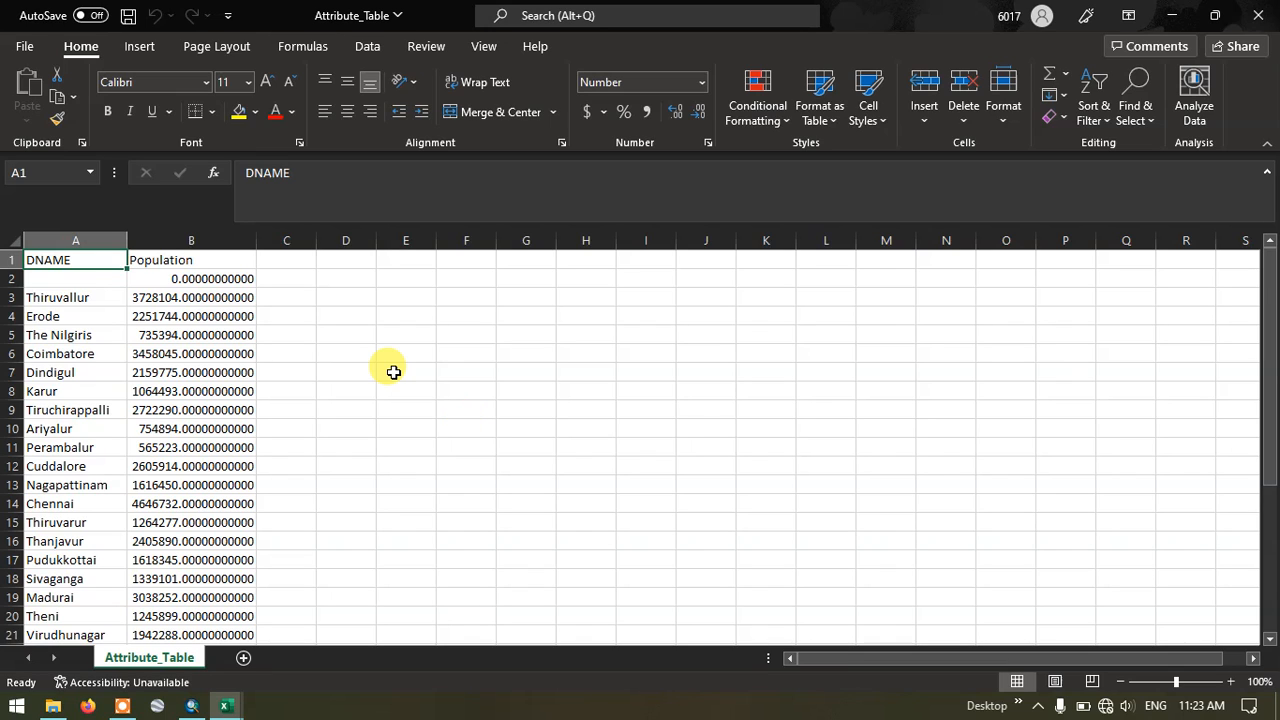
Step: Review the district name and Population columns and return to the Attribute_Table workbook
{"action": "left_click", "coordinate": [286, 372]}
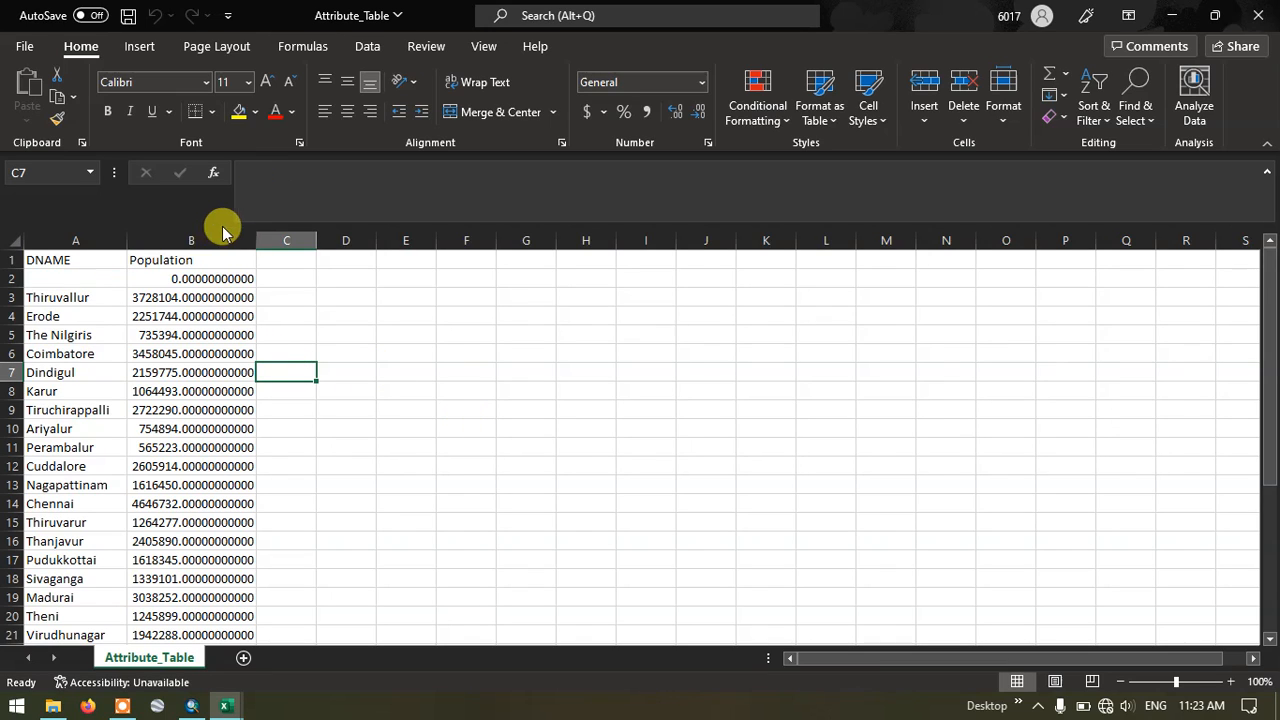
{"action": "scroll", "scroll_direction": "down", "scroll_amount": 3}
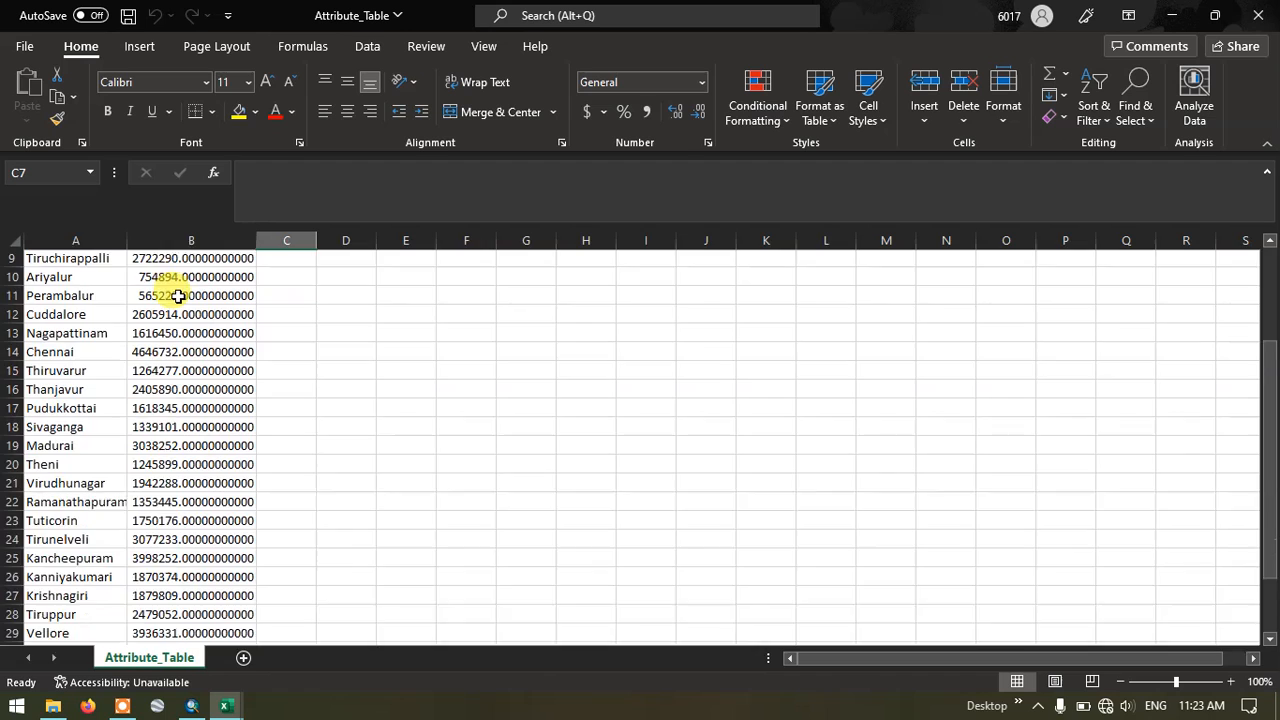
{"action": "scroll", "scroll_direction": "up", "scroll_amount": 3}
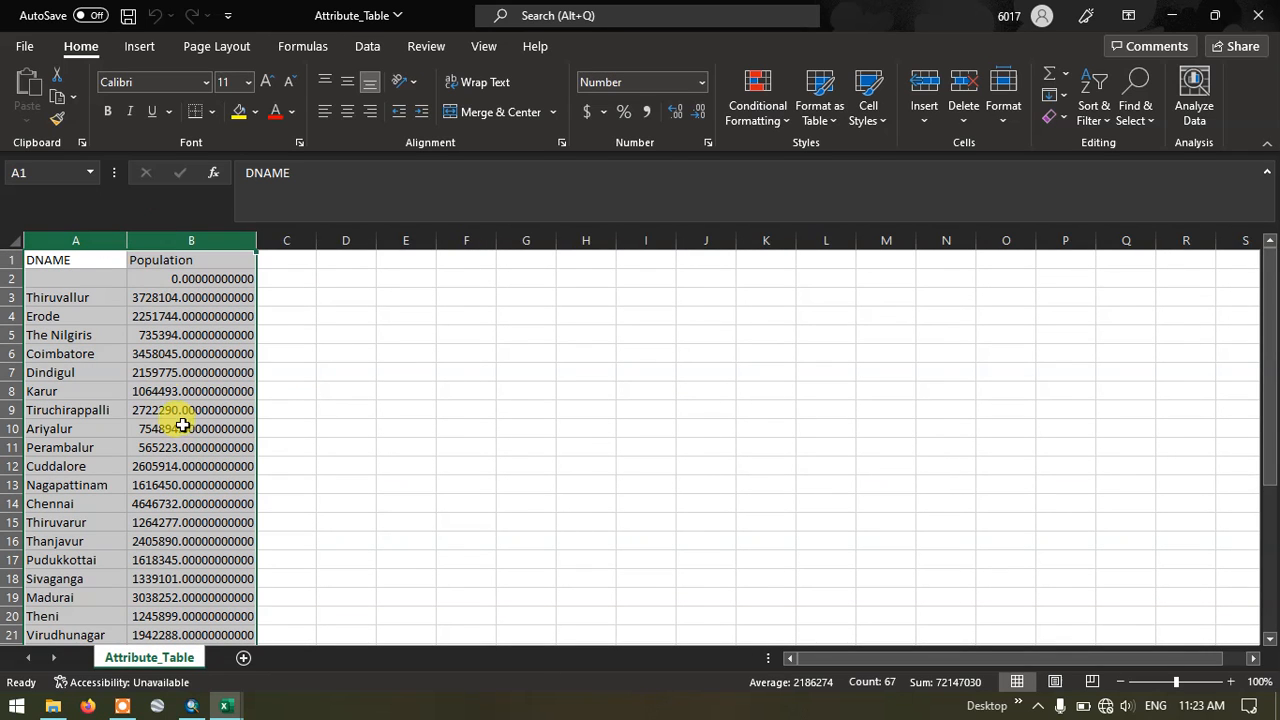
{"action": "left_click", "coordinate": [192, 706]}
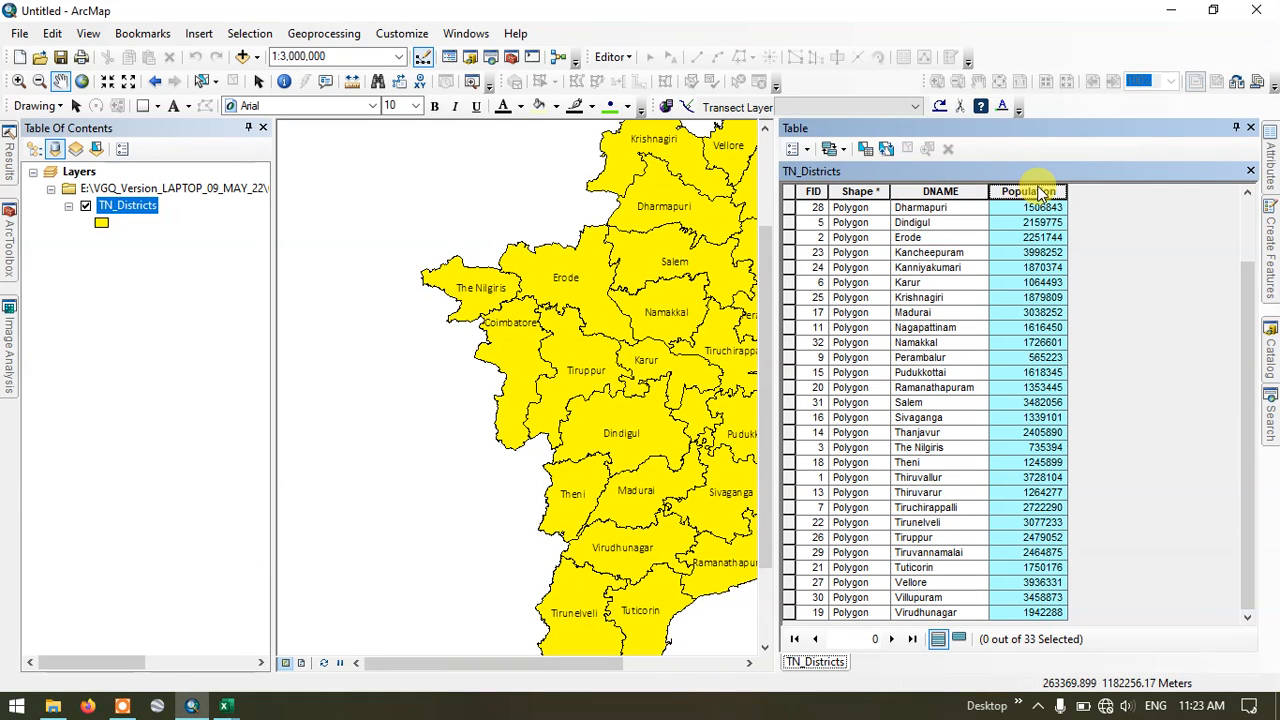
{"action": "mouse_move", "coordinate": [248, 690]}
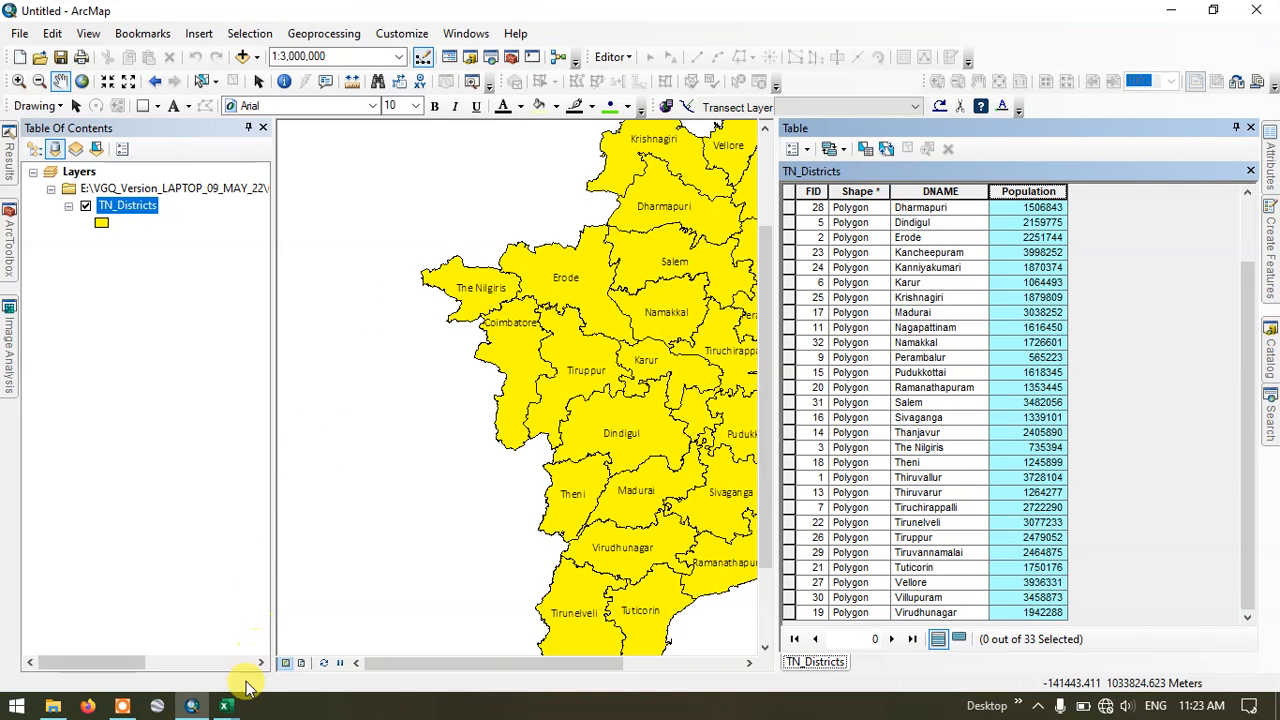
{"action": "mouse_move", "coordinate": [232, 708]}
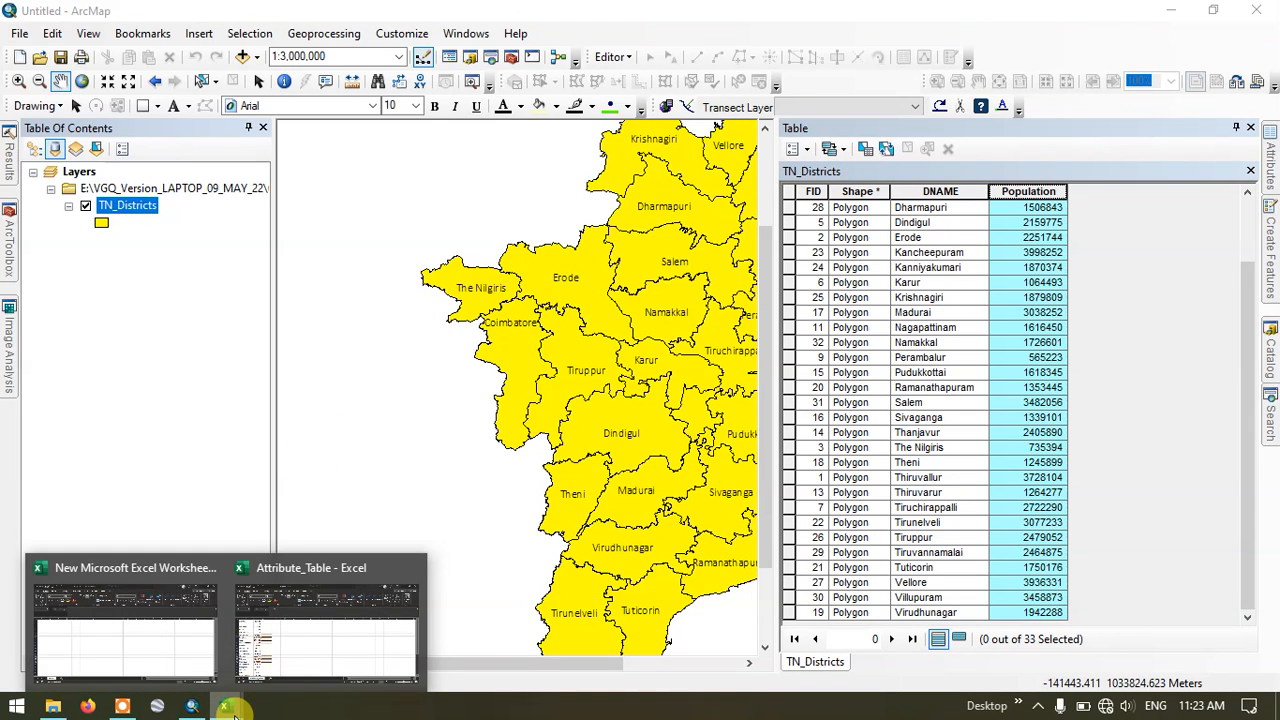
{"action": "left_click", "coordinate": [328, 620]}
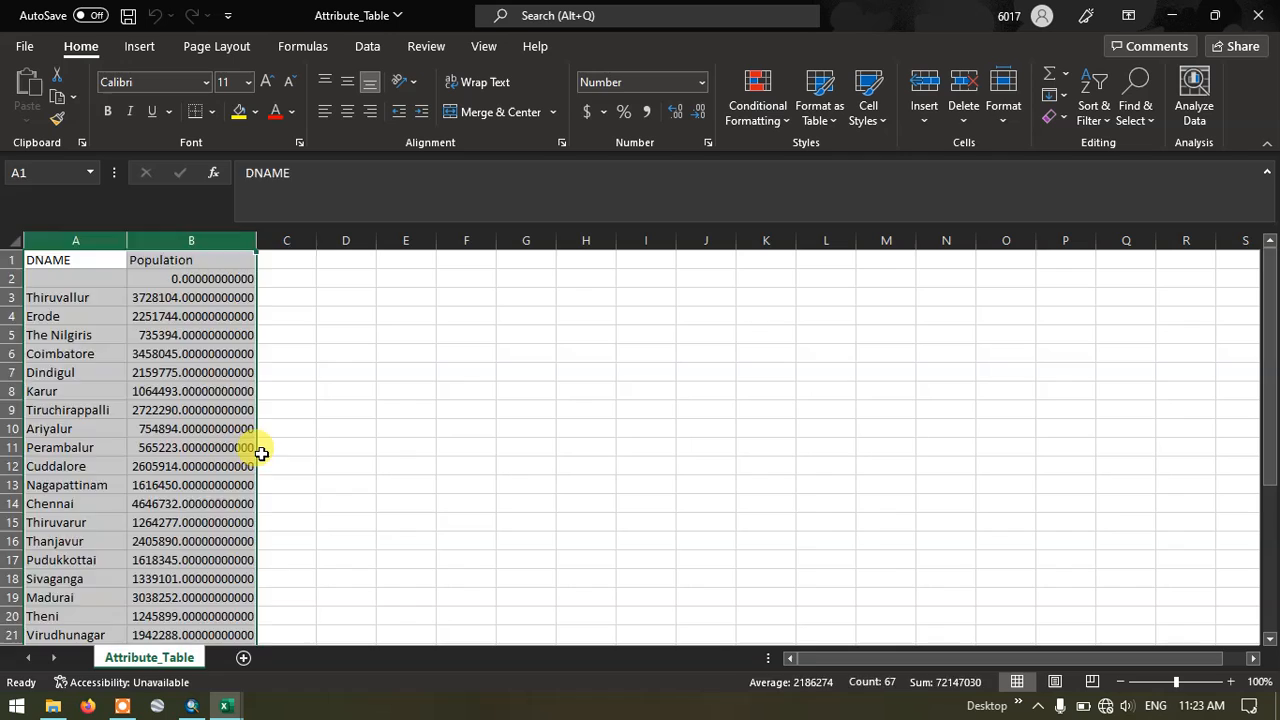
{"action": "left_click", "coordinate": [286, 448]}
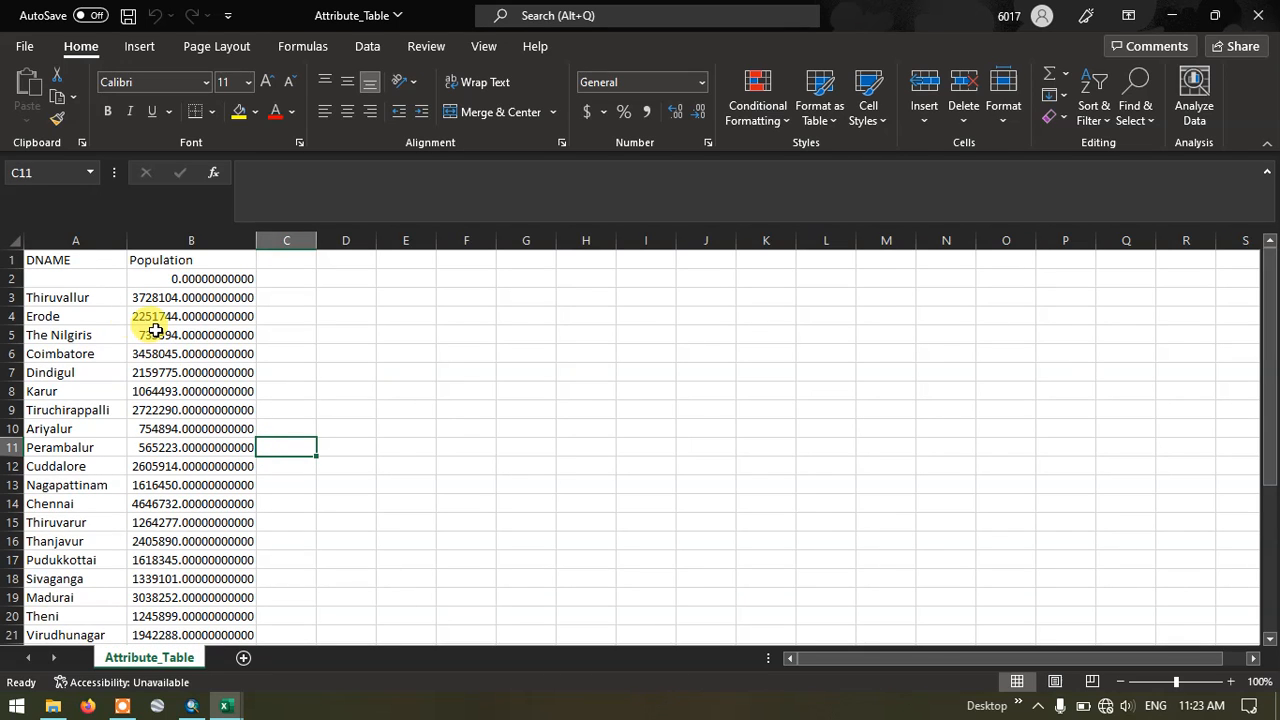
{"action": "left_click", "coordinate": [192, 260]}
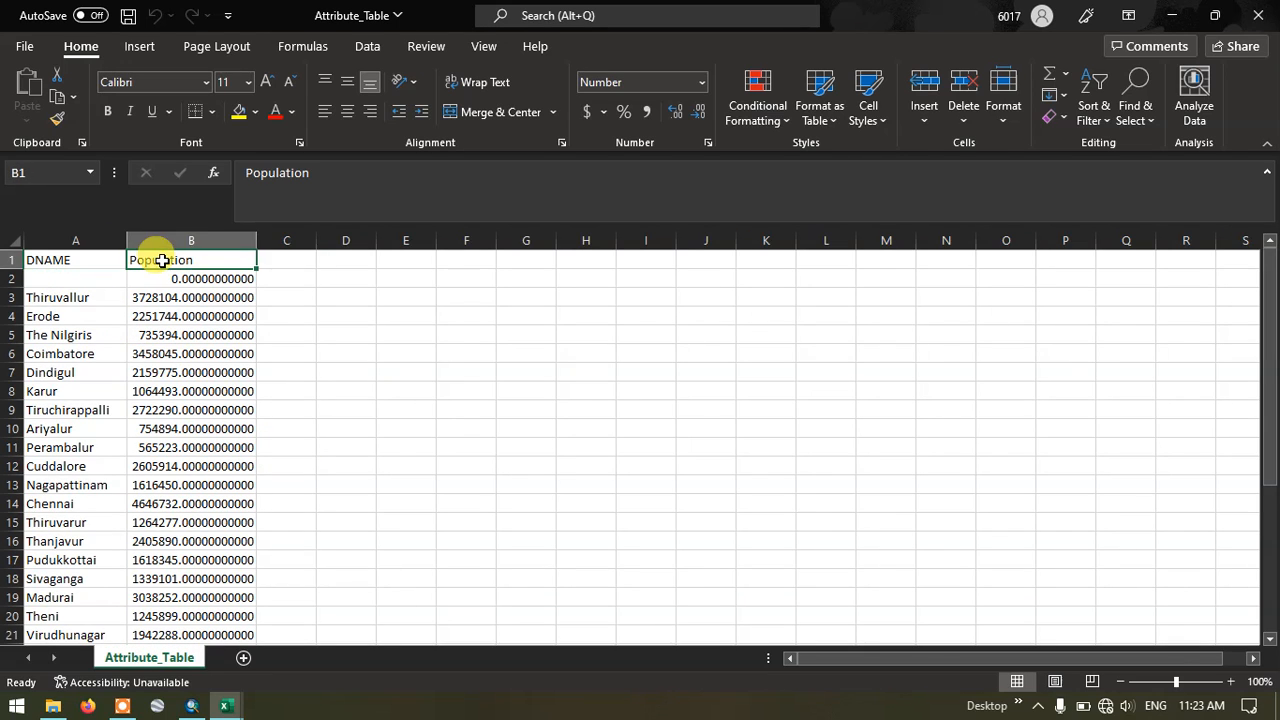
{"action": "scroll", "scroll_direction": "down", "scroll_amount": 3}
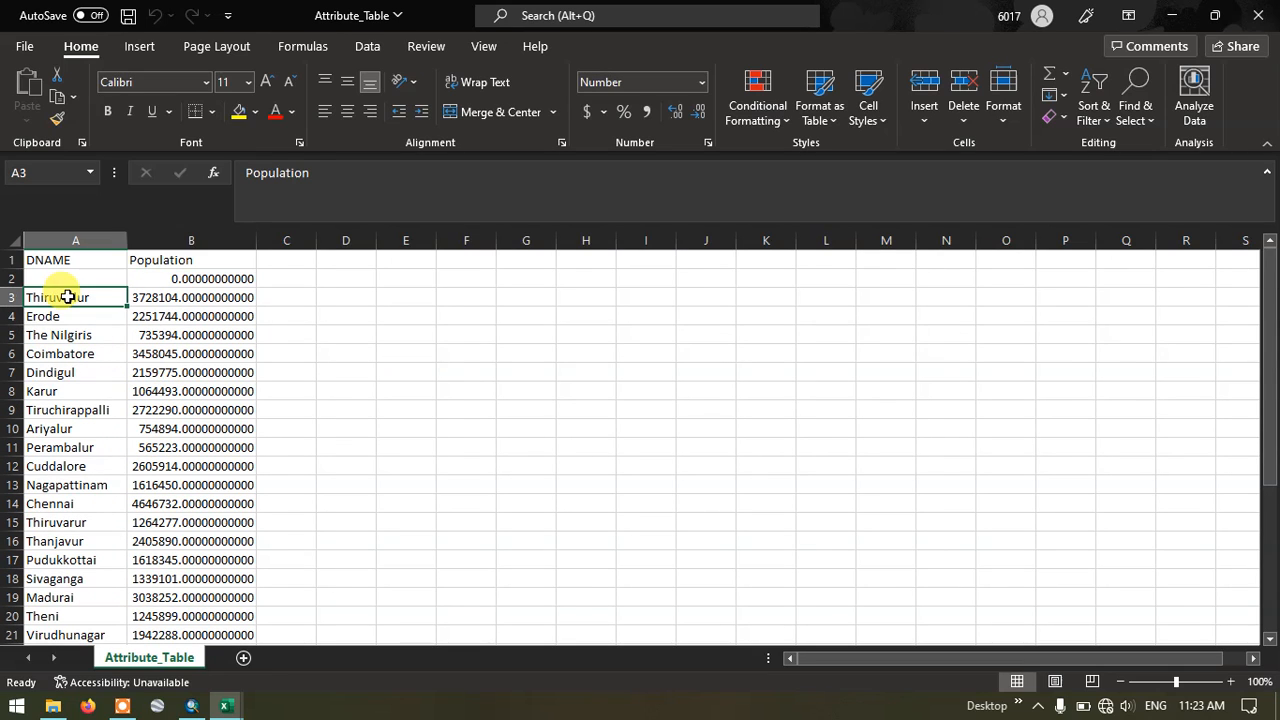
{"action": "left_click", "coordinate": [192, 296]}
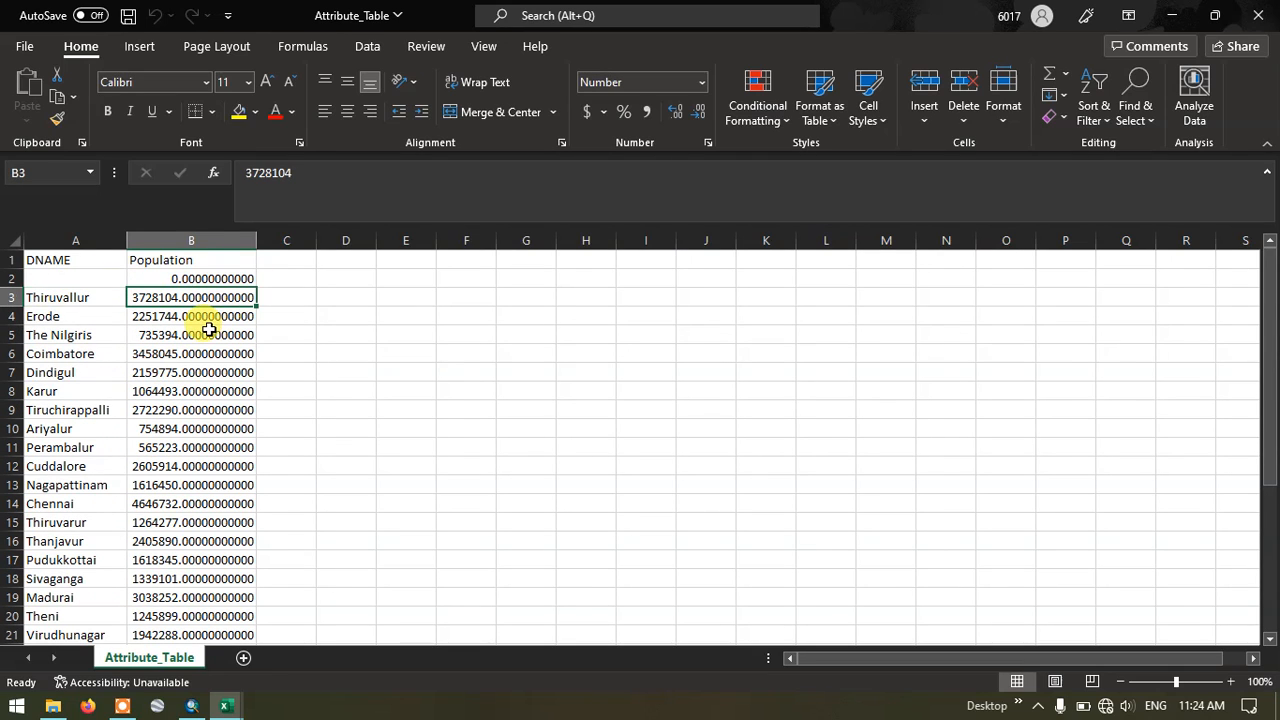
{"action": "left_click", "coordinate": [192, 336]}
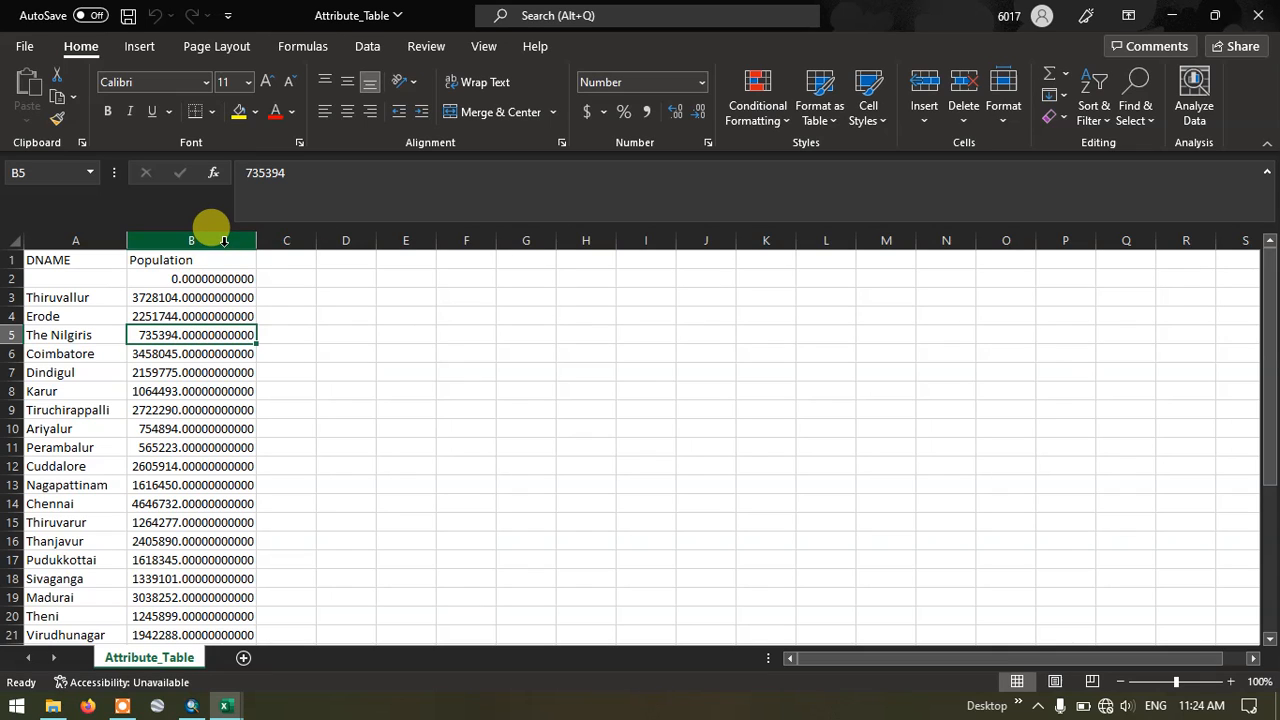
{"action": "mouse_move", "coordinate": [344, 296]}
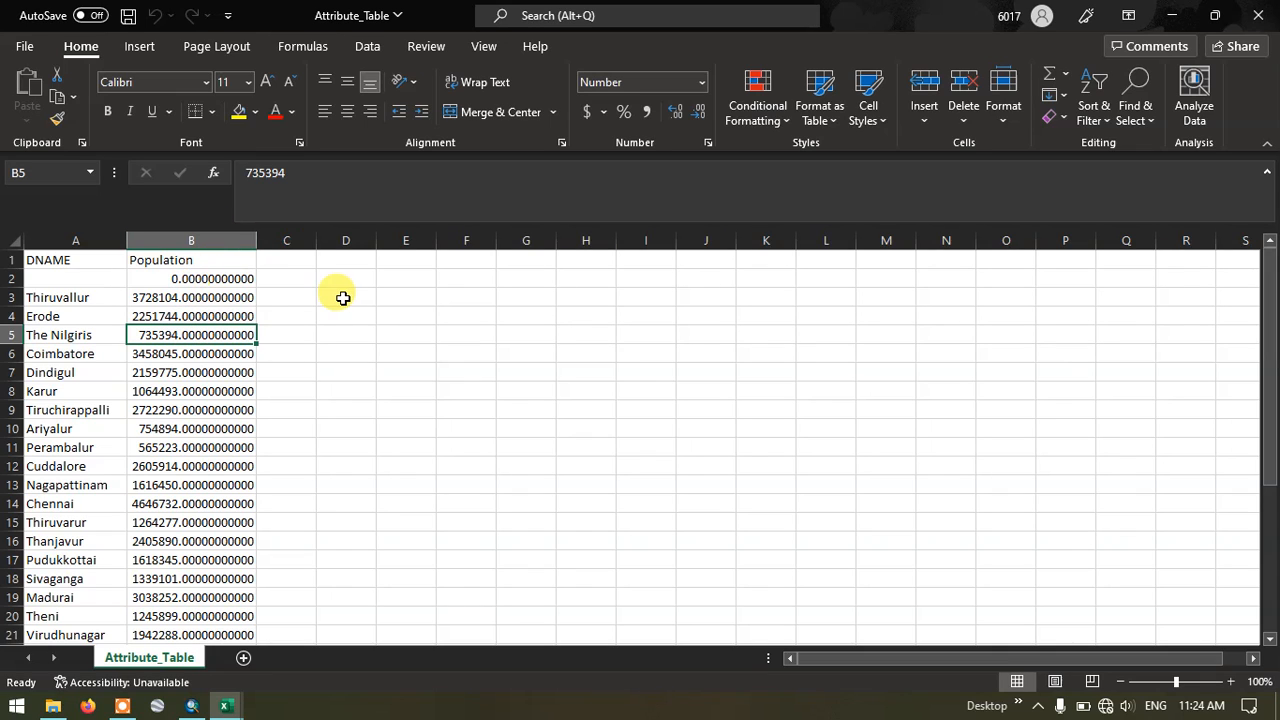
{"action": "left_click", "coordinate": [192, 240]}
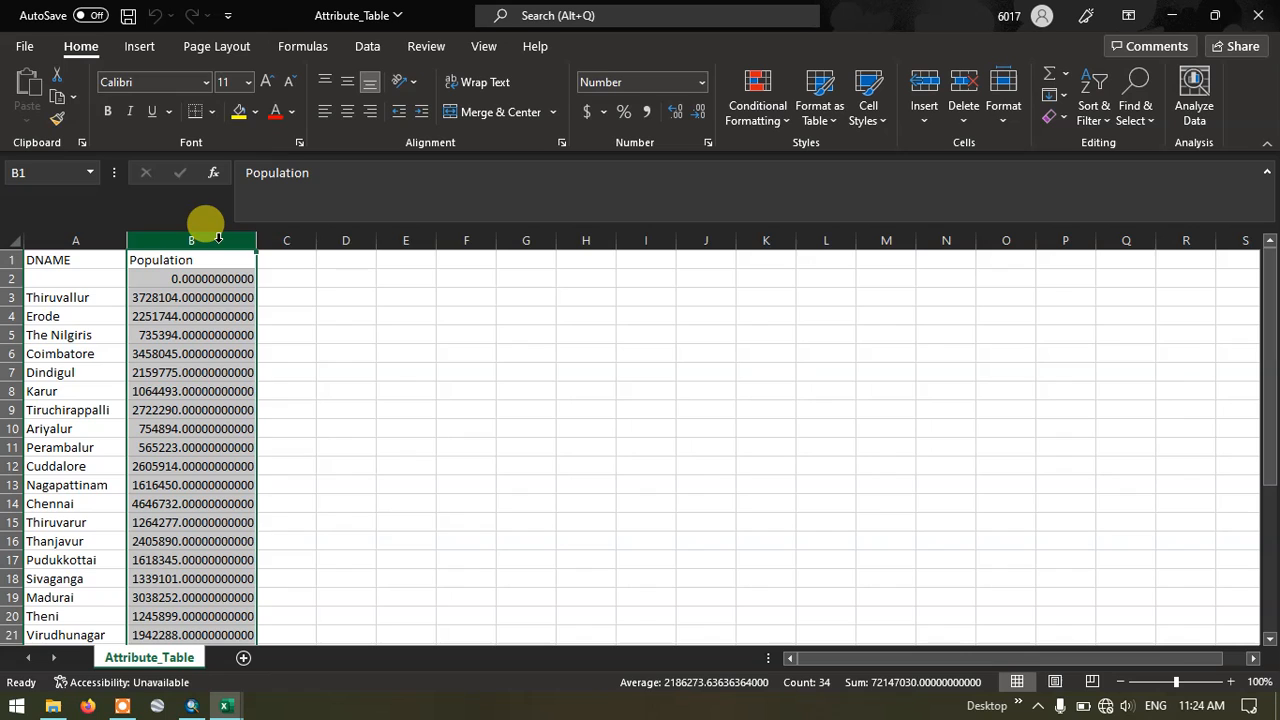
{"action": "right_click", "coordinate": [192, 240]}
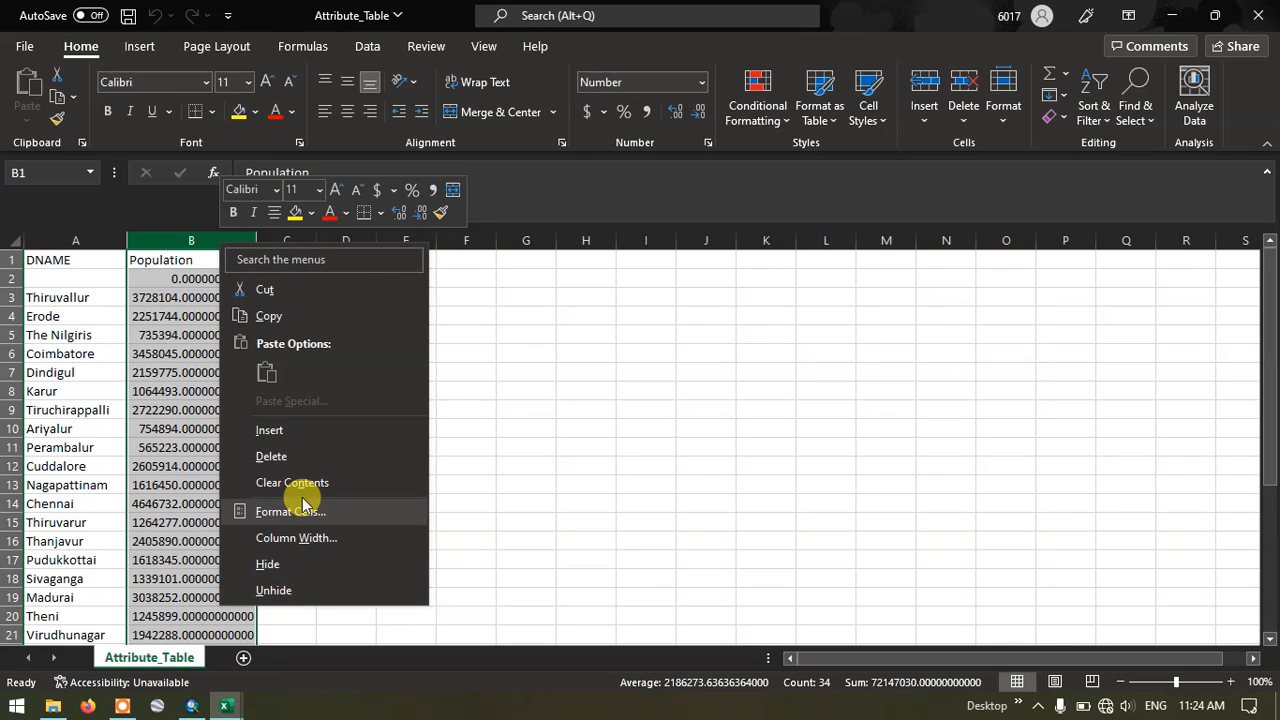
Step: Format column B (Population) as Number with 0 decimal places and check the values scroll through as whole numbers
{"action": "left_click", "coordinate": [290, 512]}
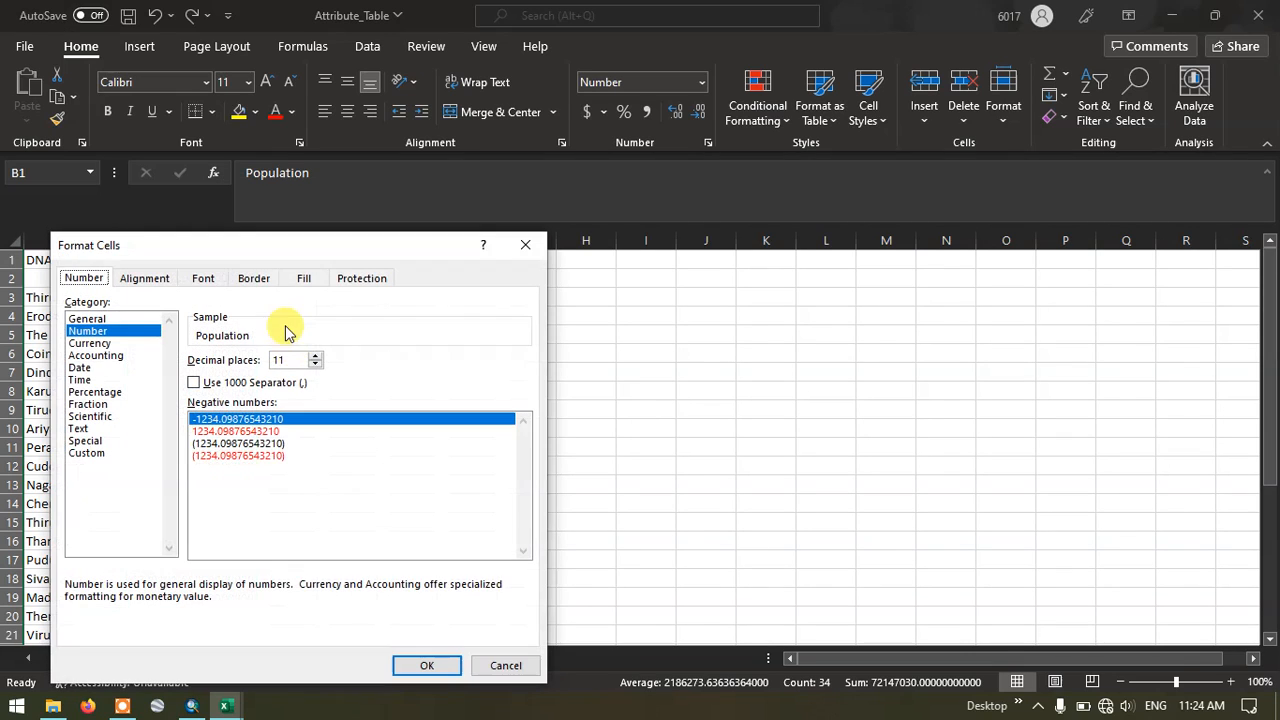
{"action": "mouse_move", "coordinate": [252, 362]}
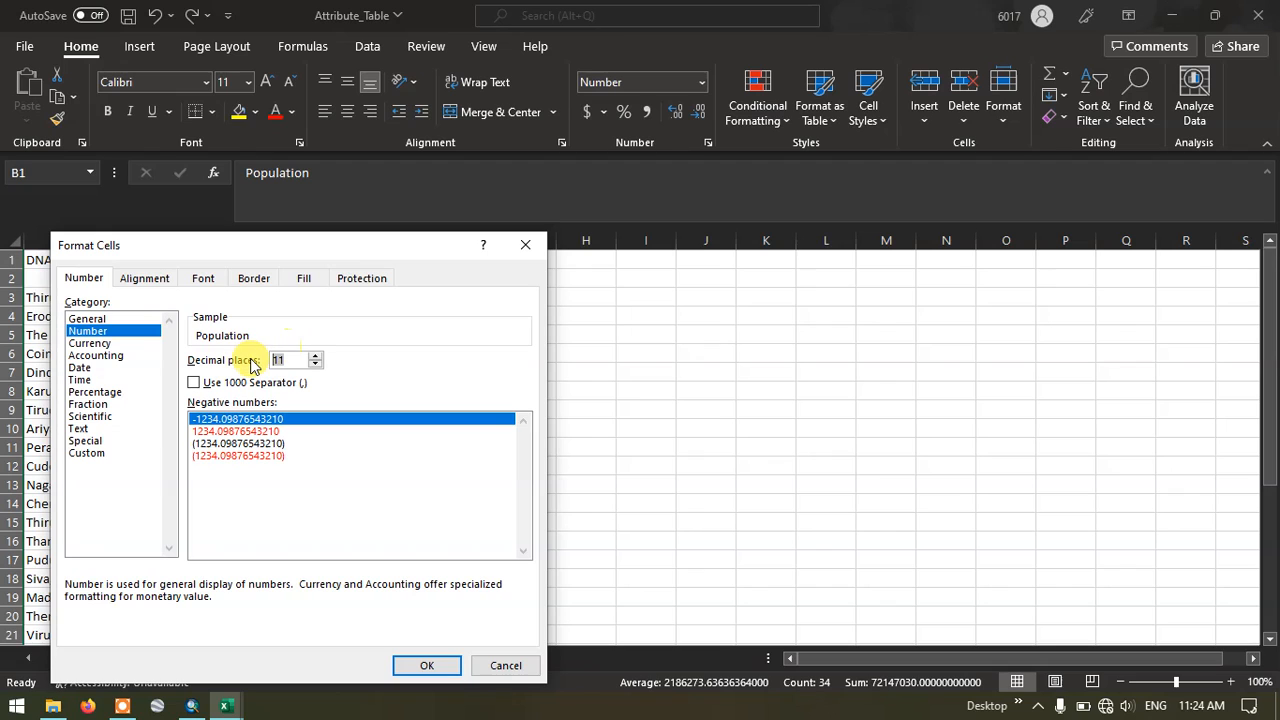
{"action": "left_click", "coordinate": [316, 364]}
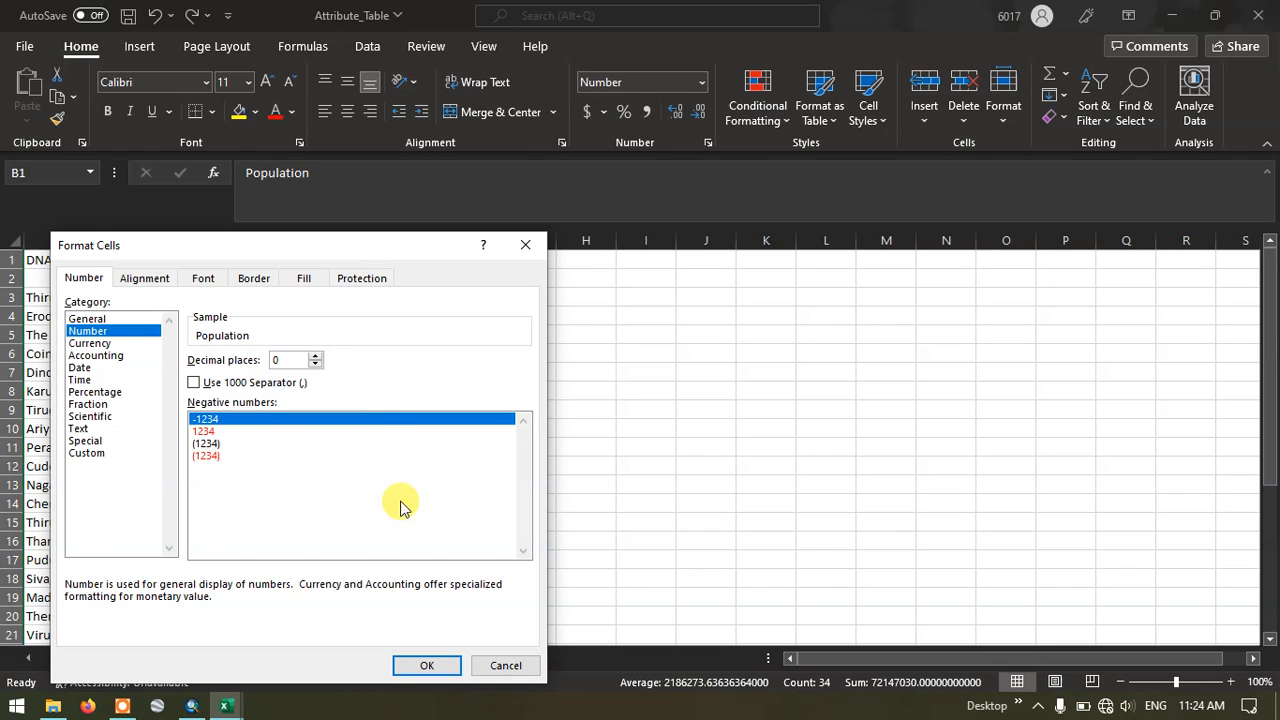
{"action": "left_click", "coordinate": [428, 664]}
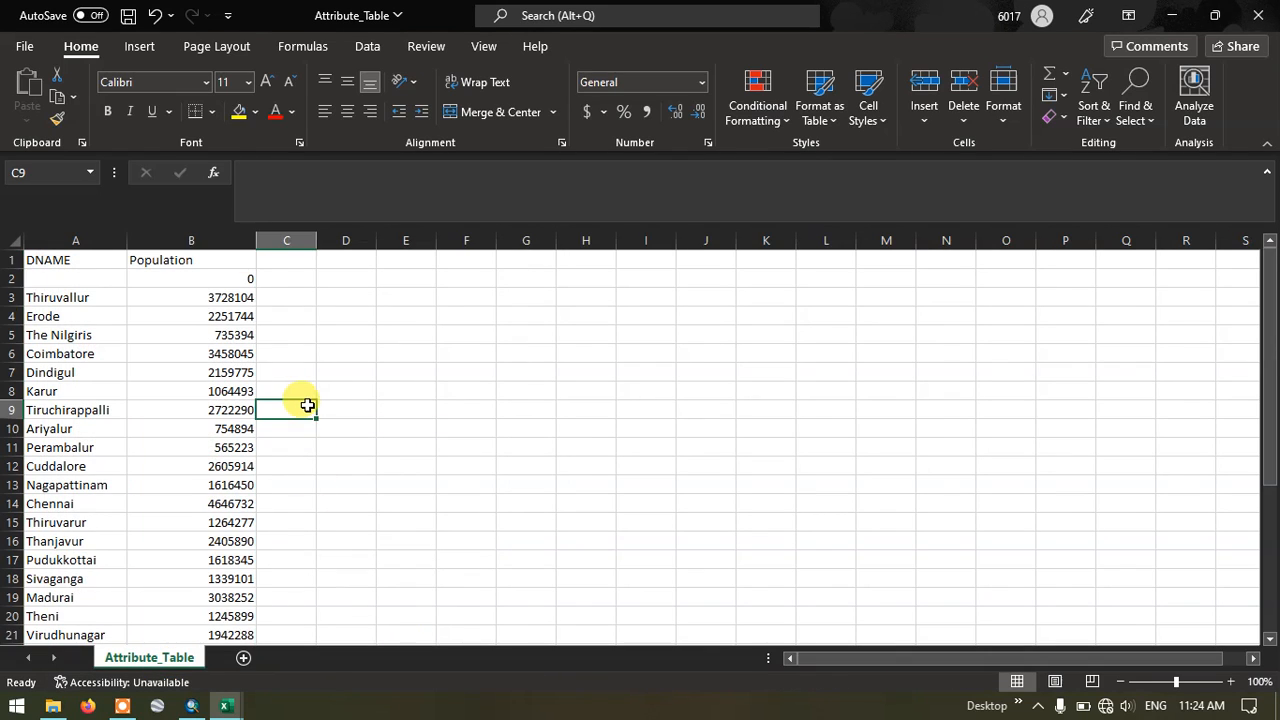
{"action": "scroll", "scroll_direction": "down", "scroll_amount": 3}
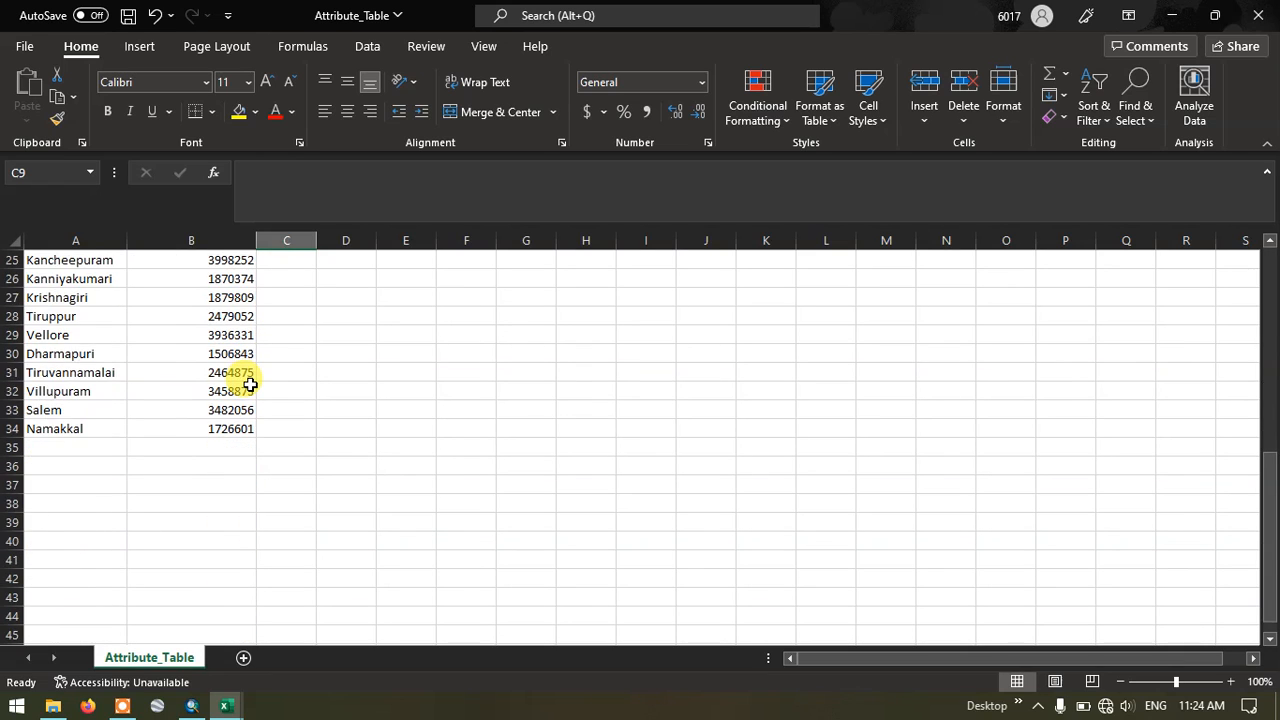
{"action": "scroll", "scroll_direction": "up", "scroll_amount": 3}
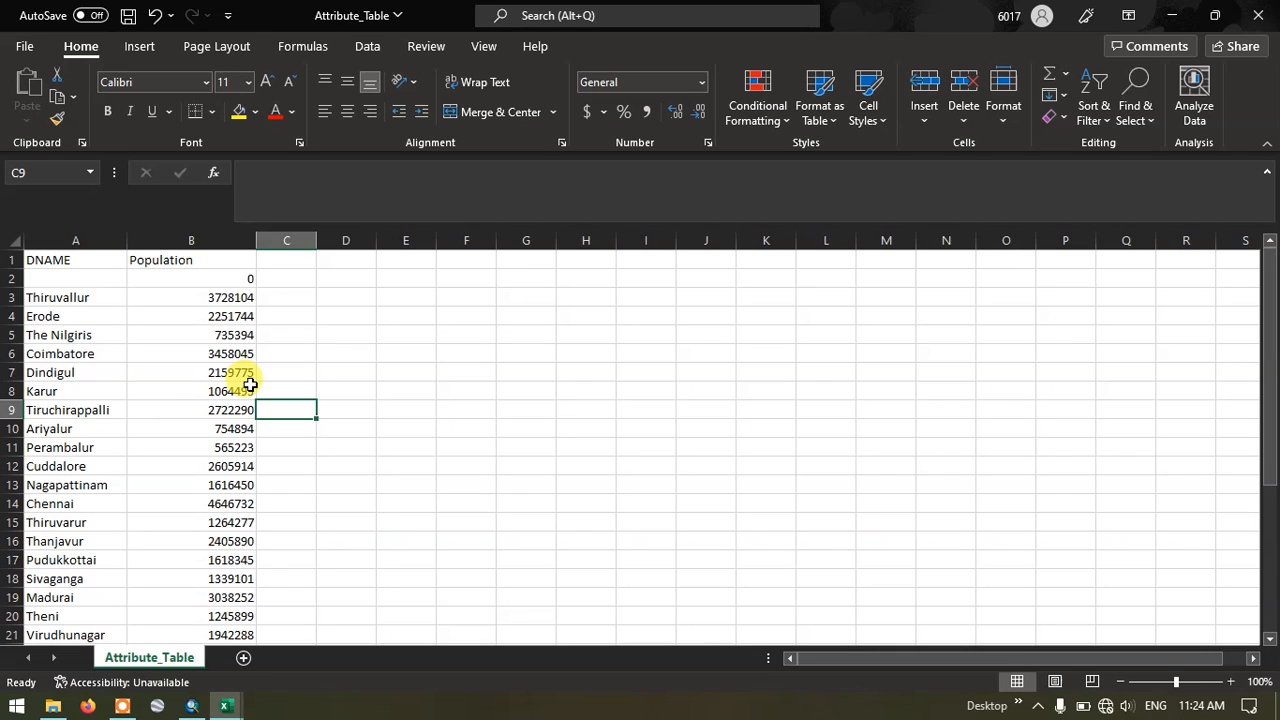
{"action": "left_click", "coordinate": [128, 16]}
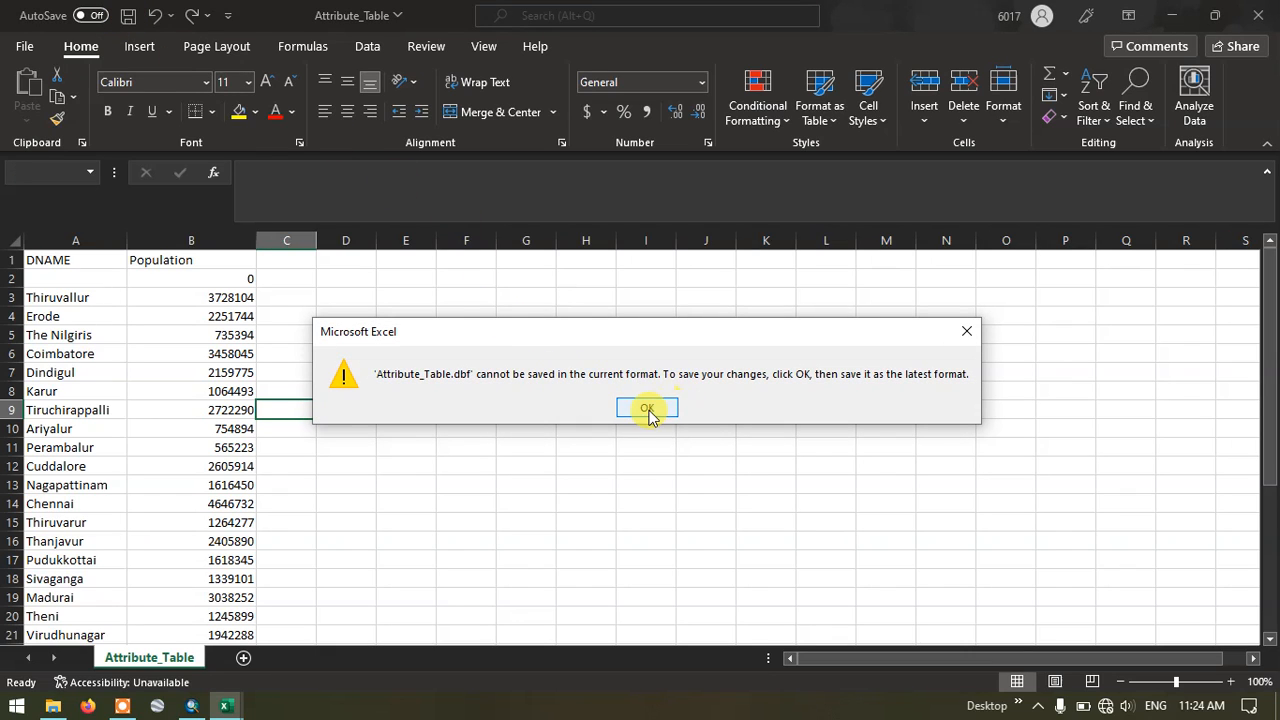
Step: Accept the format warning and save the table in the GM folder as Attribute_Table, type Excel Workbook
{"action": "left_click", "coordinate": [646, 408]}
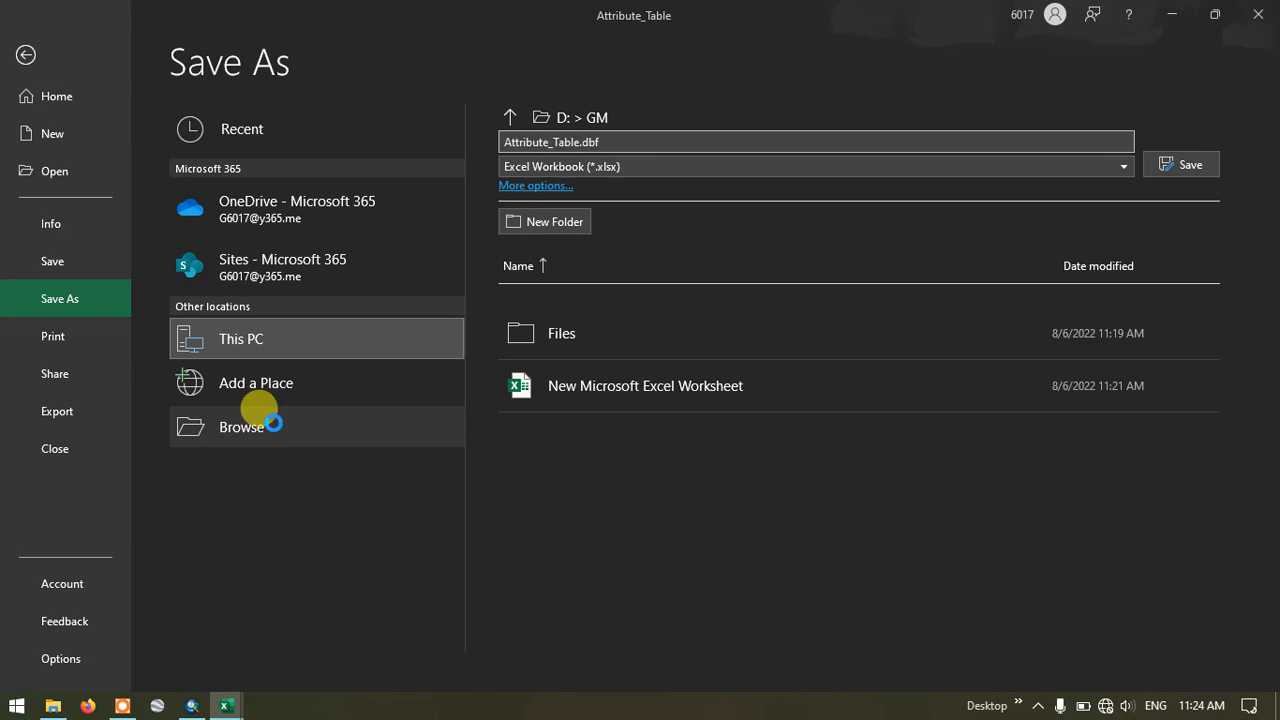
{"action": "left_click", "coordinate": [240, 426]}
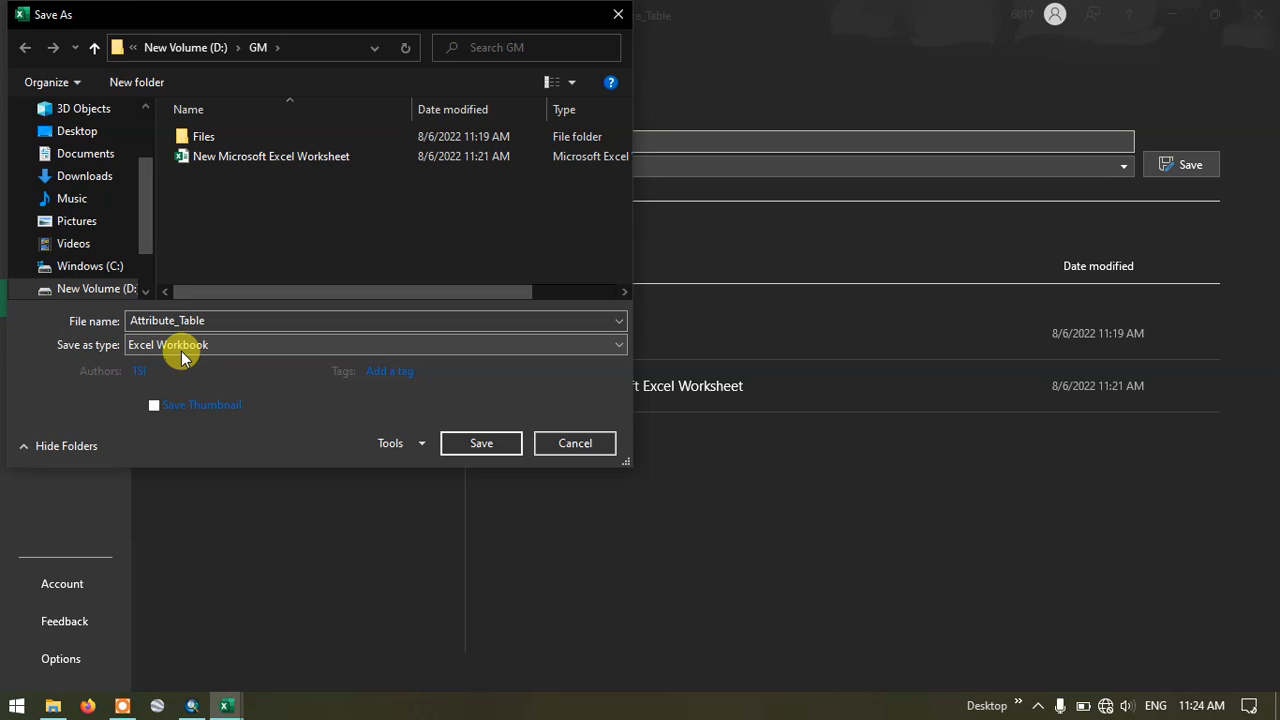
{"action": "mouse_move", "coordinate": [158, 356]}
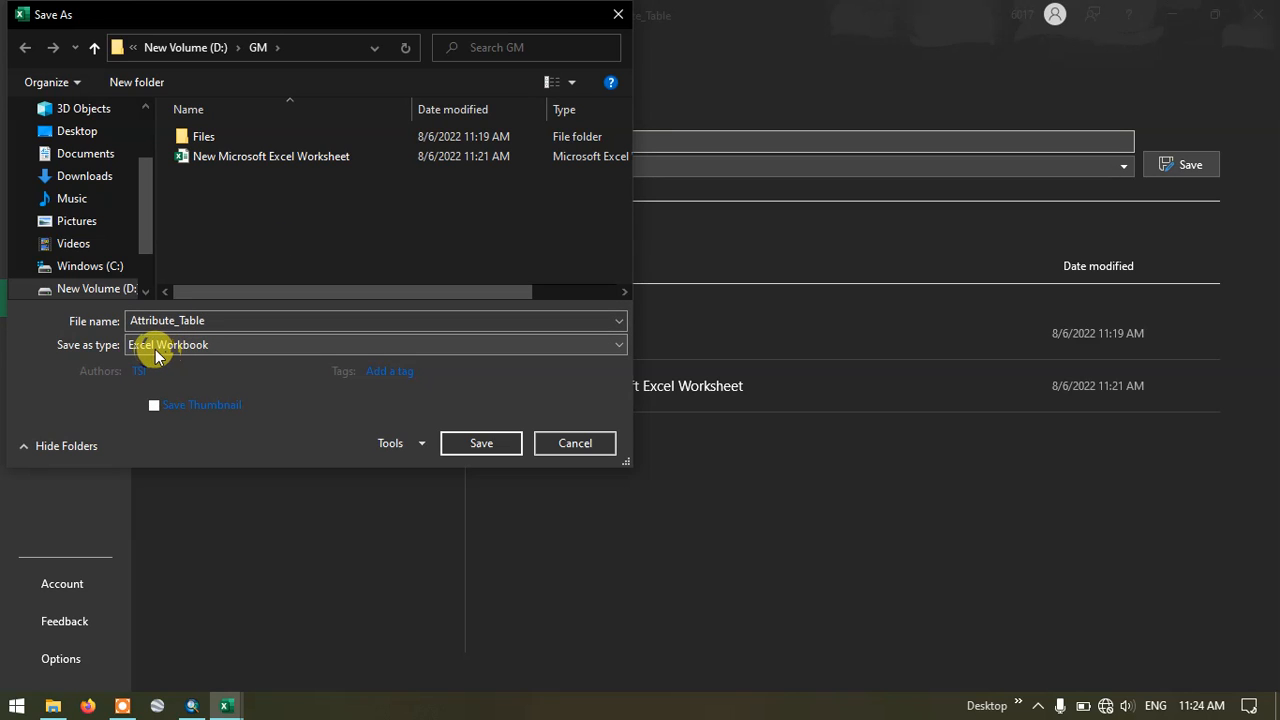
{"action": "left_click", "coordinate": [480, 444]}
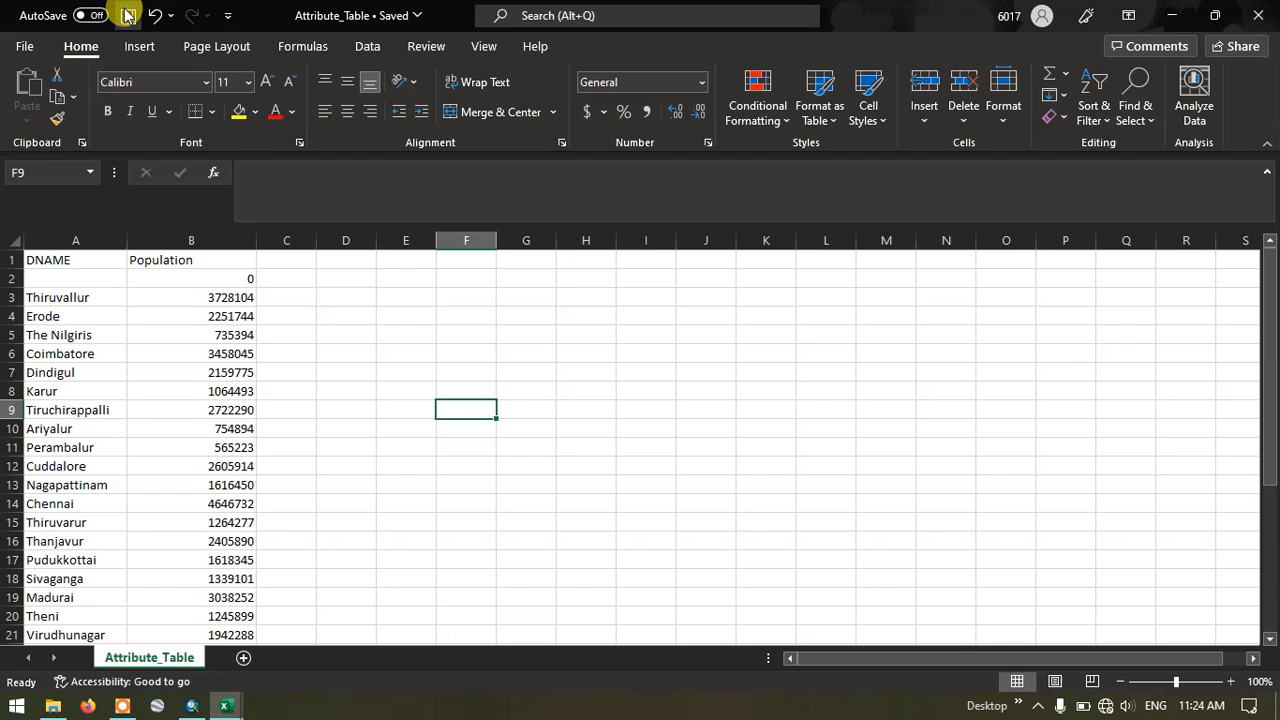
Step: Show the GM folder on D: listing the new Attribute_Table Excel workbook
{"action": "left_click", "coordinate": [128, 16]}
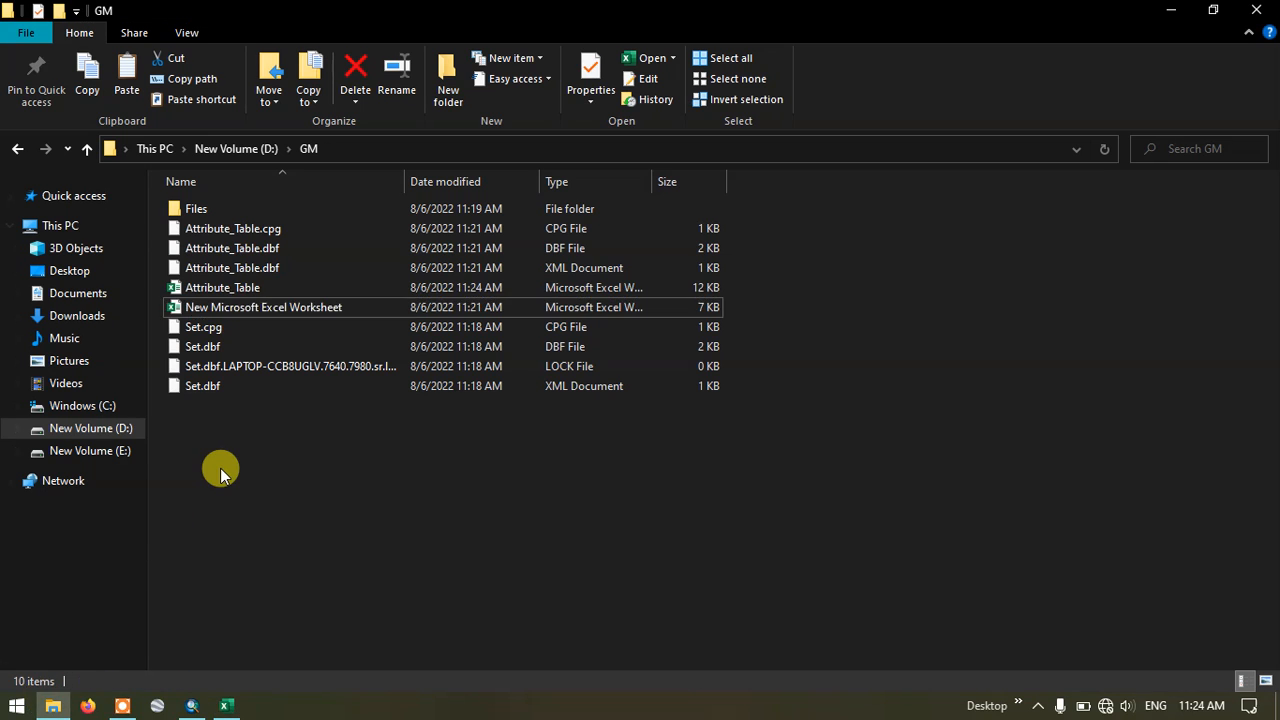
{"action": "mouse_move", "coordinate": [222, 288]}
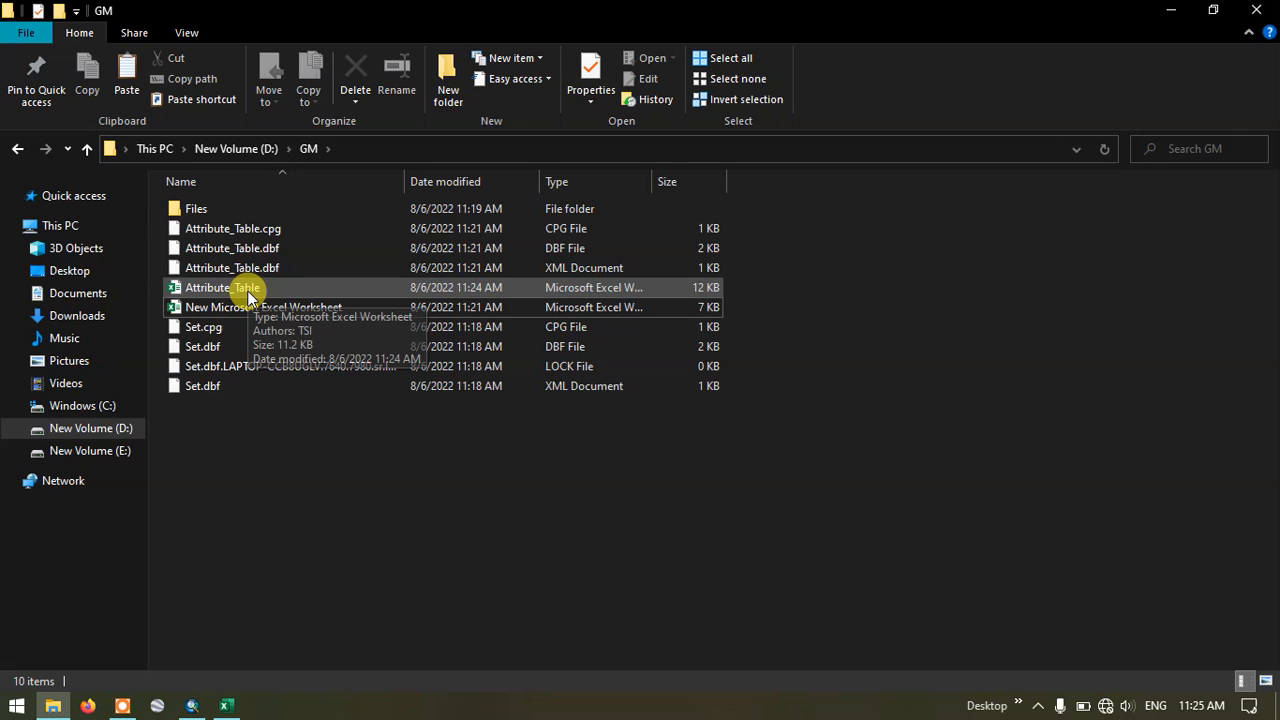
{"action": "mouse_move", "coordinate": [248, 296]}
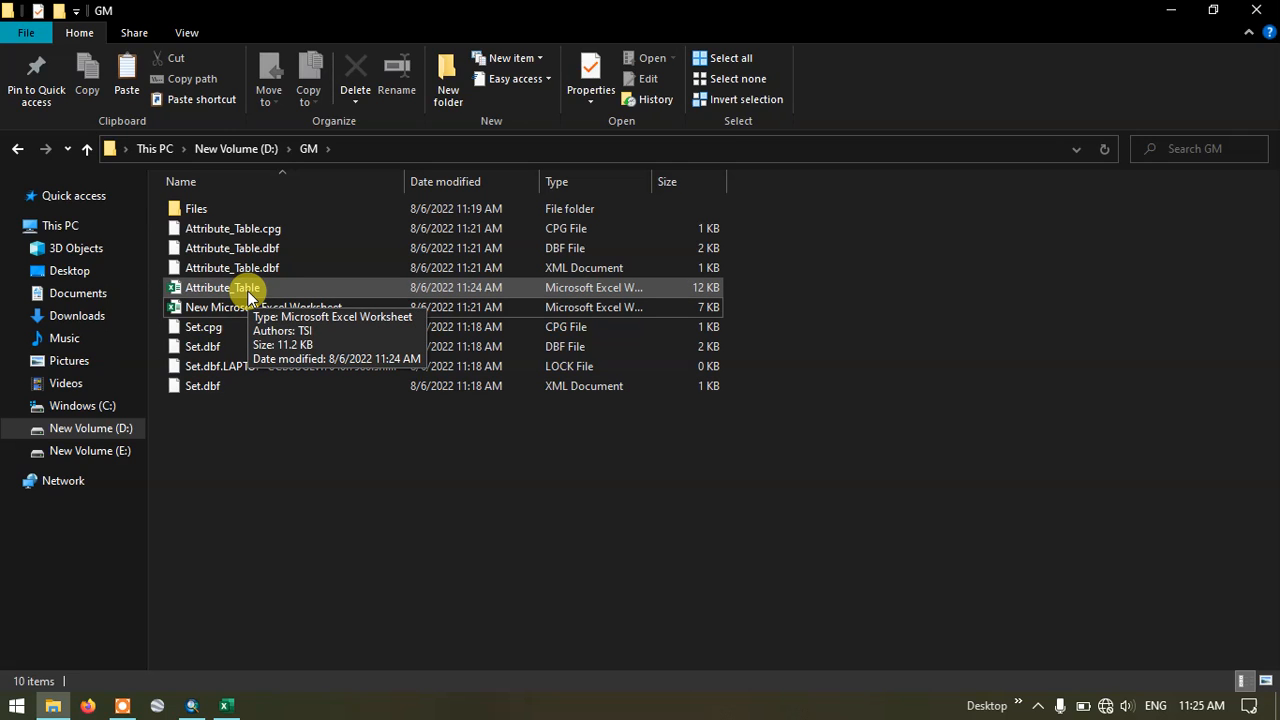